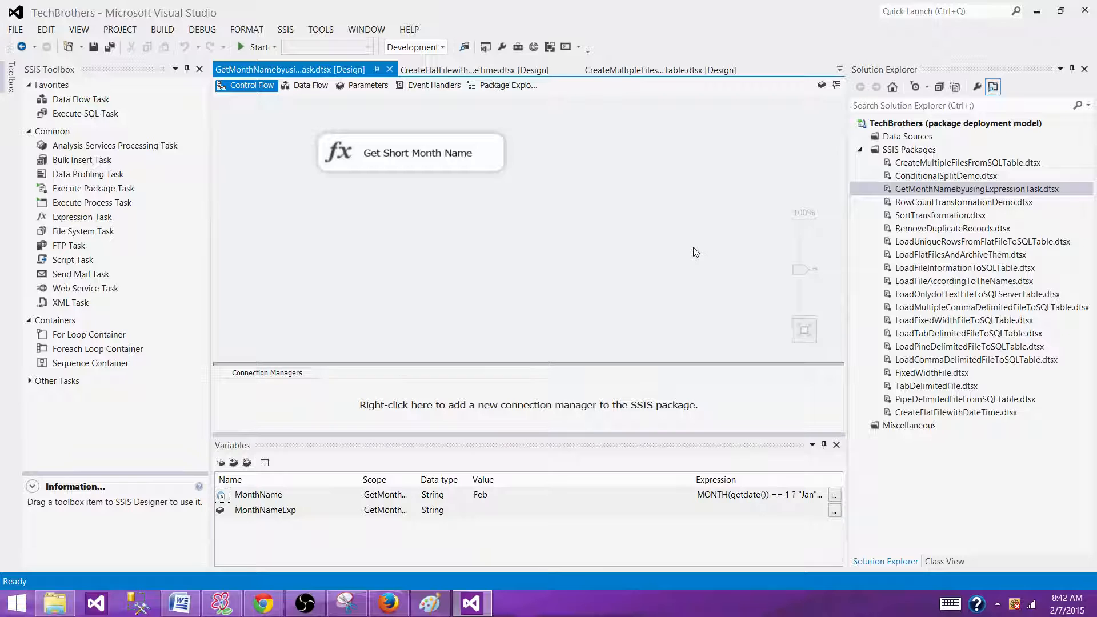
mouse_move(588, 208)
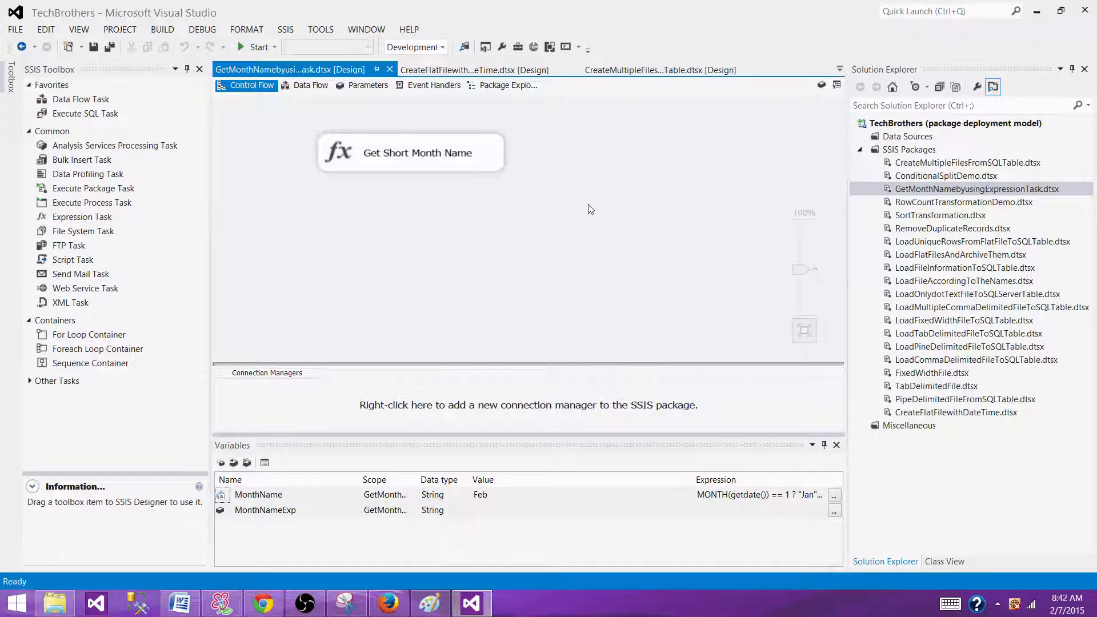
mouse_move(523, 302)
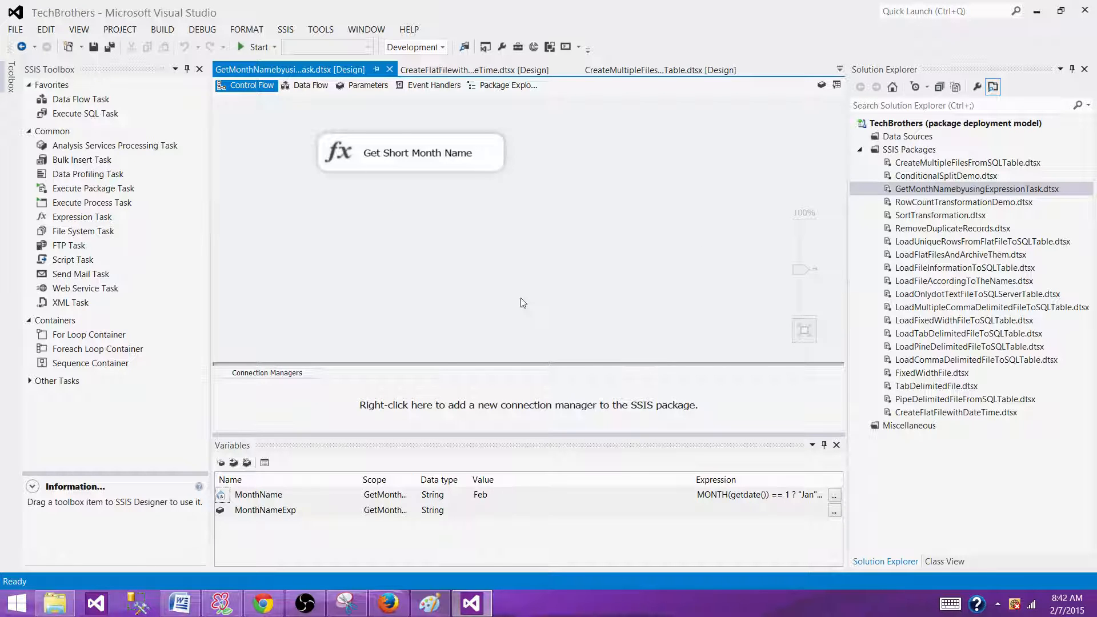
mouse_move(495, 205)
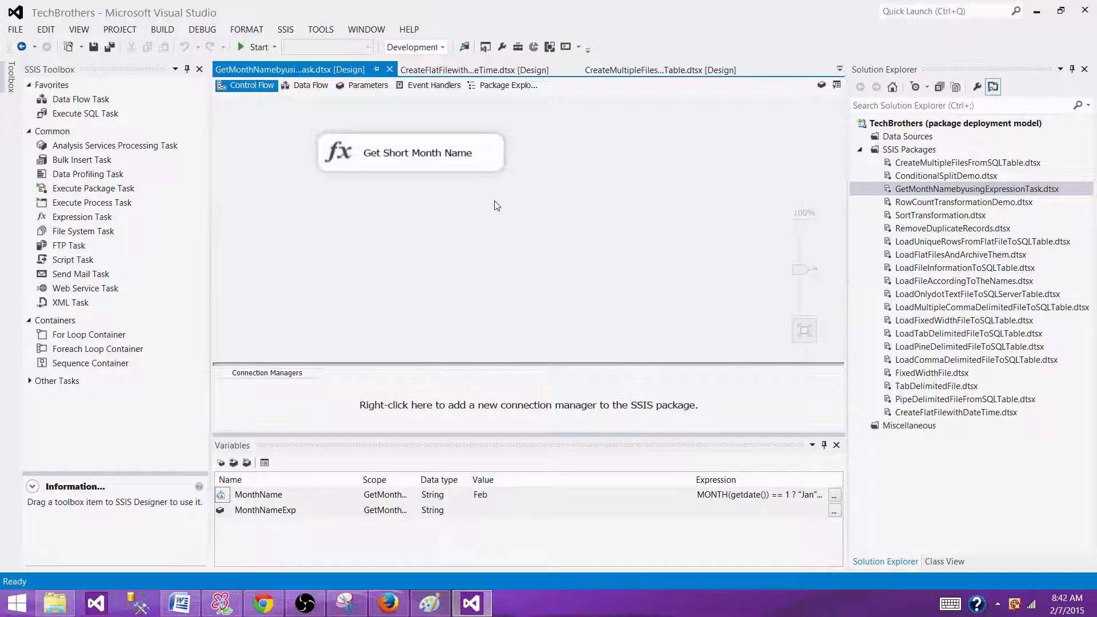
mouse_move(905, 103)
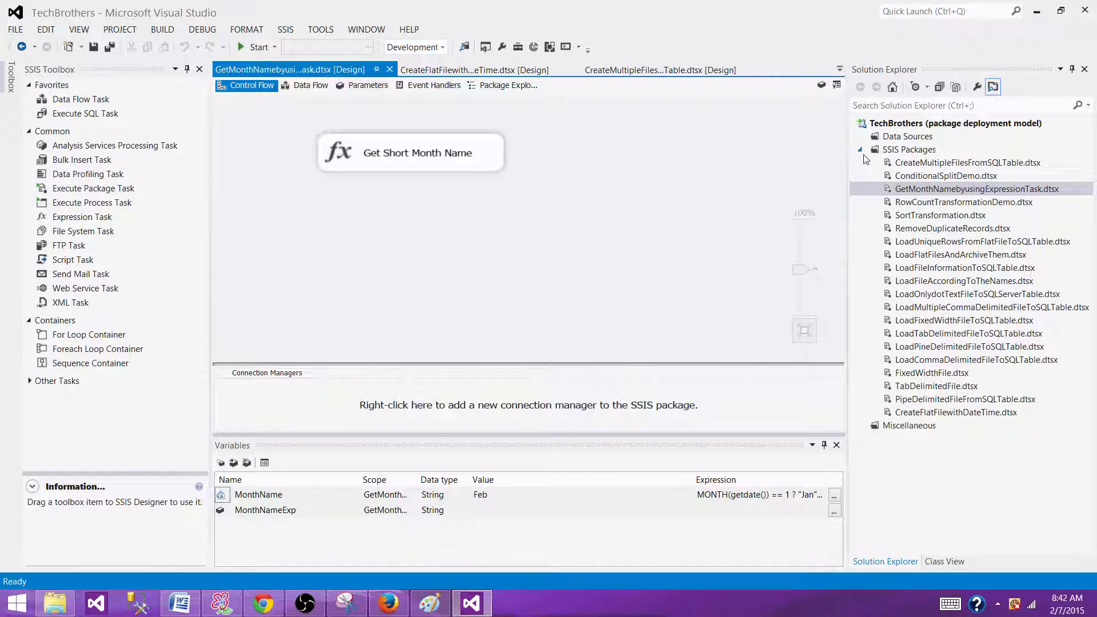
mouse_move(907, 153)
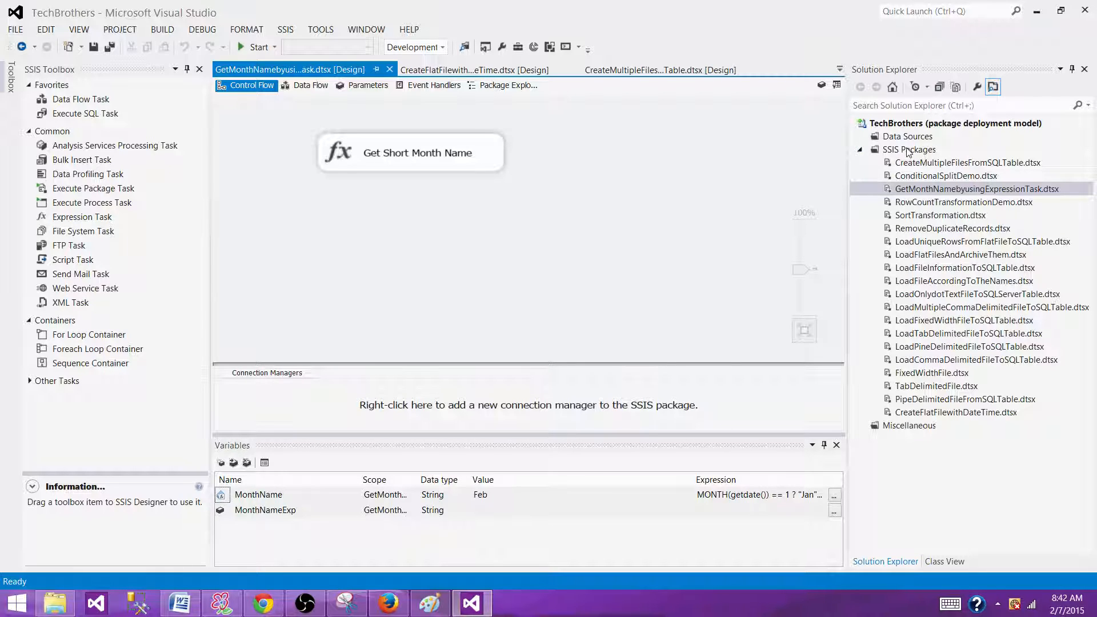
mouse_move(598, 239)
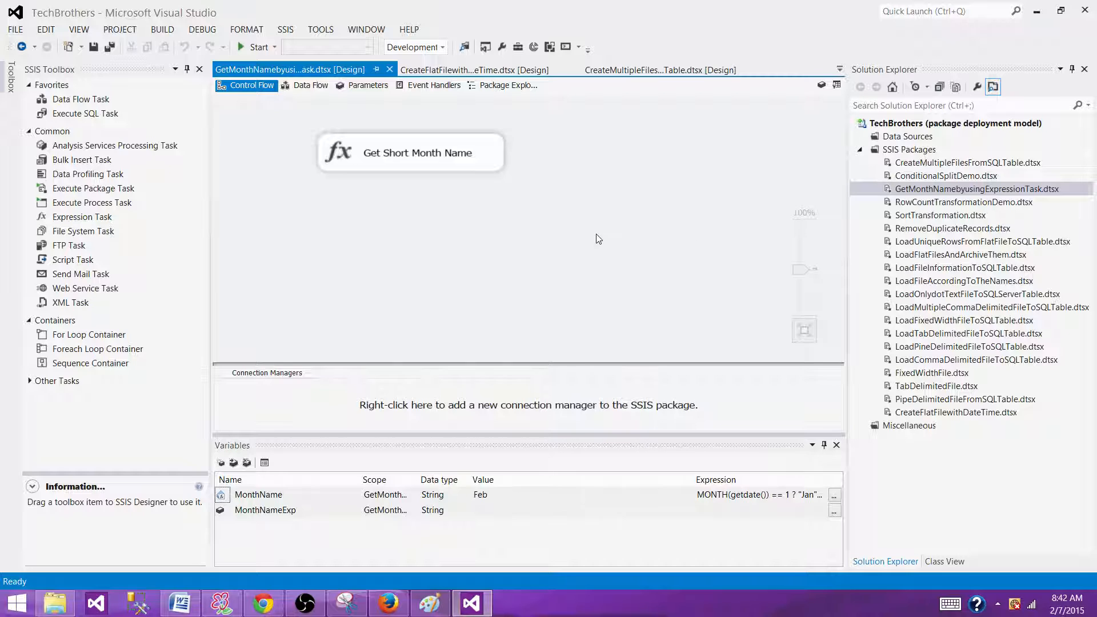
Add a new SSIS package under SSIS Packages and rename it Pkg_CheckFileExists.dtsx.
click(909, 149)
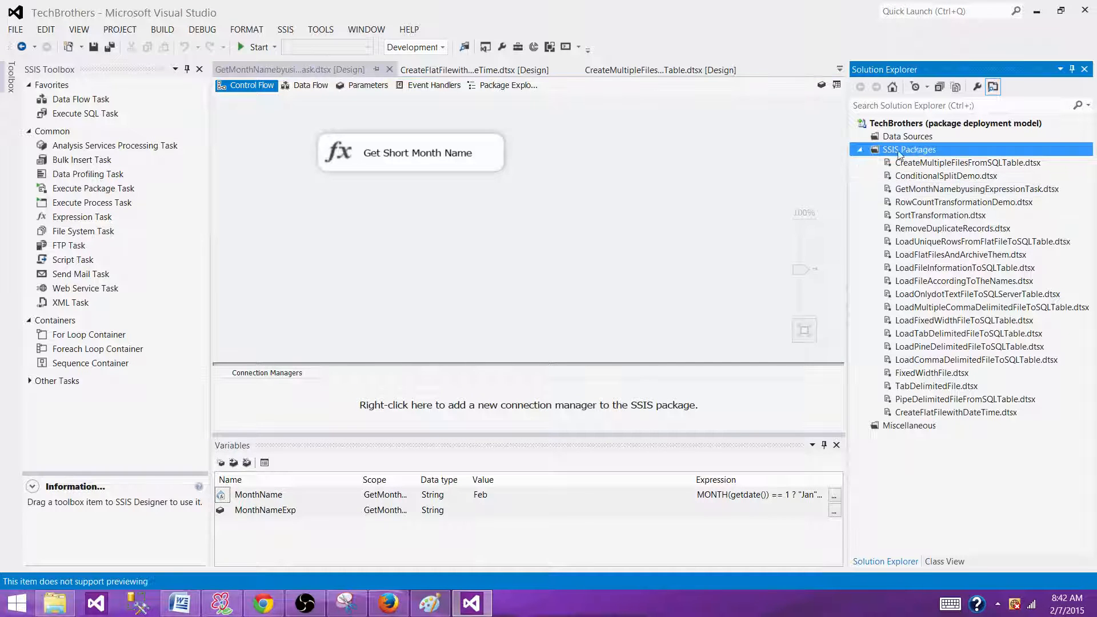
right_click(909, 149)
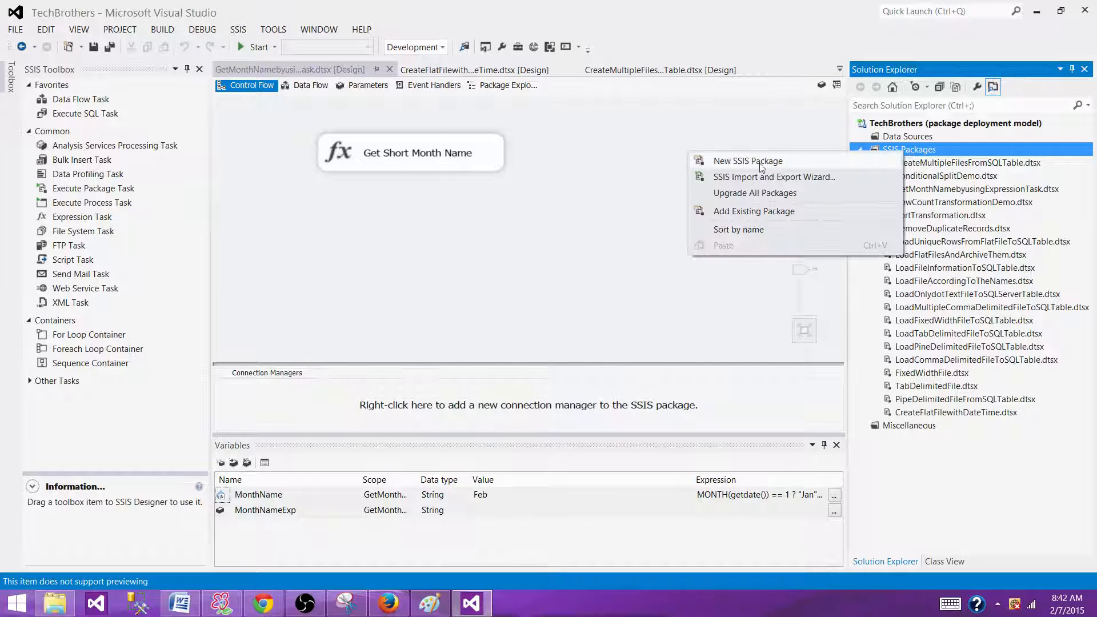
click(747, 161)
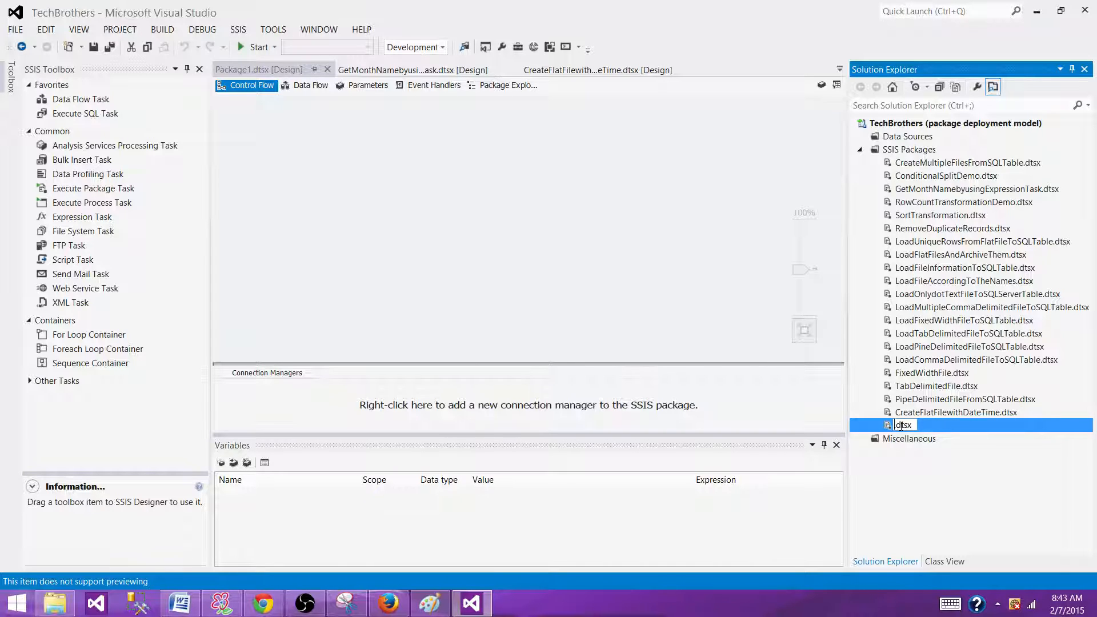
text(Pkg_Check)
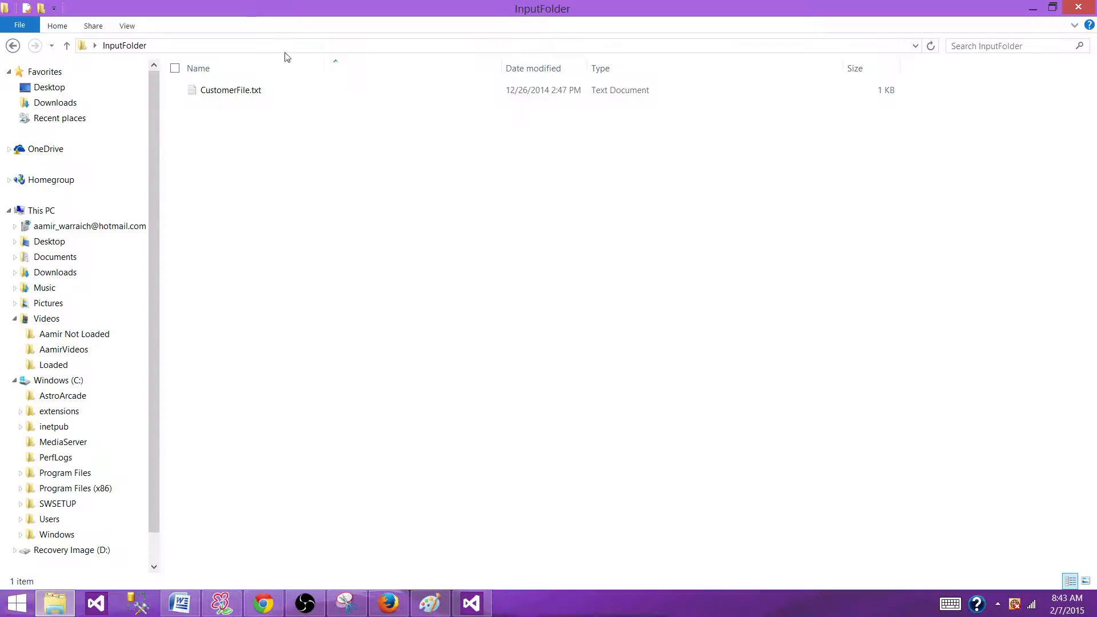
Copy the InputFolder path from the File Explorer address bar.
click(280, 46)
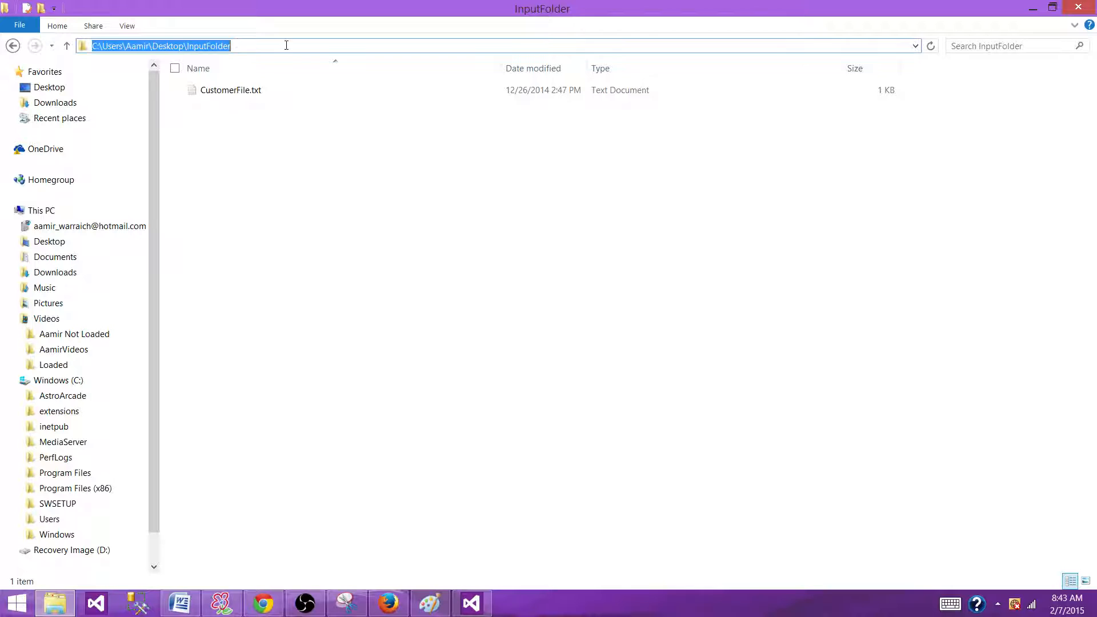
right_click(210, 46)
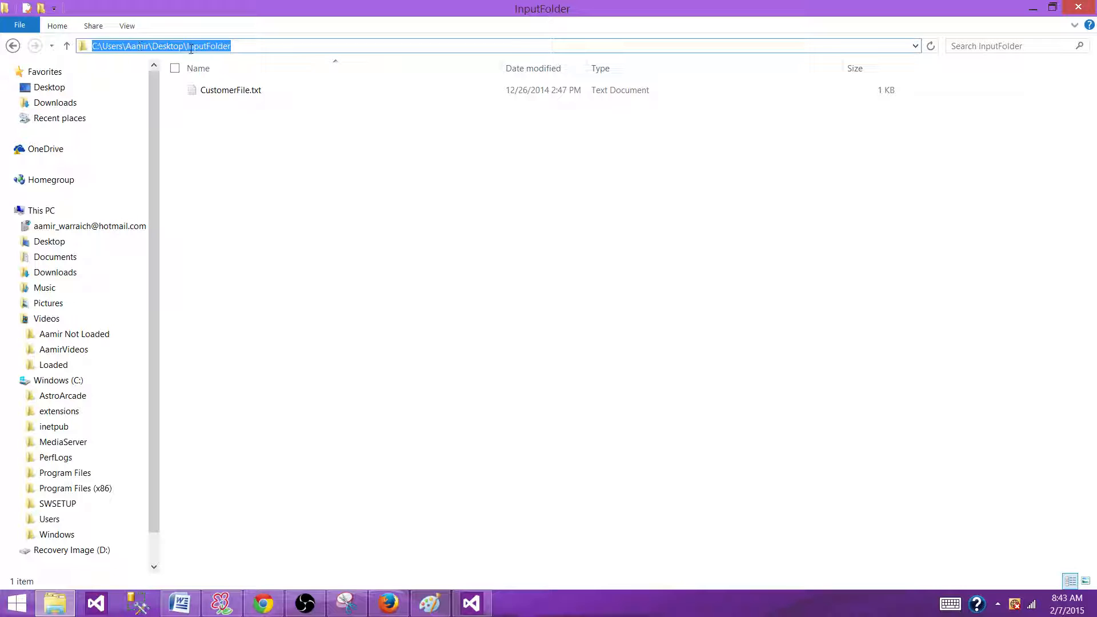
mouse_move(368, 564)
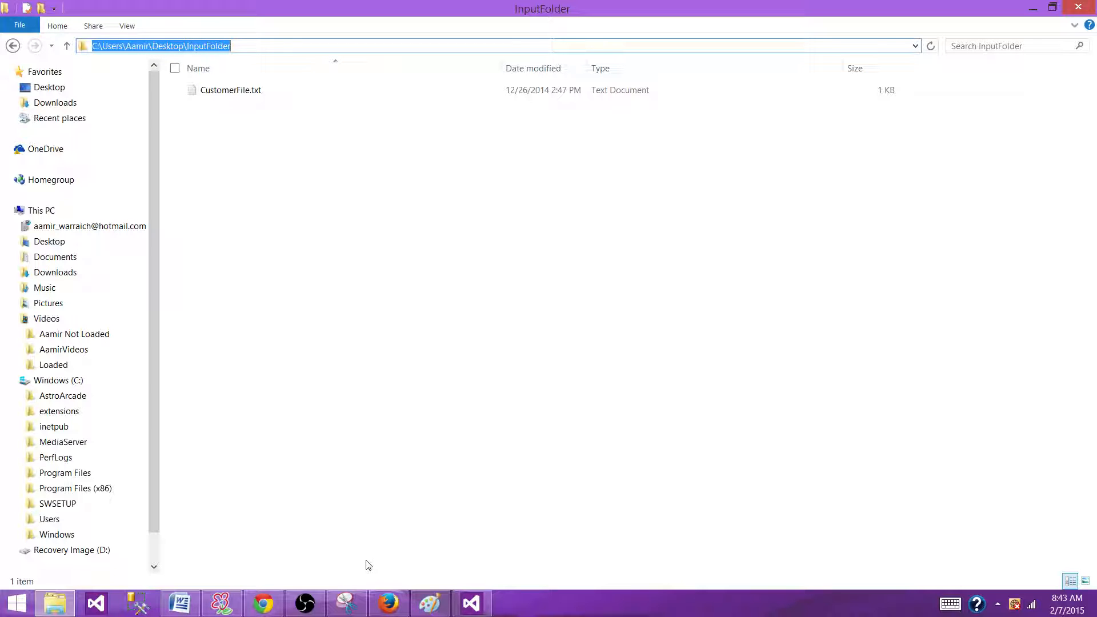
Add a String variable FolderPath with value C:\Users\Aamir\Desktop\InputFolder\.
click(472, 603)
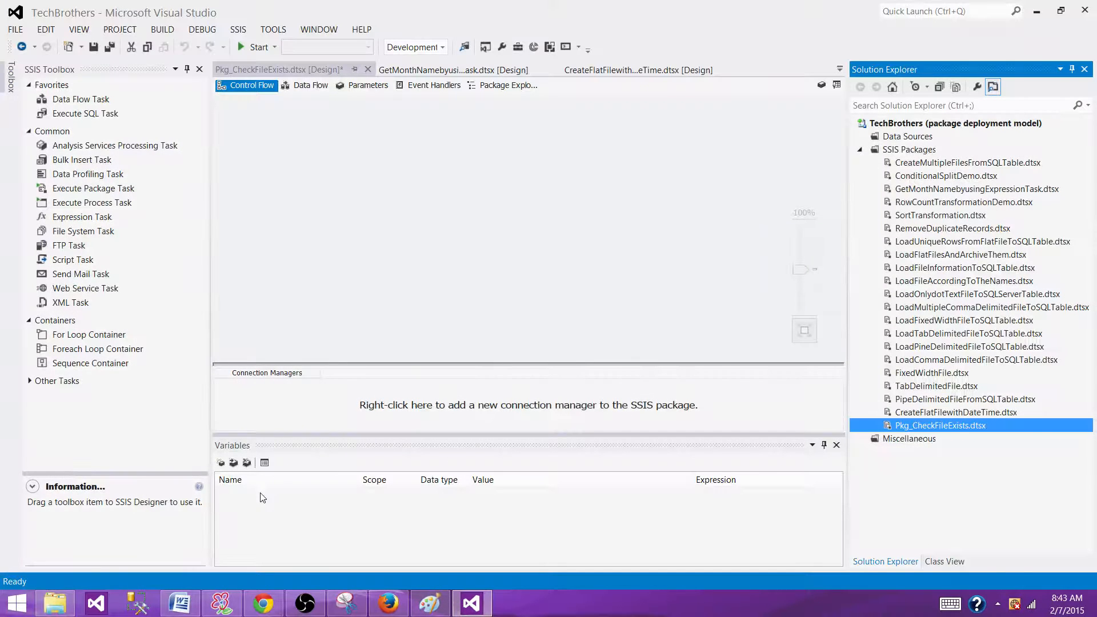
click(220, 462)
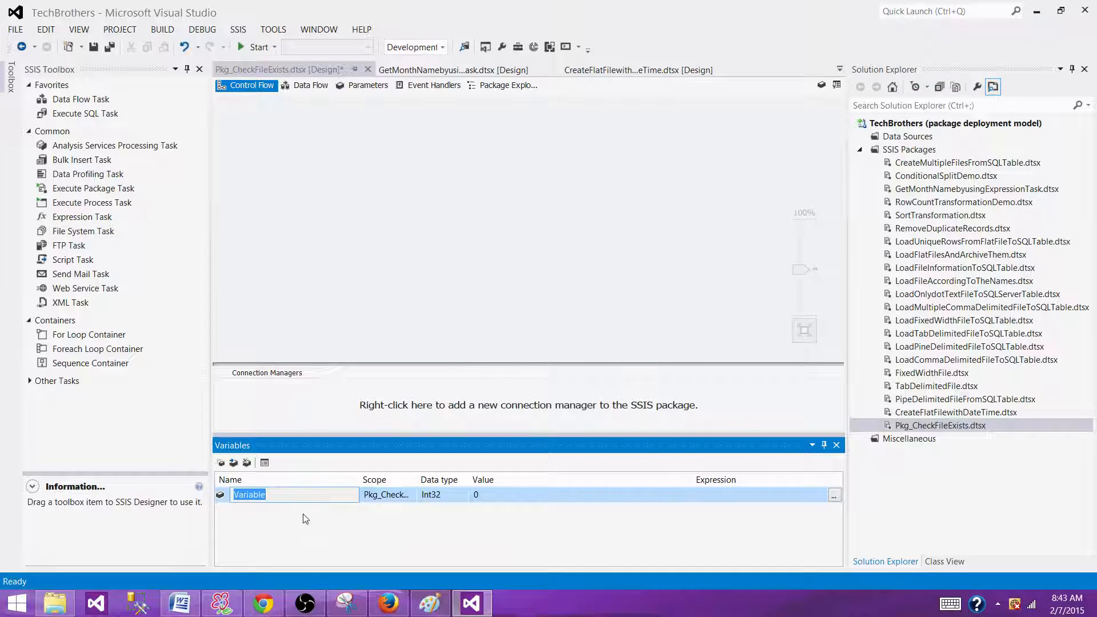
text(Folder)
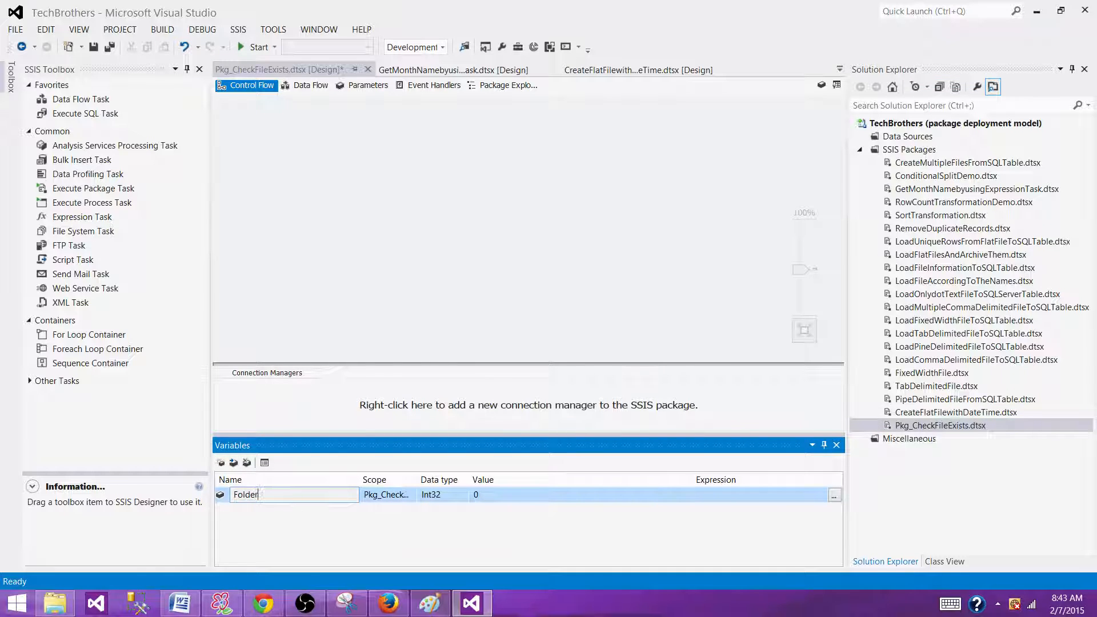
text(Path)
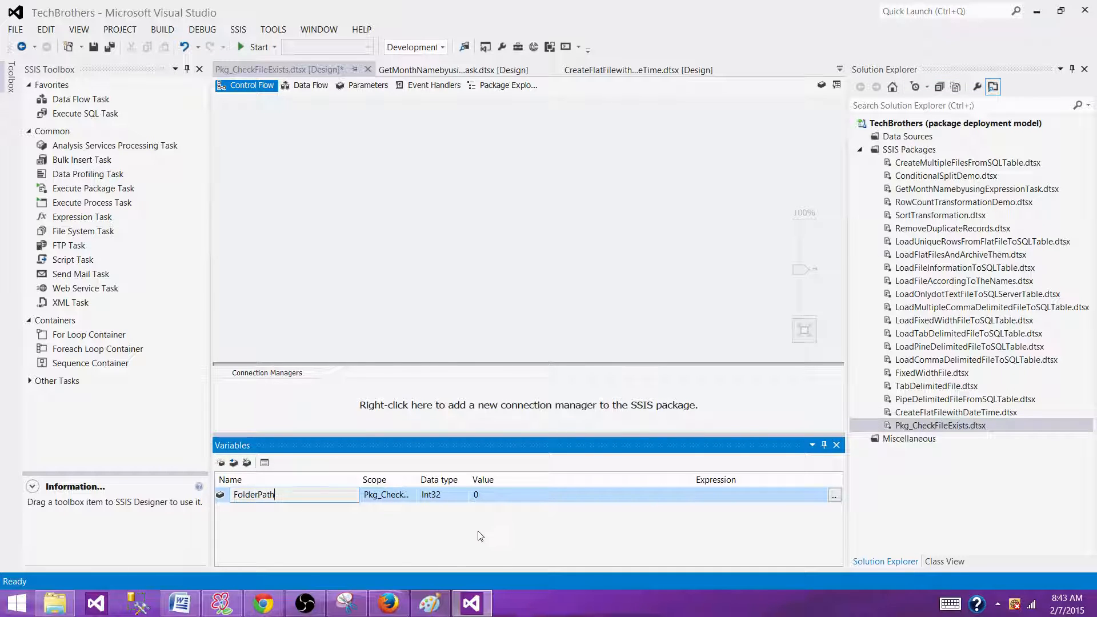
click(442, 494)
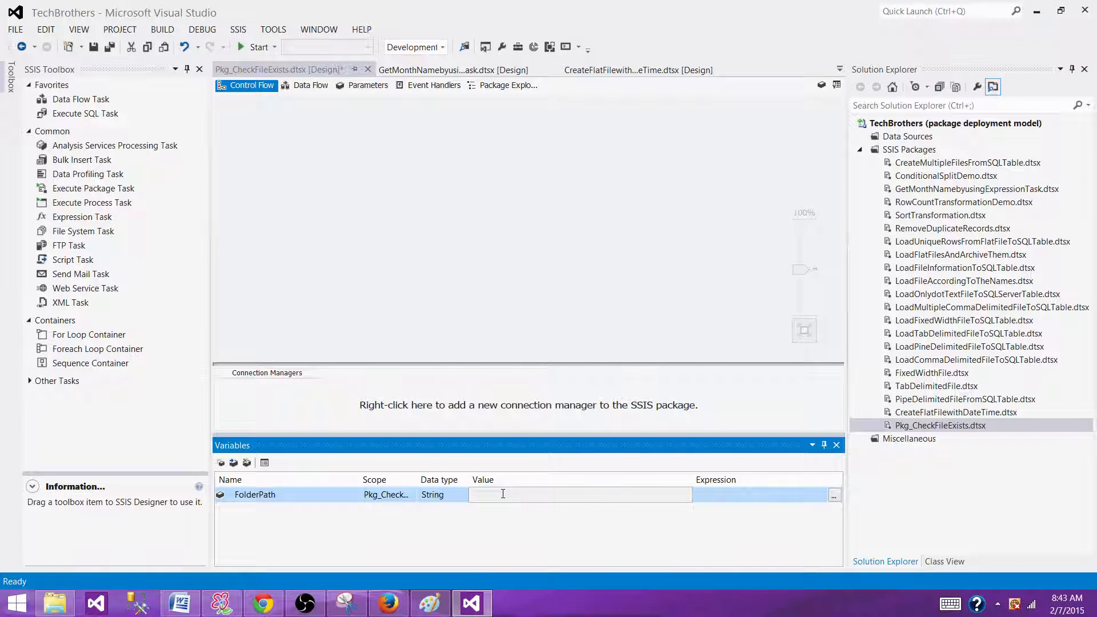
text(\C:\Users\Aamir\Desktop\InputFolder)
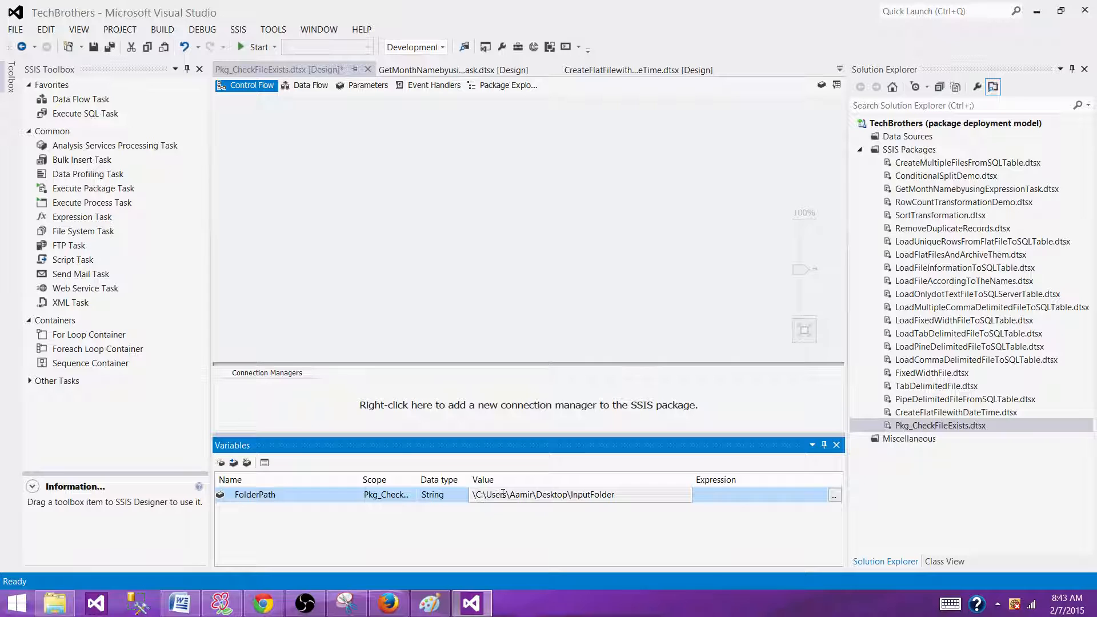
click(622, 495)
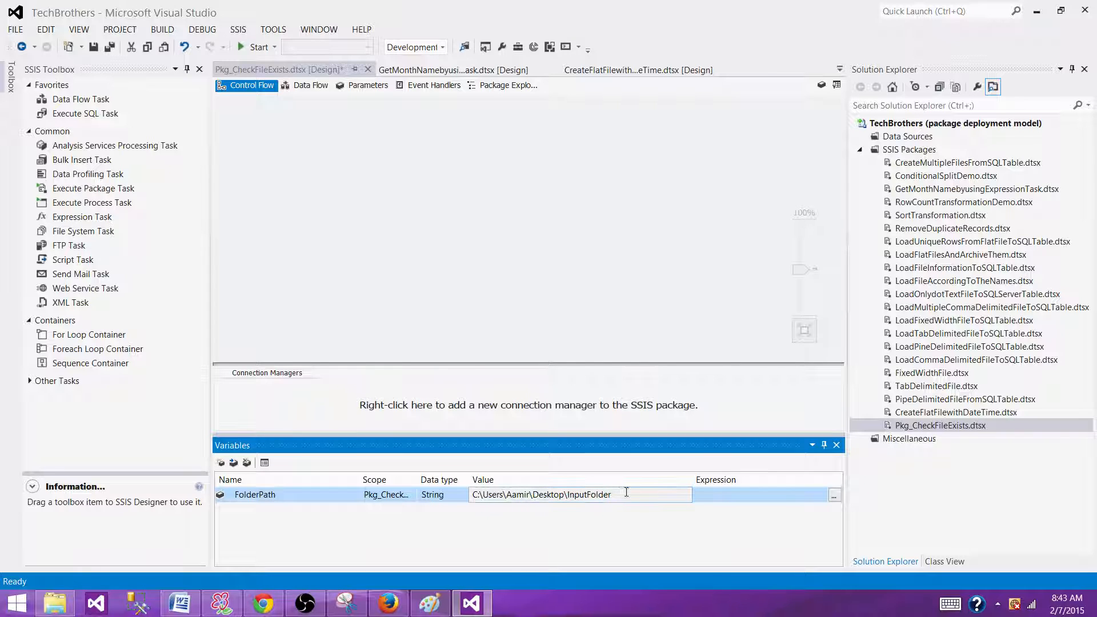
text(\)
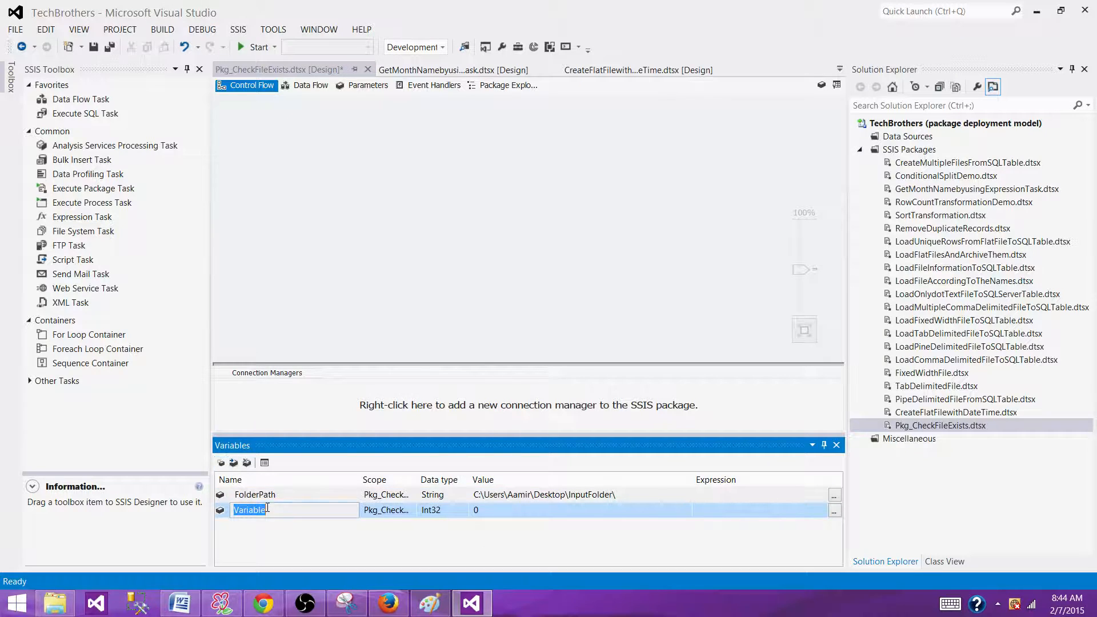
Add a second package variable named FileName with data type String.
text(File)
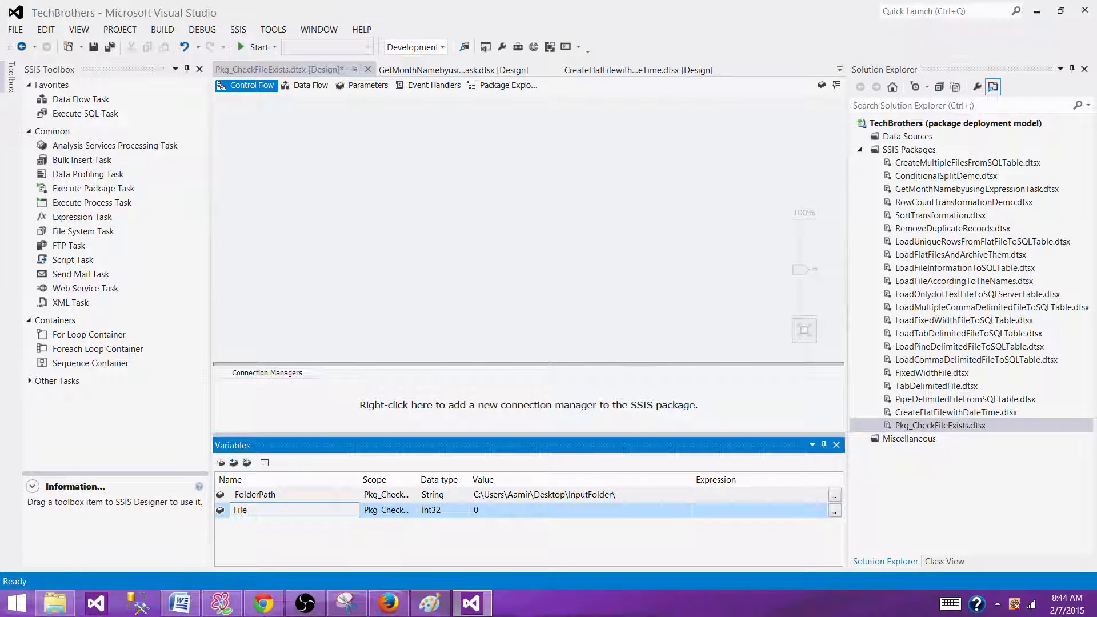
text(Name)
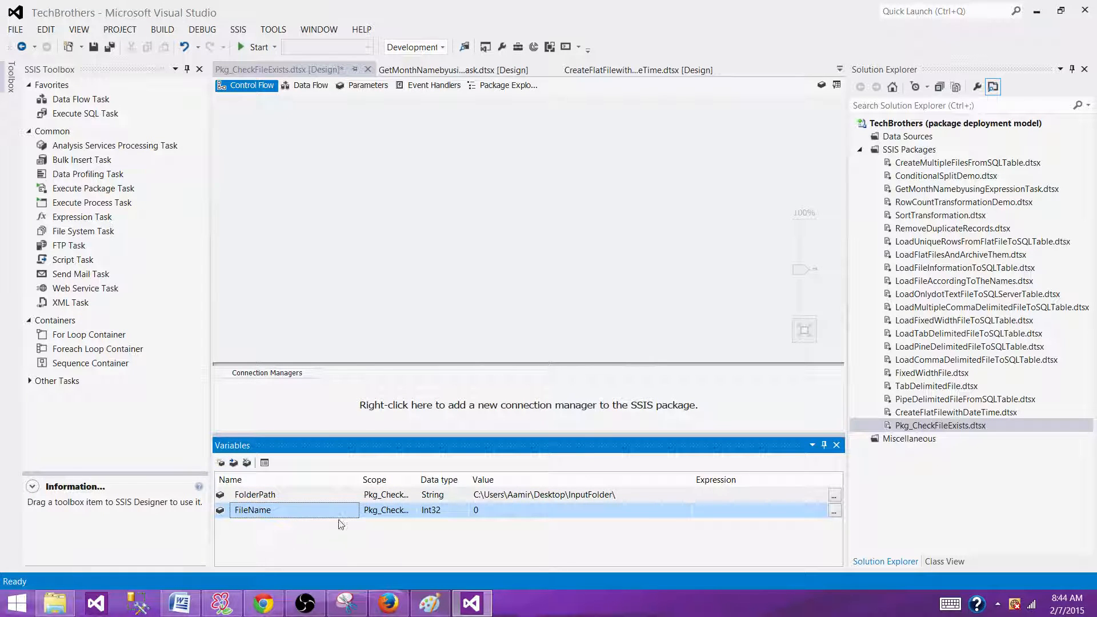
click(437, 510)
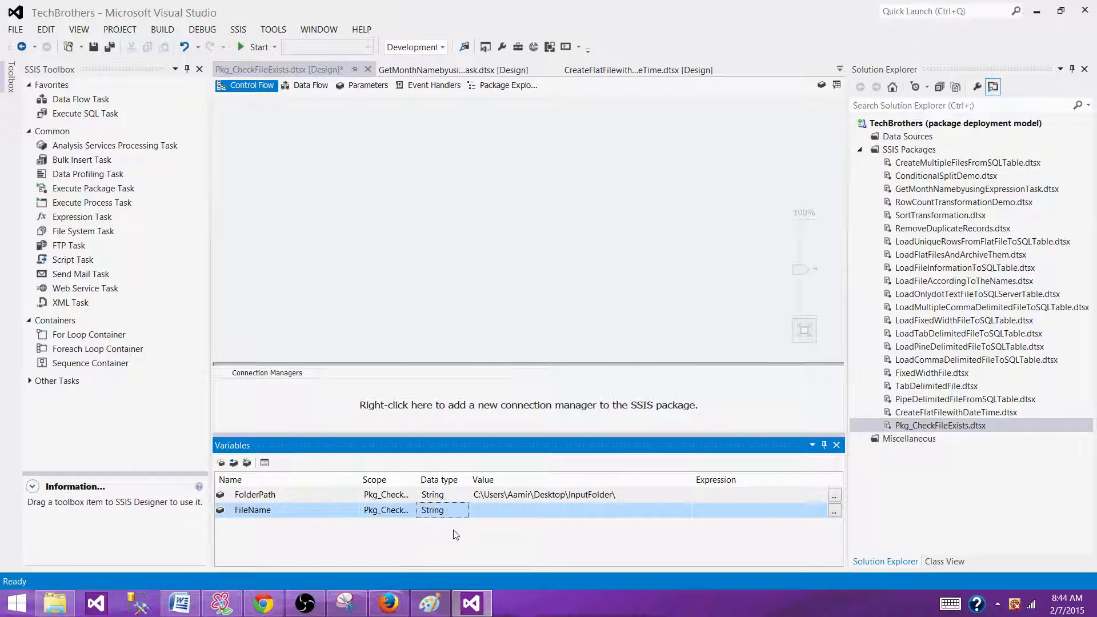
click(579, 510)
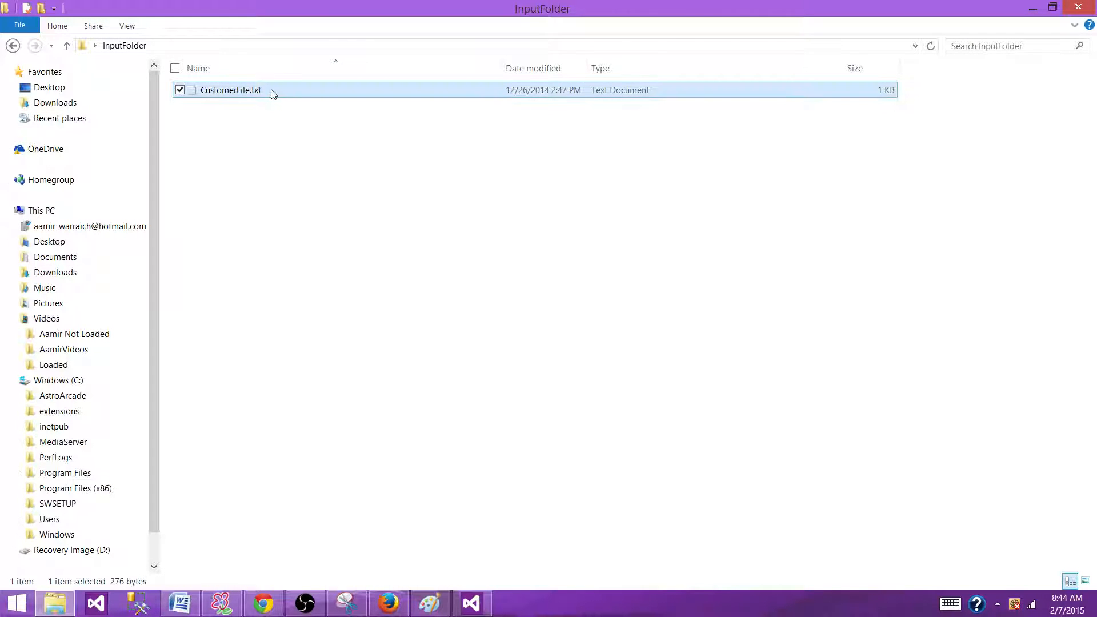
Check the exact name of CustomerFile.txt in InputFolder, leaving it unchanged.
click(229, 89)
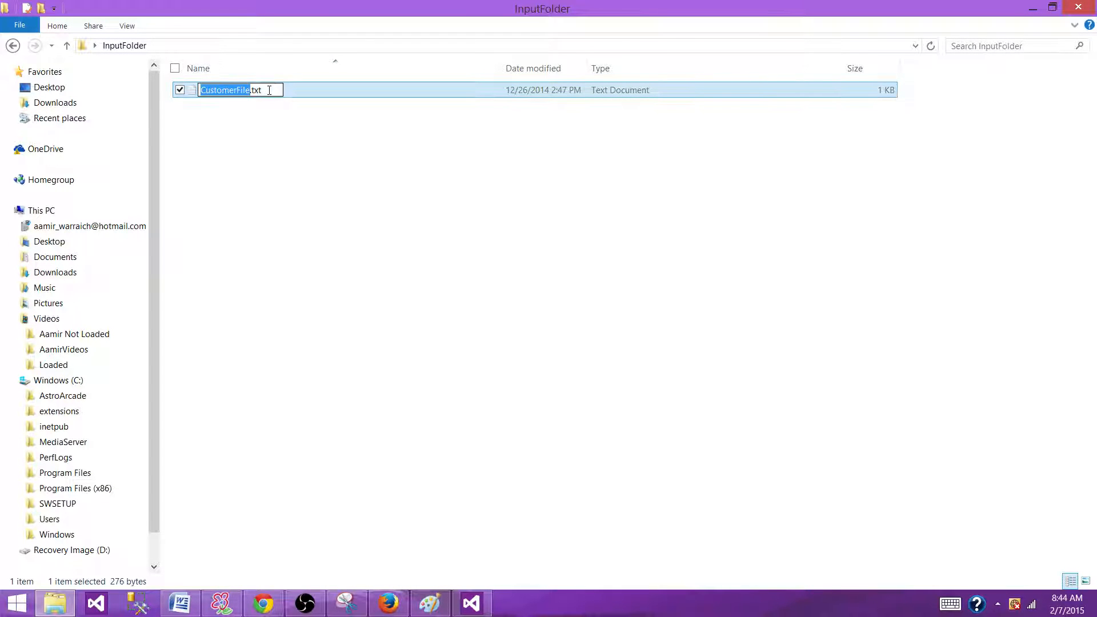
right_click(238, 90)
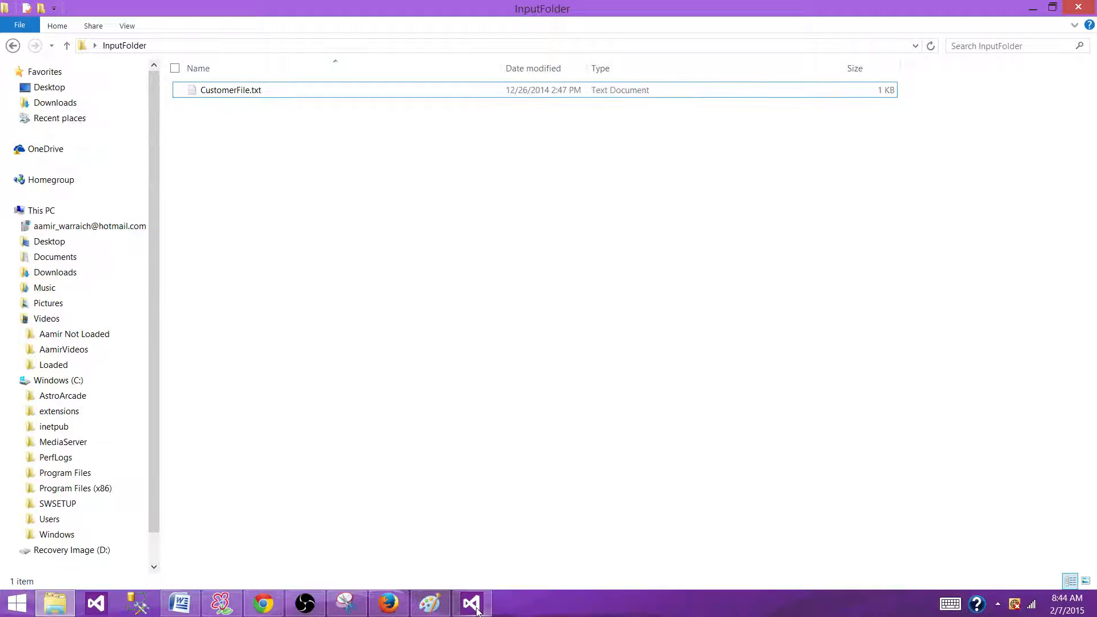
Enter CustomerFile.txt as the FileName variable's value.
click(470, 603)
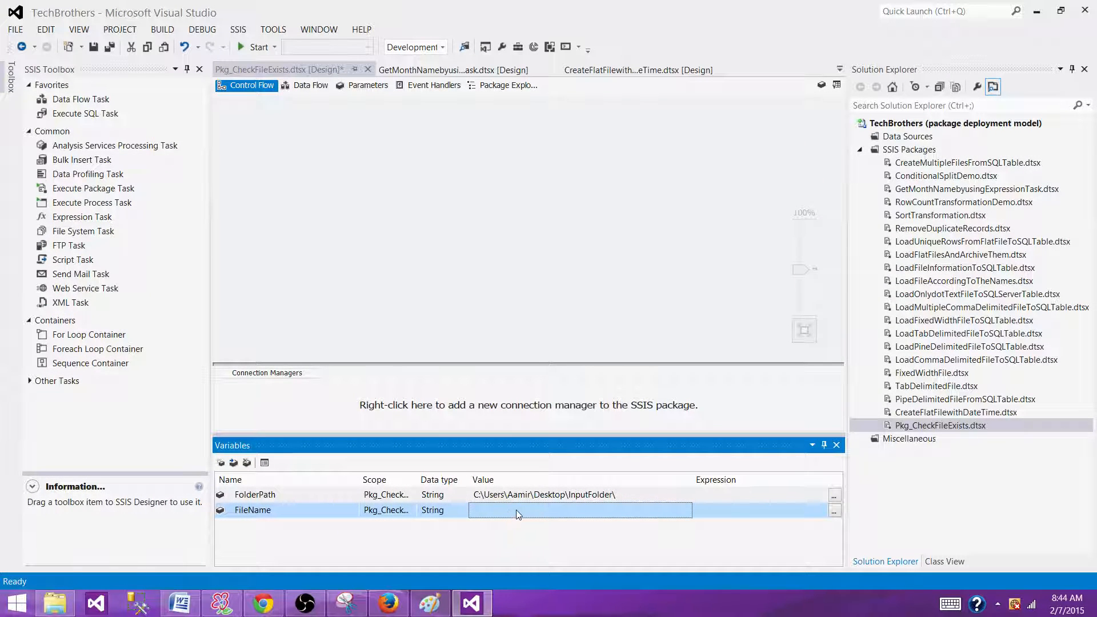
text(CustomerFile.txt)
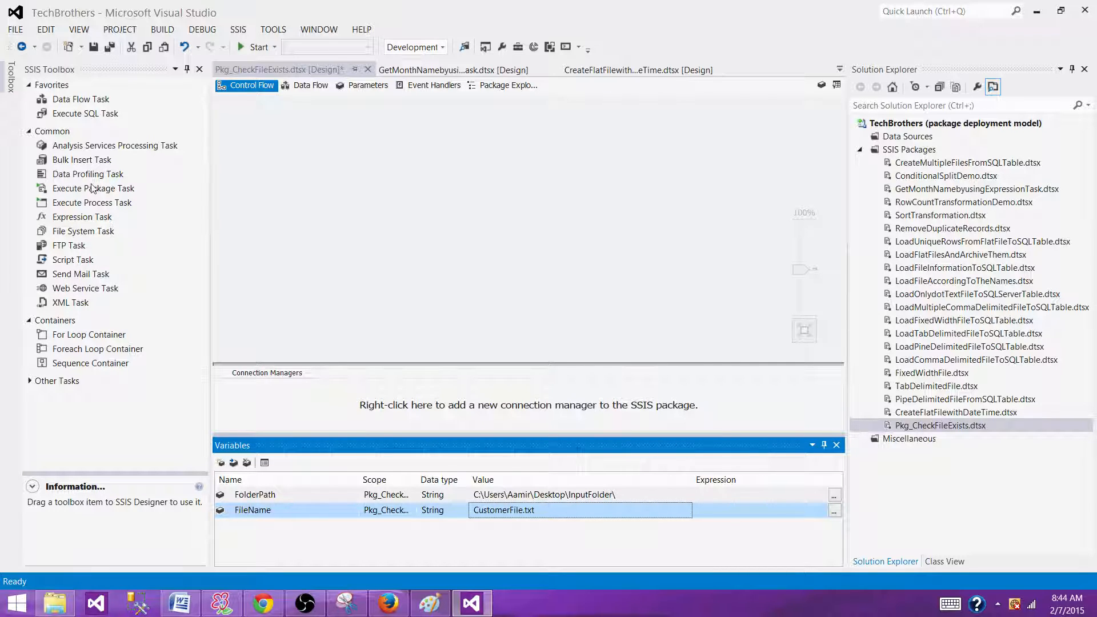
mouse_move(60, 109)
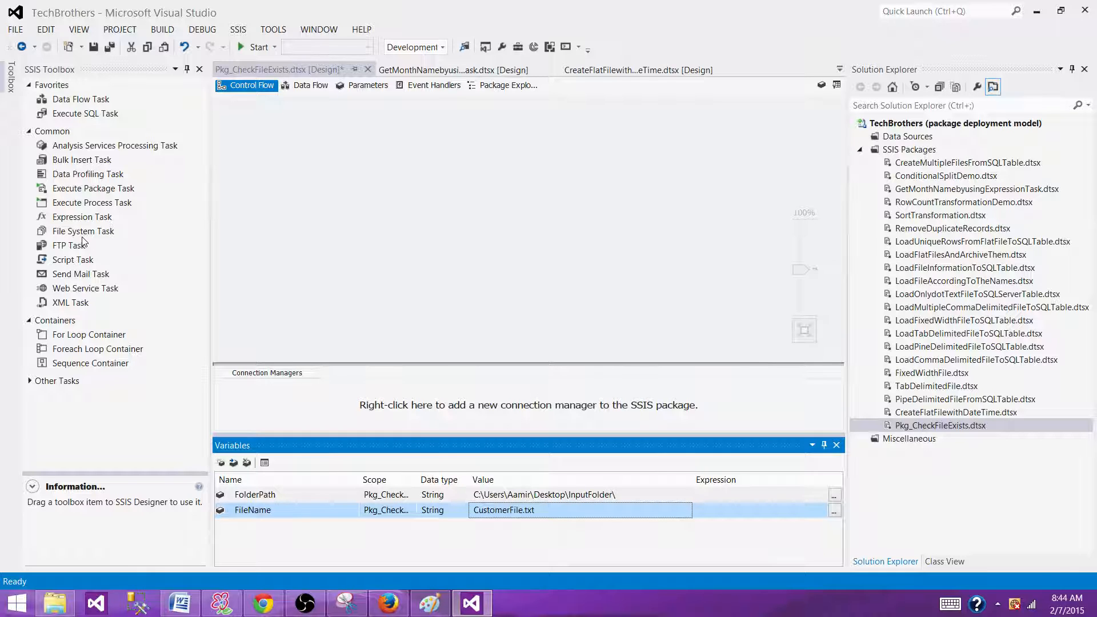
mouse_move(103, 265)
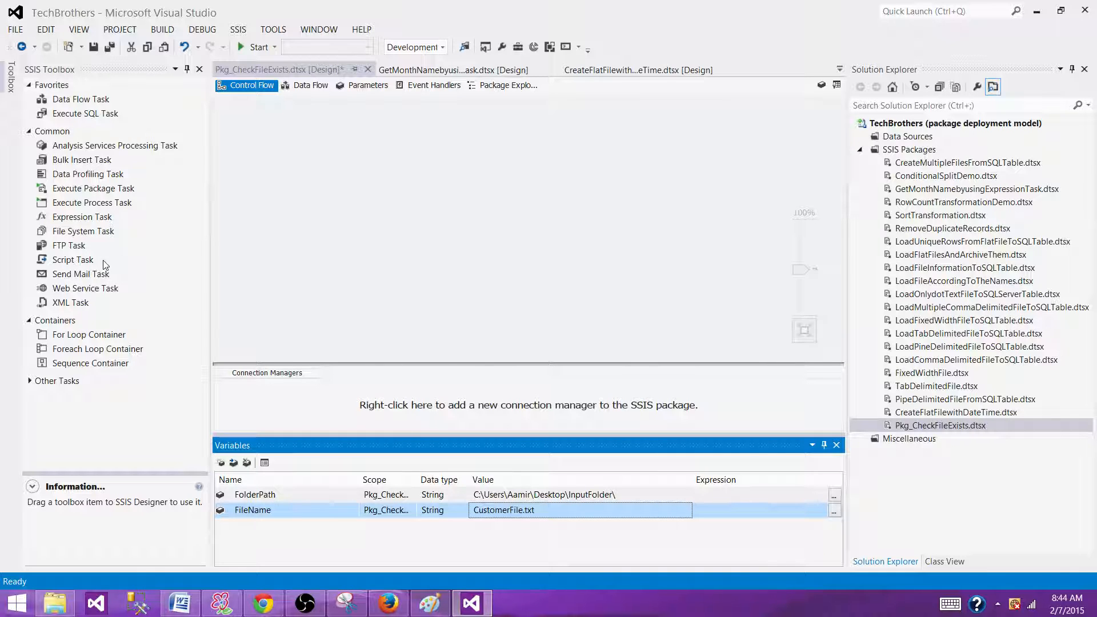
click(72, 260)
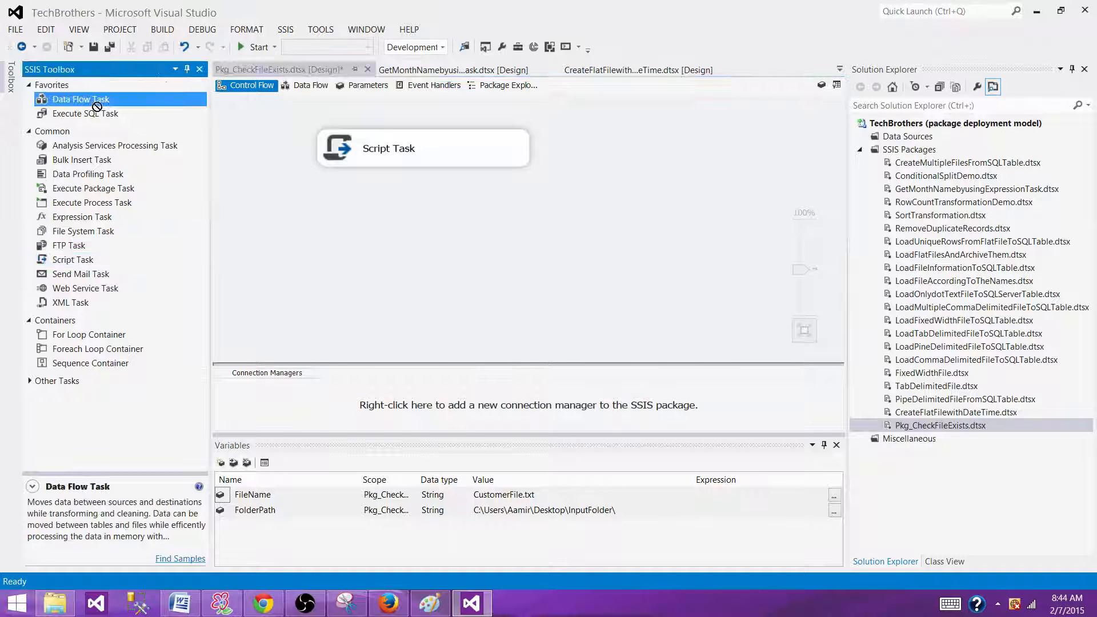
Place a Data Flow Task after the Script Task, connected by a precedence constraint and aligned.
click(309, 84)
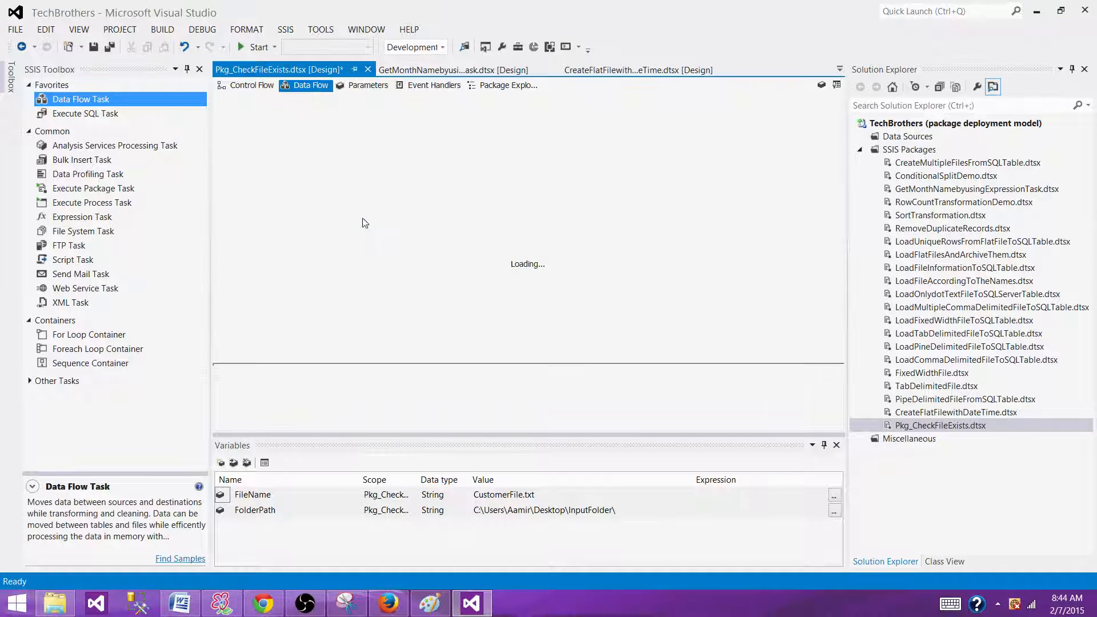
click(250, 85)
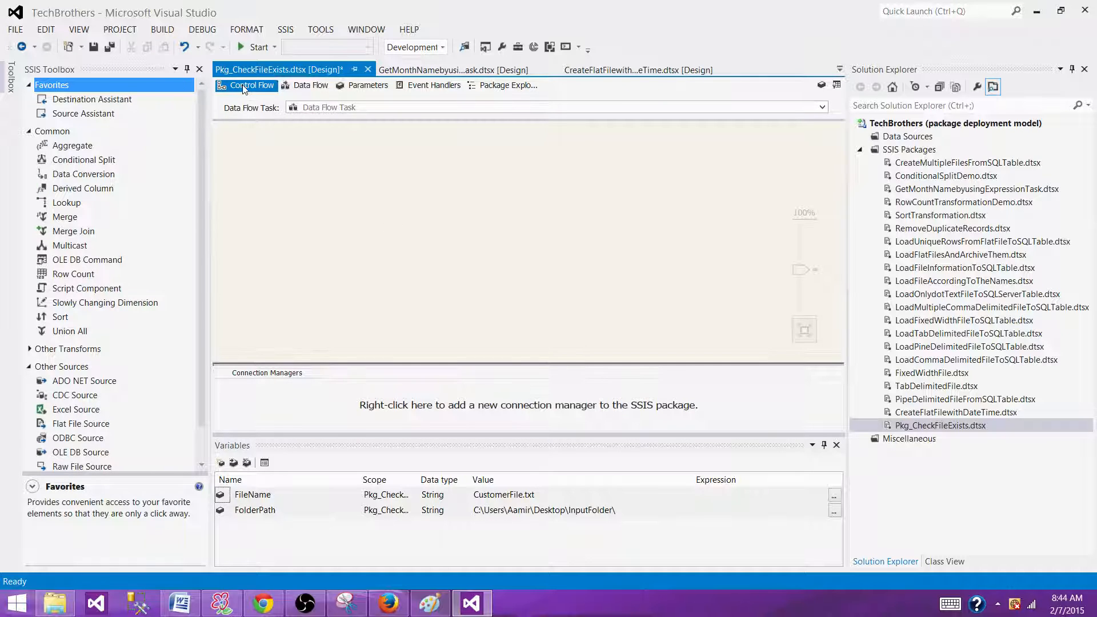
click(251, 85)
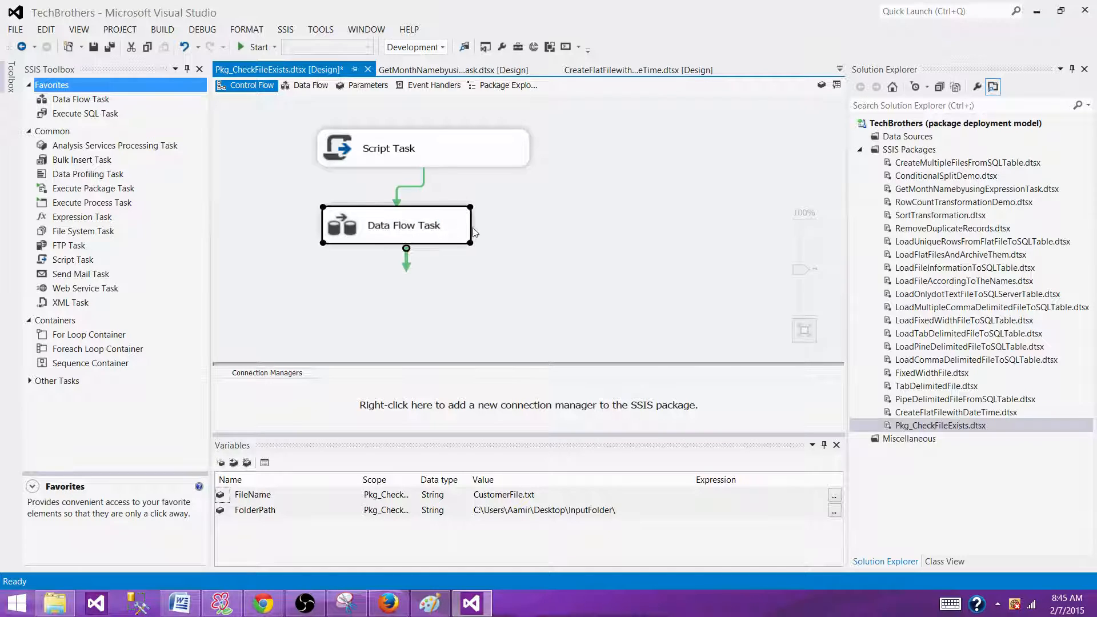
click(402, 224)
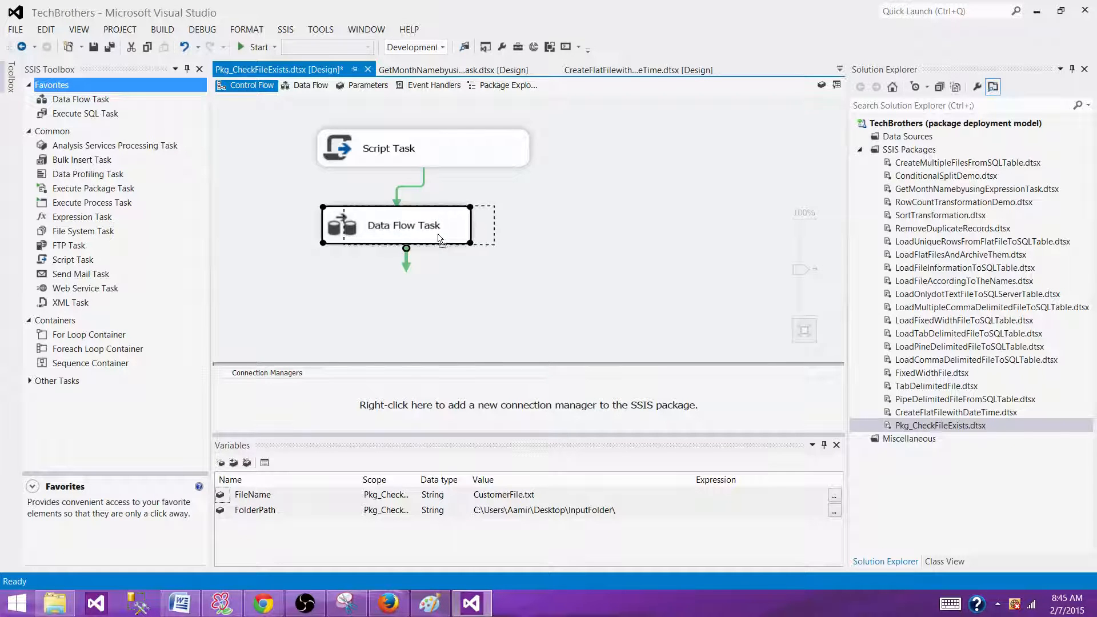
drag(396, 224, 427, 224)
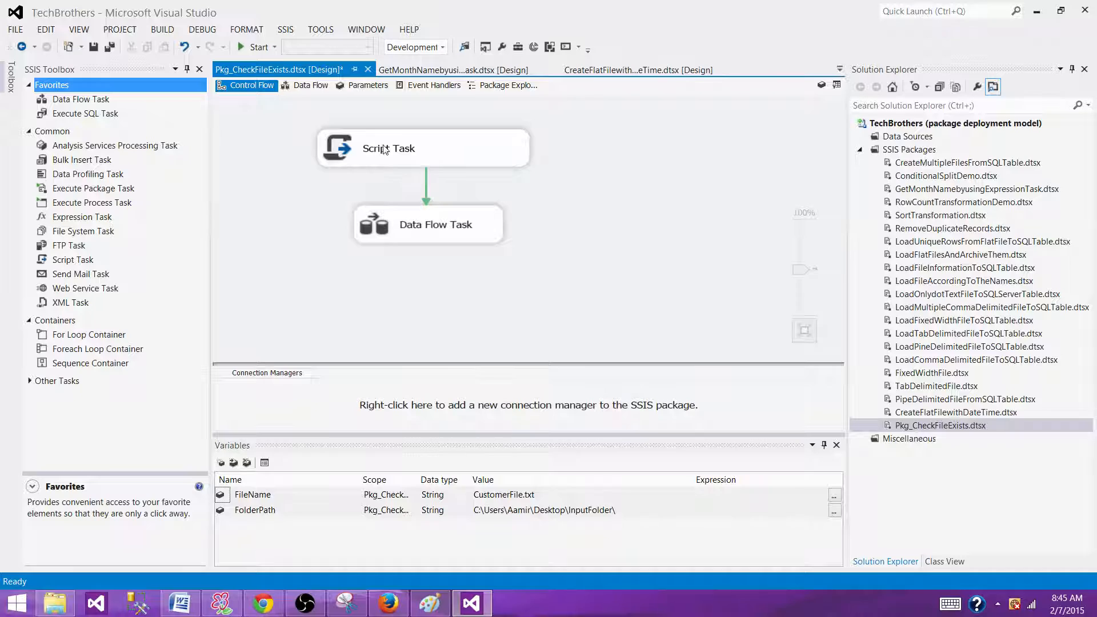
mouse_move(487, 149)
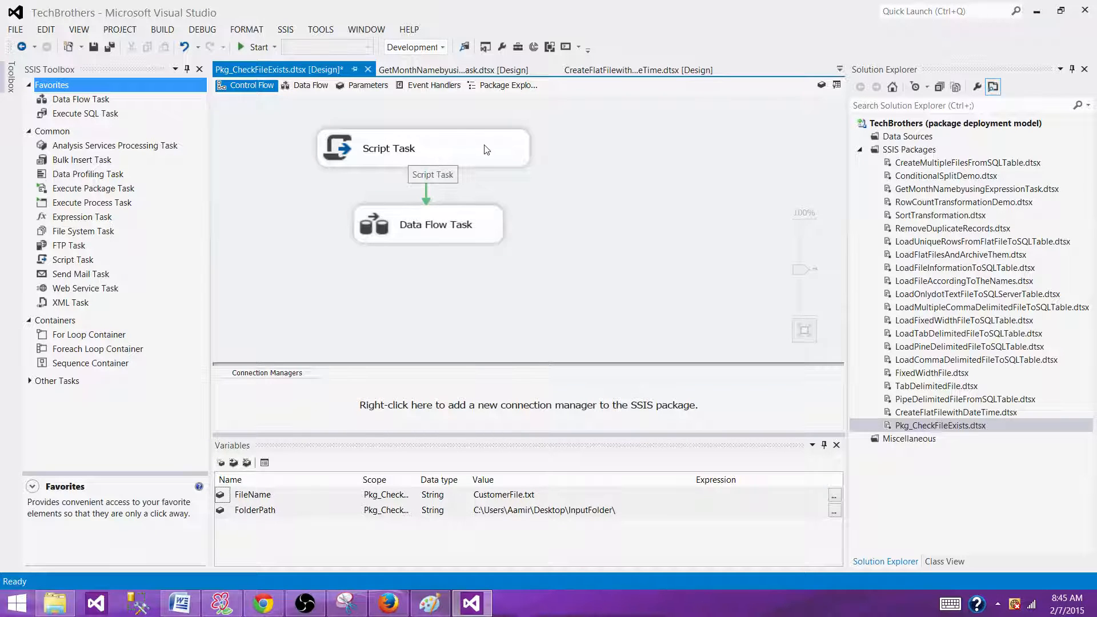
Add the FileExistFlag variable as Int32 with value 0.
click(220, 462)
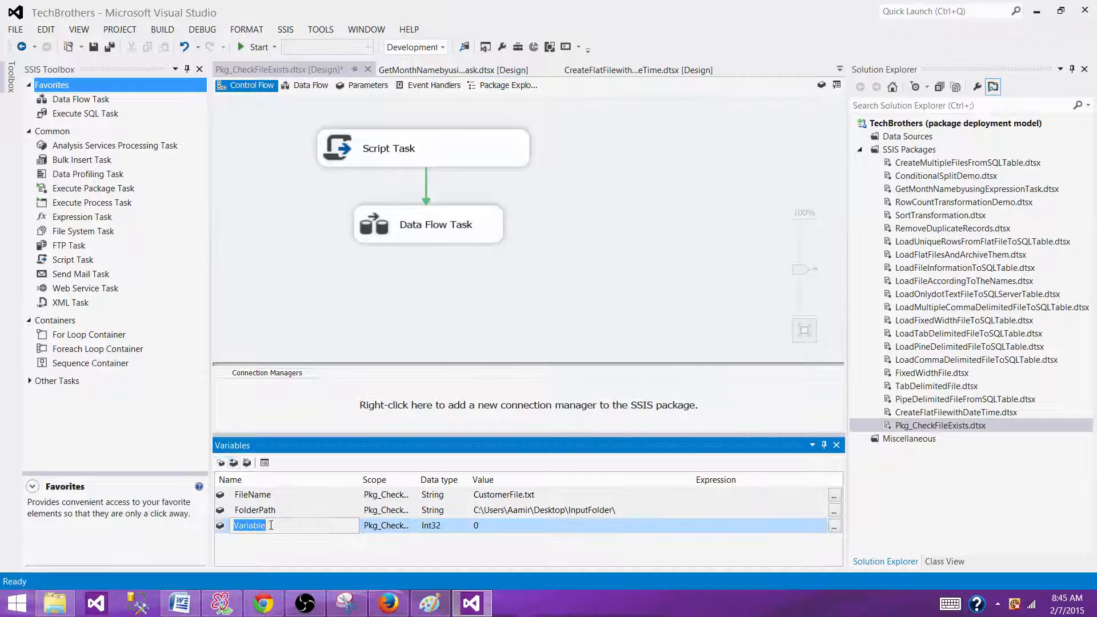
text(FileExistFlag)
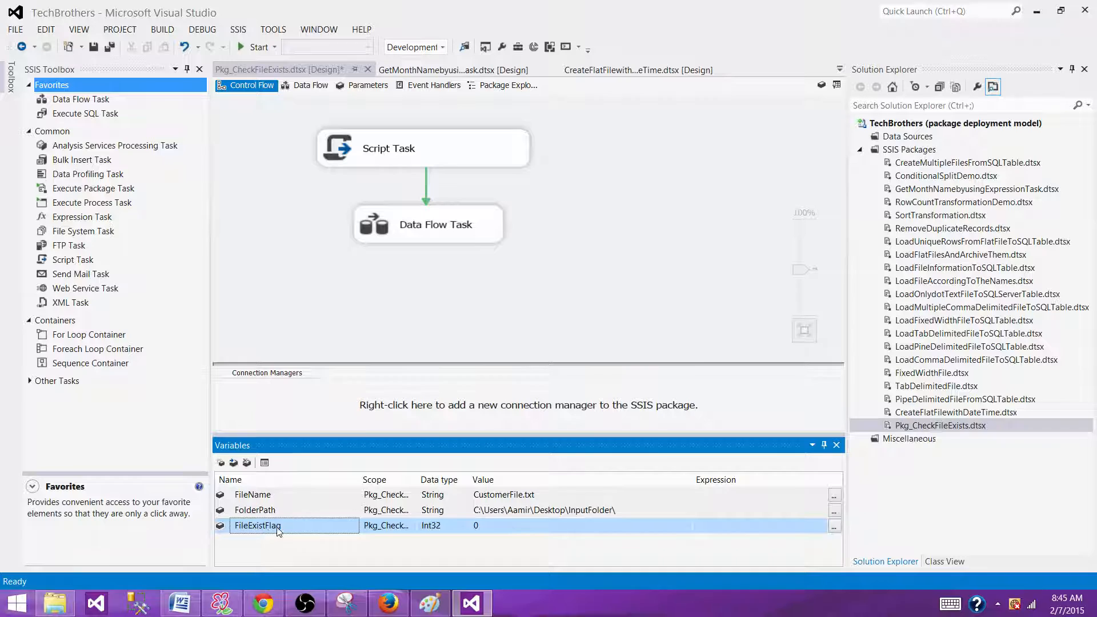
double_click(424, 196)
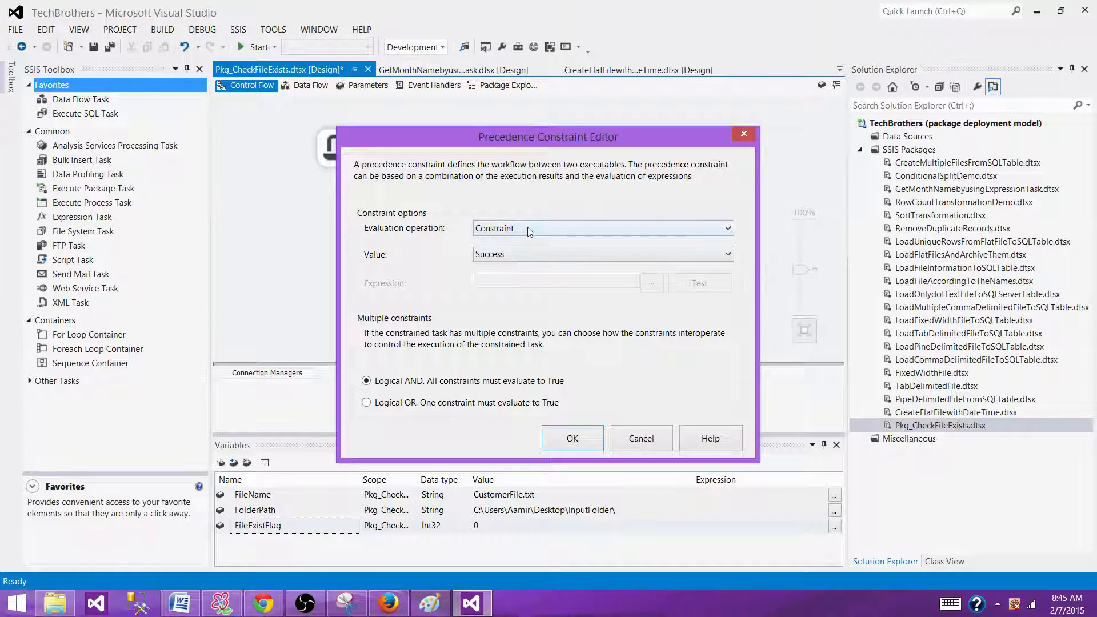
click(725, 228)
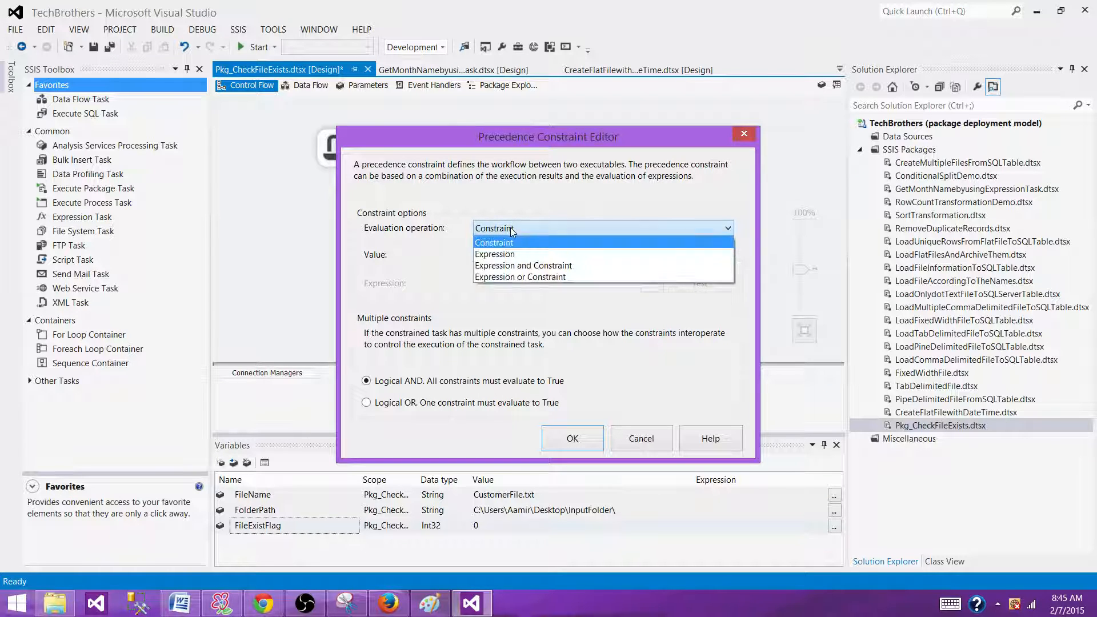
click(494, 254)
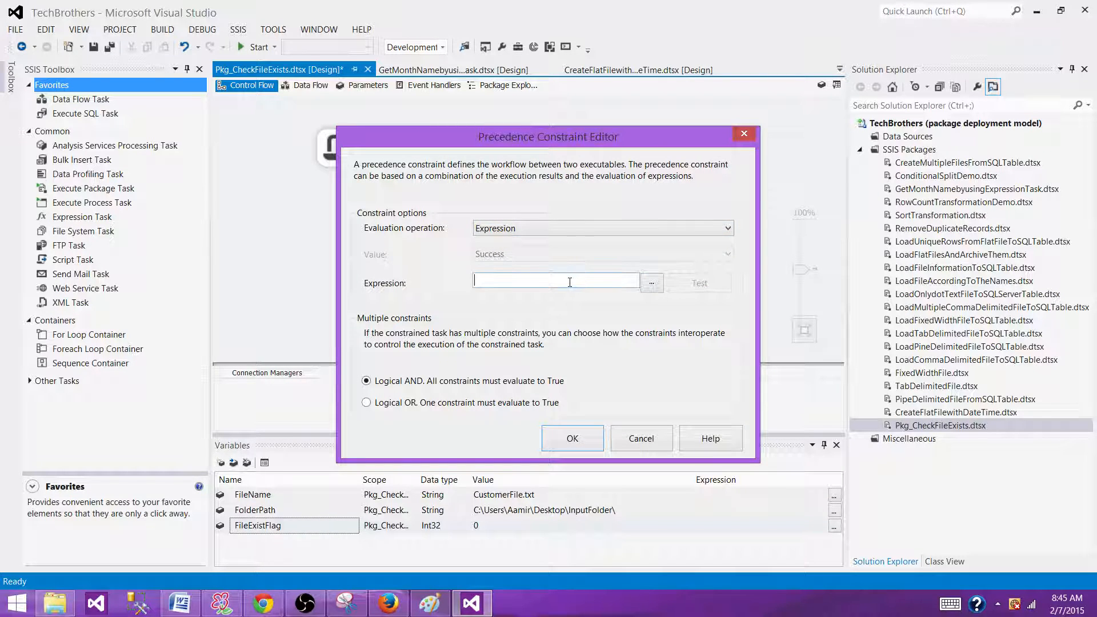
text(FileExistFlag==1)
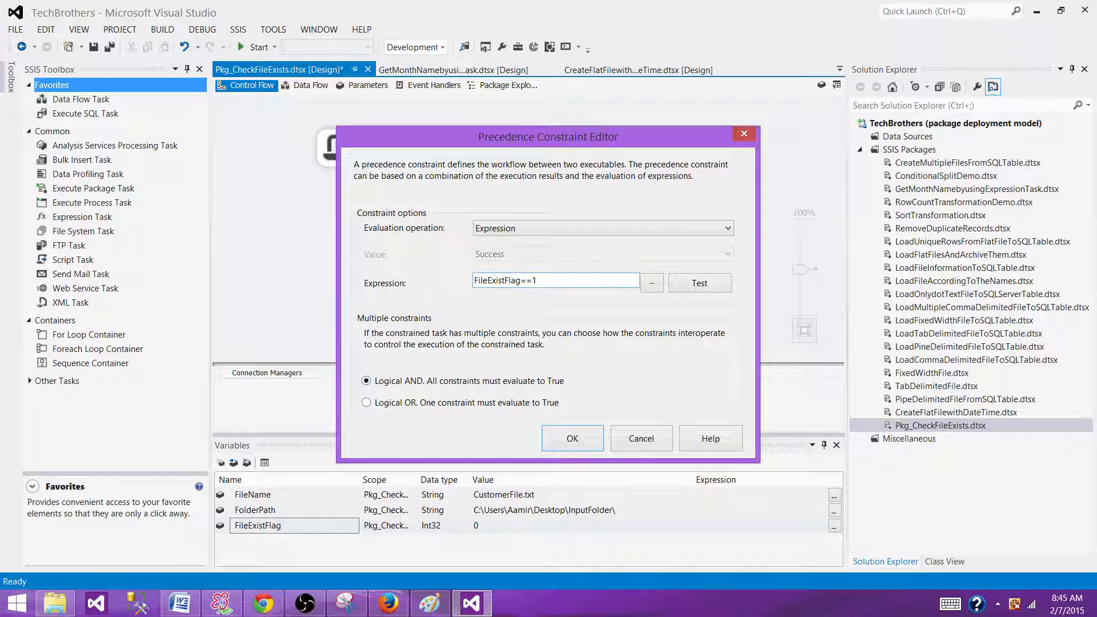
click(698, 283)
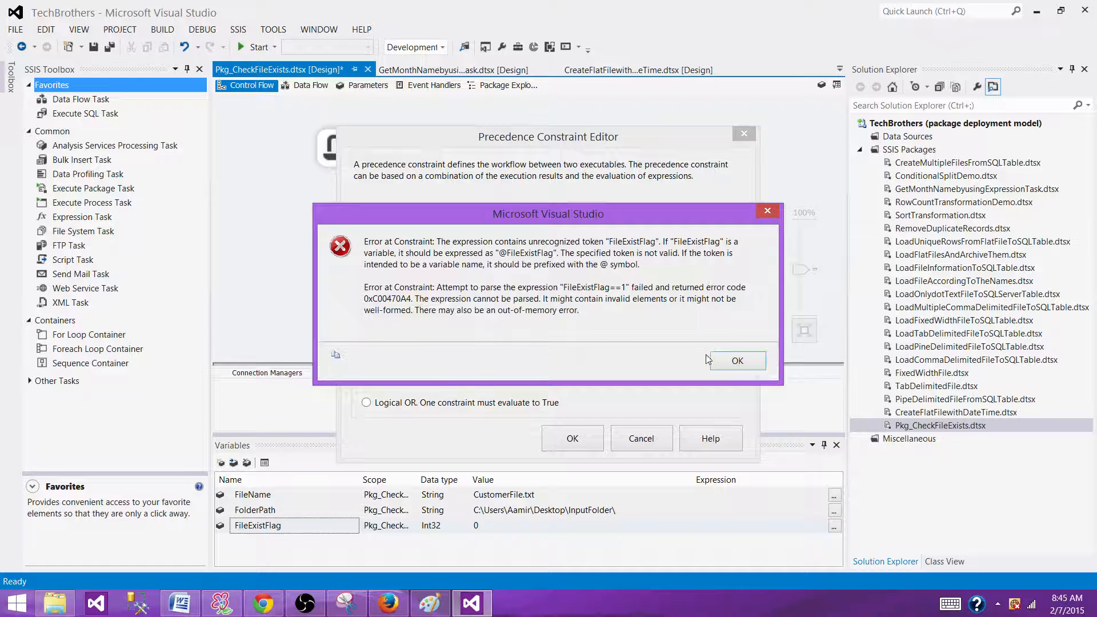
click(735, 360)
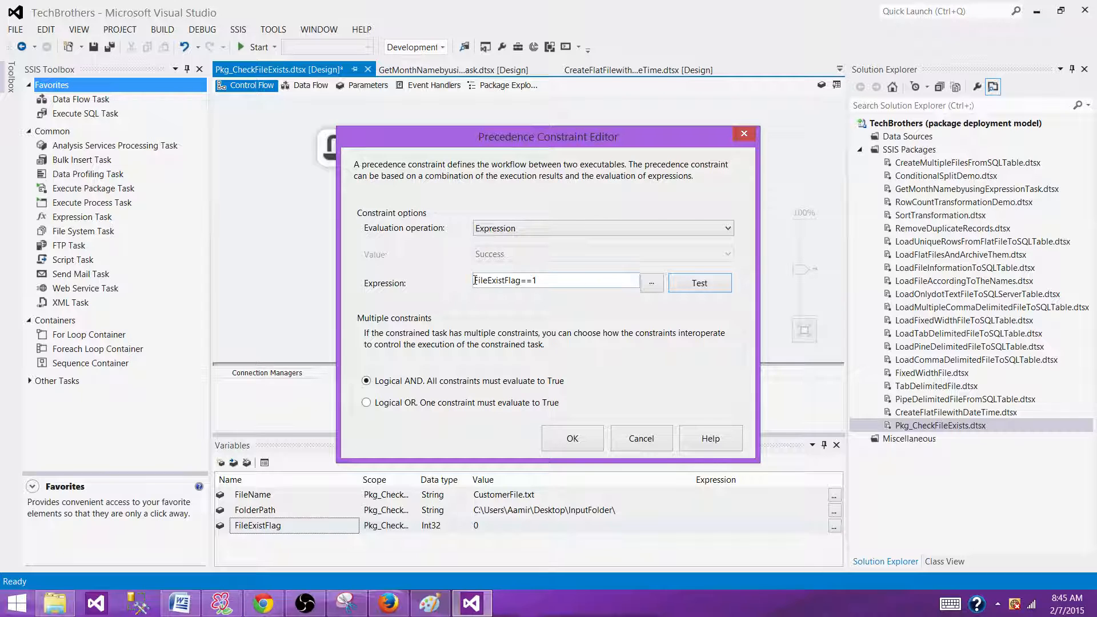
text(@)
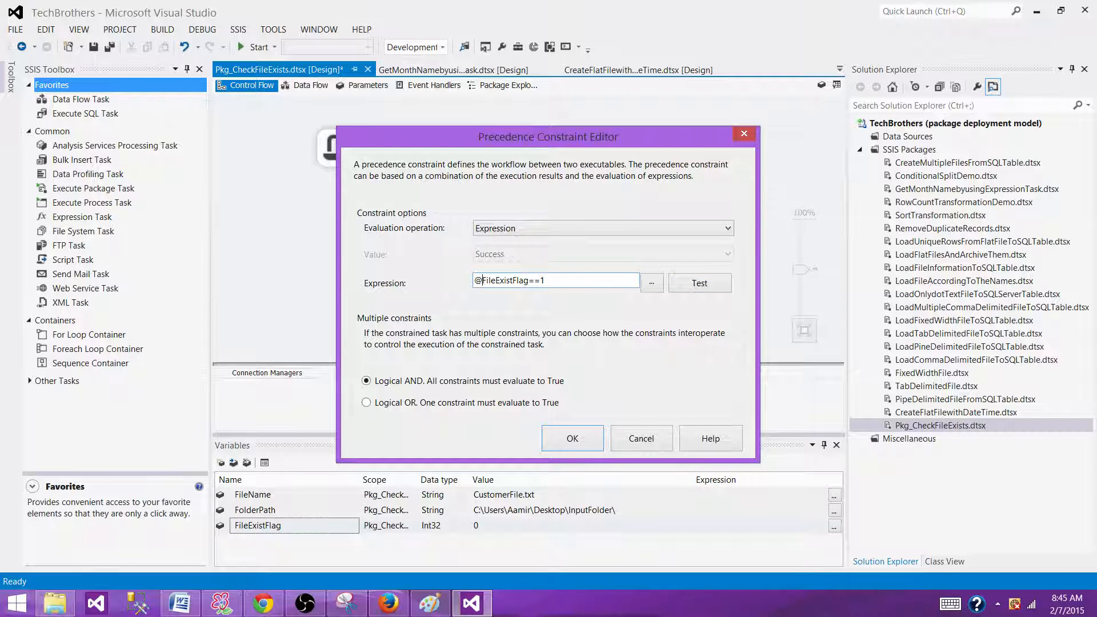
click(699, 283)
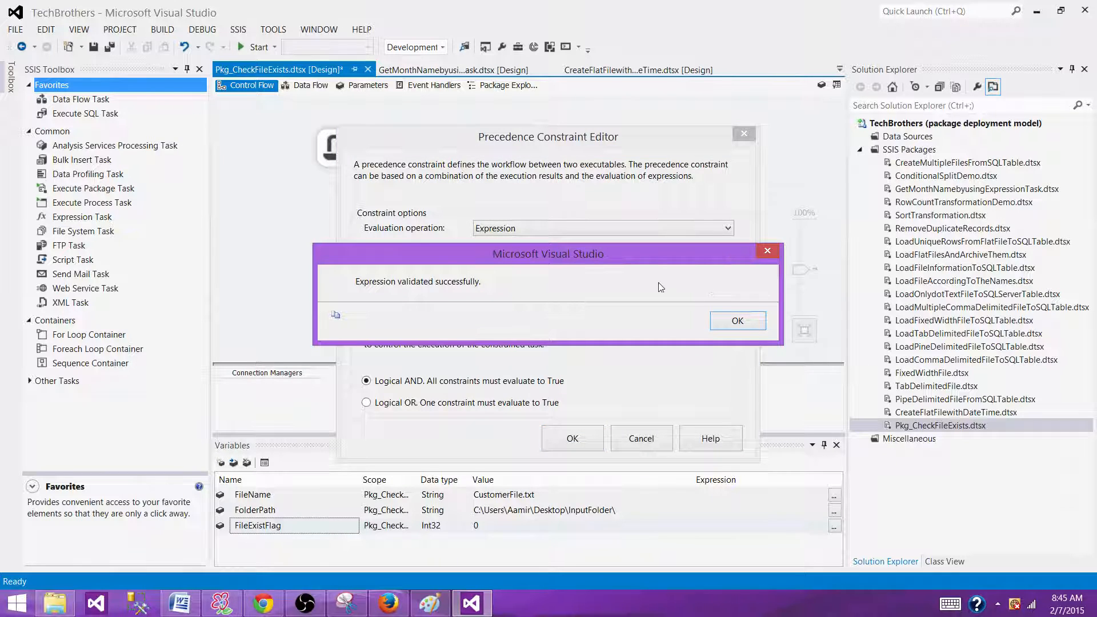
click(736, 320)
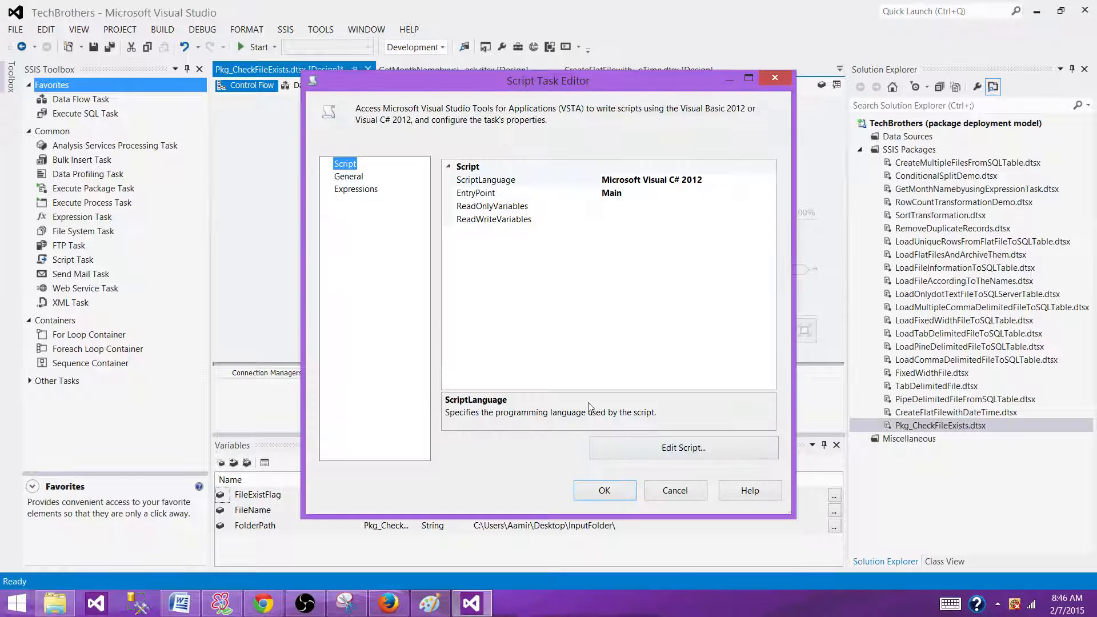
mouse_move(662, 181)
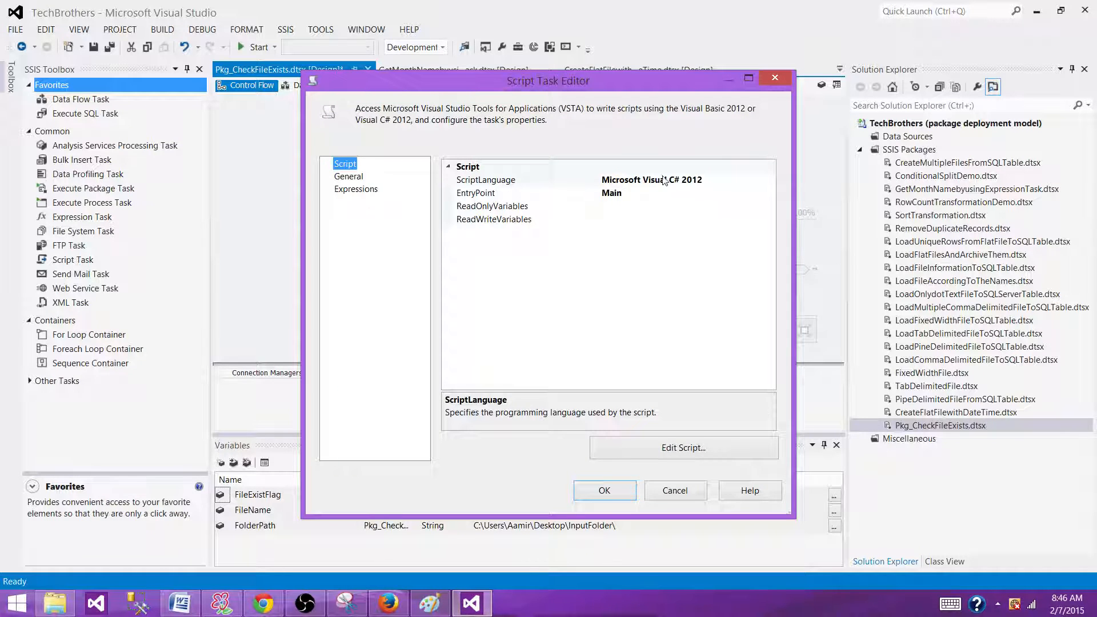
mouse_move(711, 179)
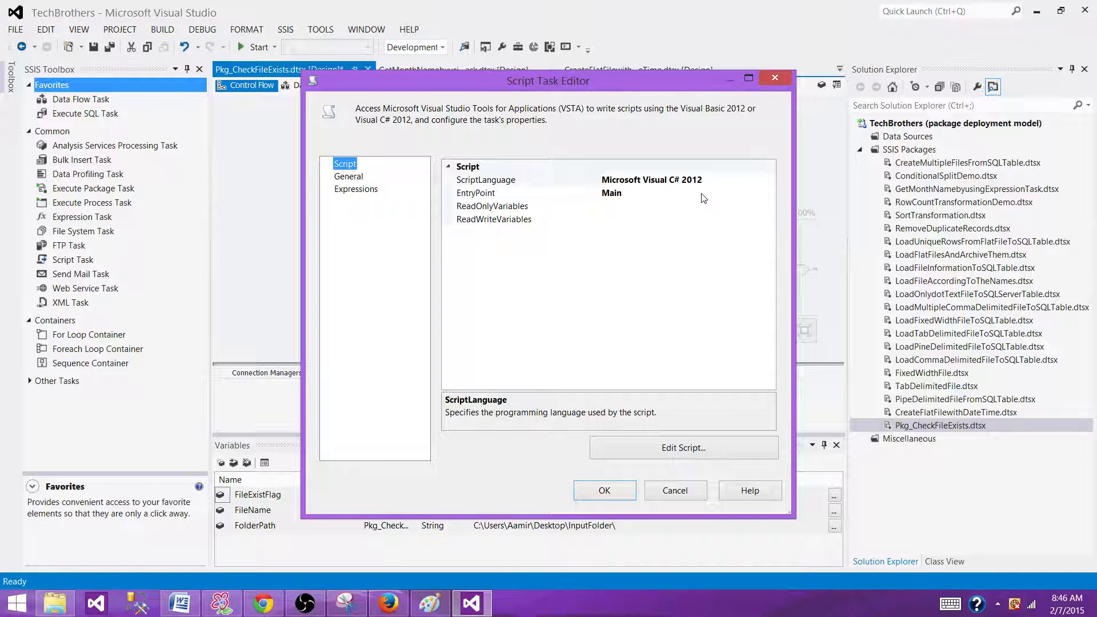
Set ReadOnlyVariables to User::FileName and User::FolderPath, ReadWriteVariables to User::FileExistFlag.
click(492, 205)
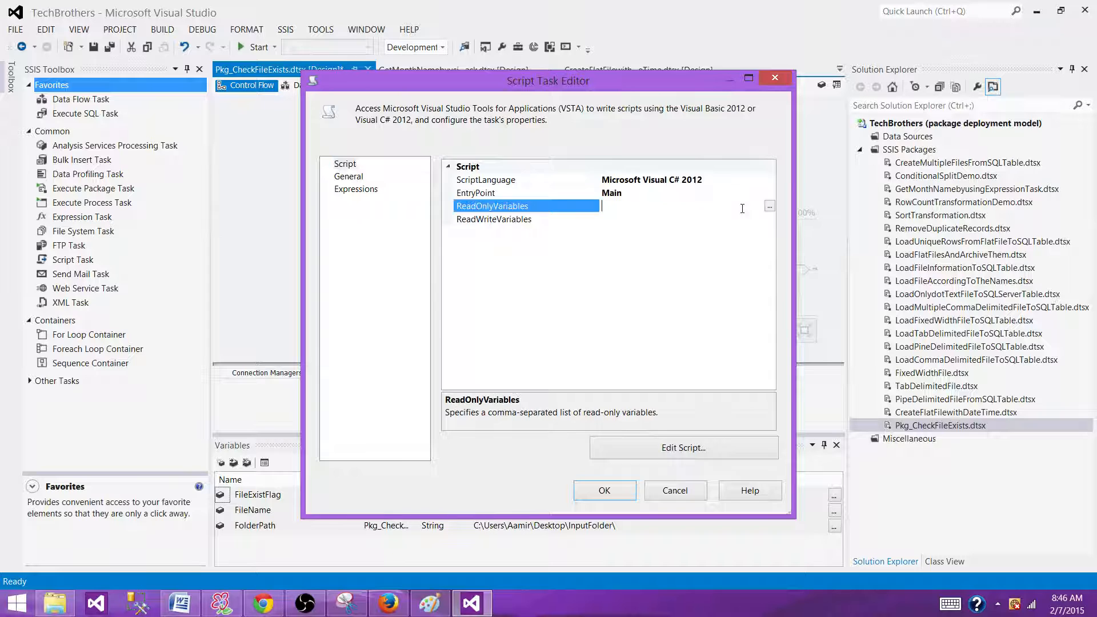
click(769, 206)
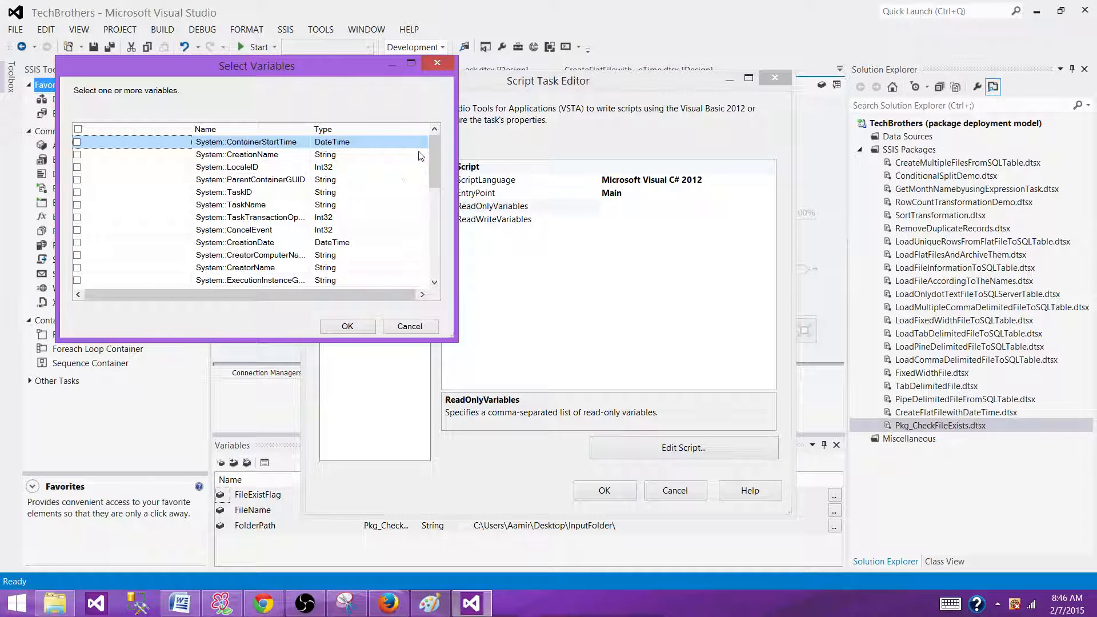
scroll(down, 3)
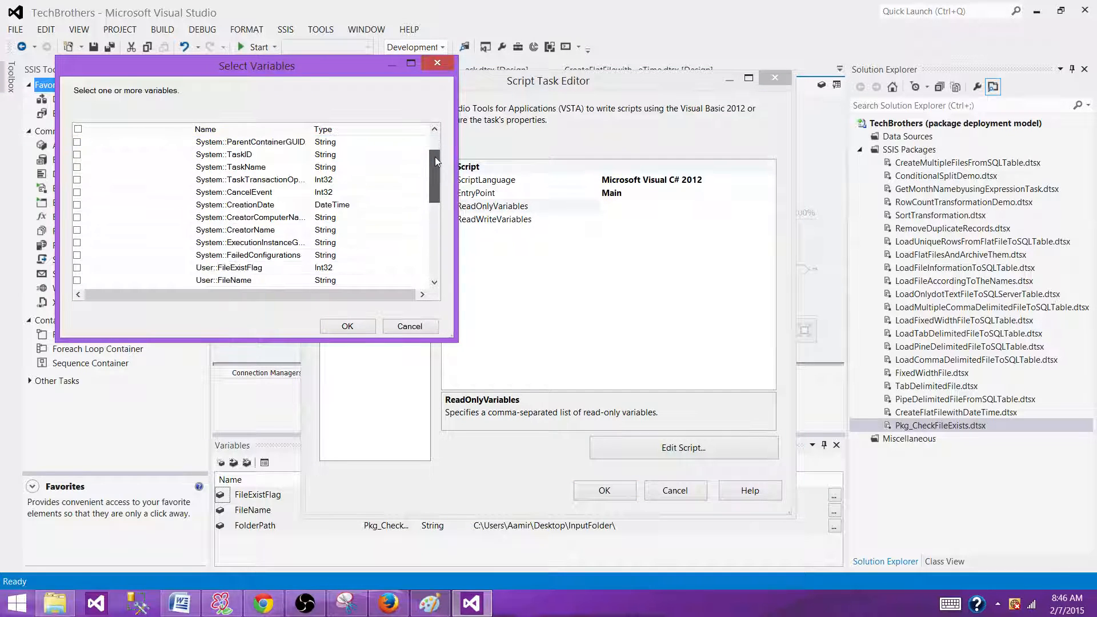
scroll(down, 3)
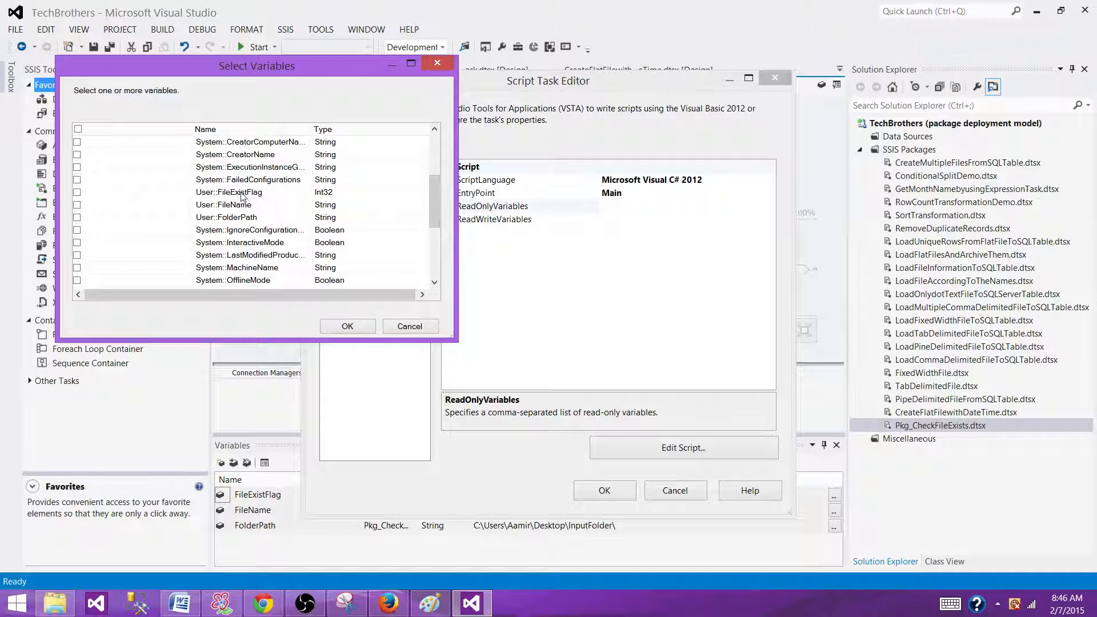
click(226, 217)
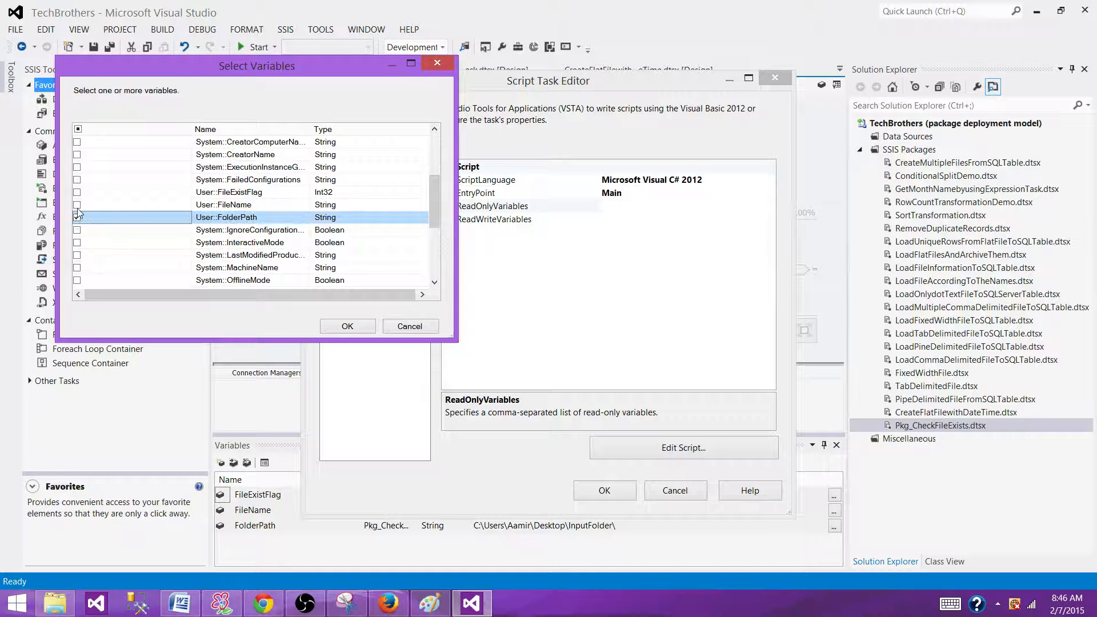
click(77, 204)
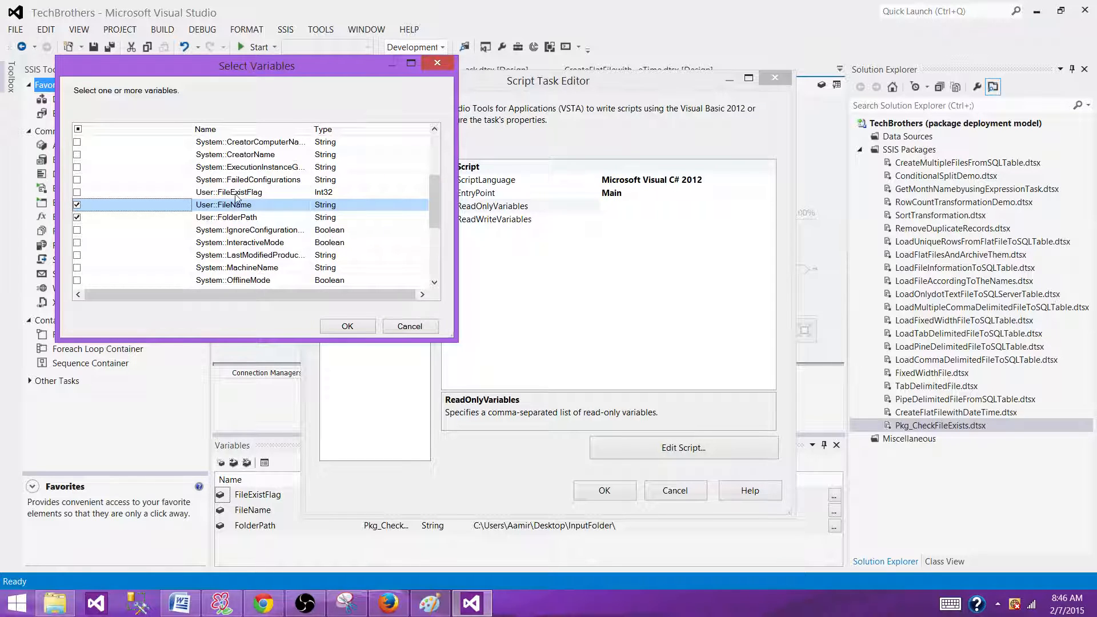
click(346, 326)
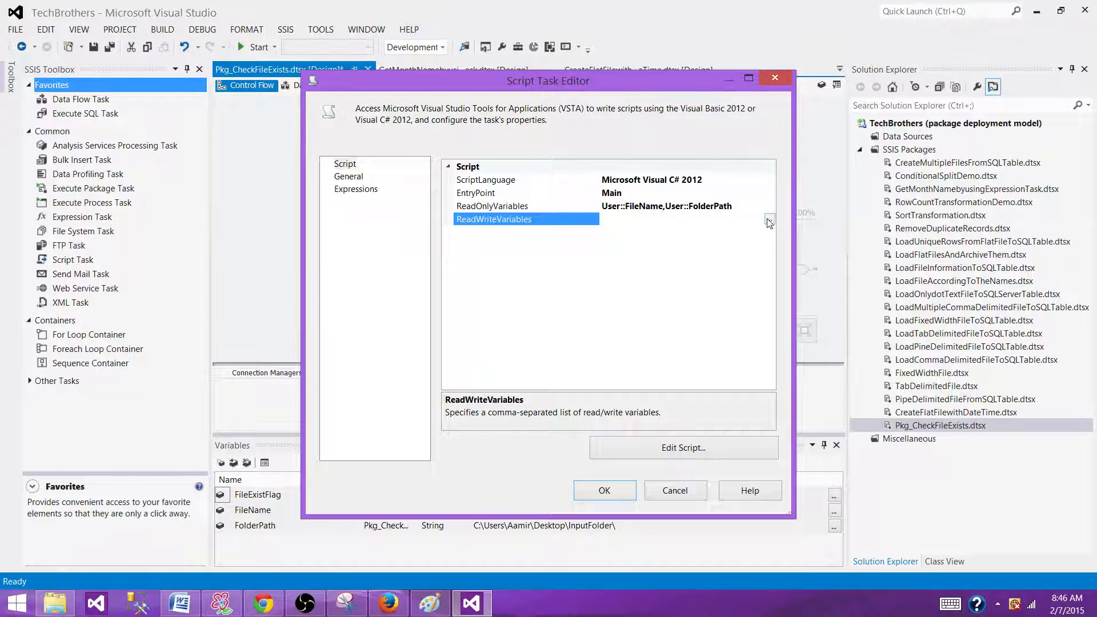
click(767, 219)
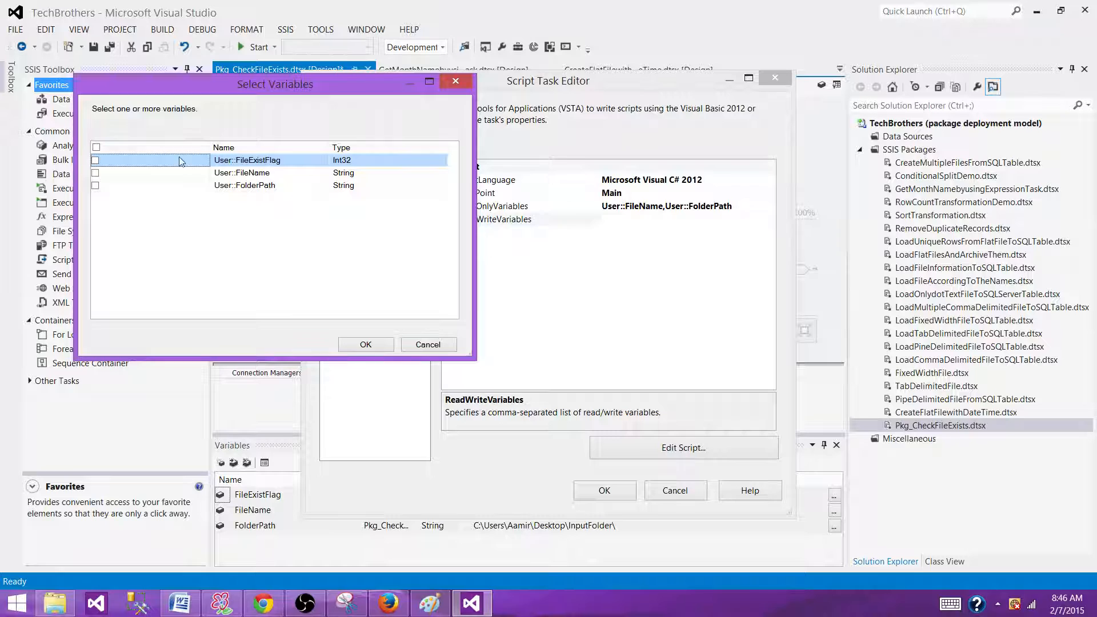
click(365, 344)
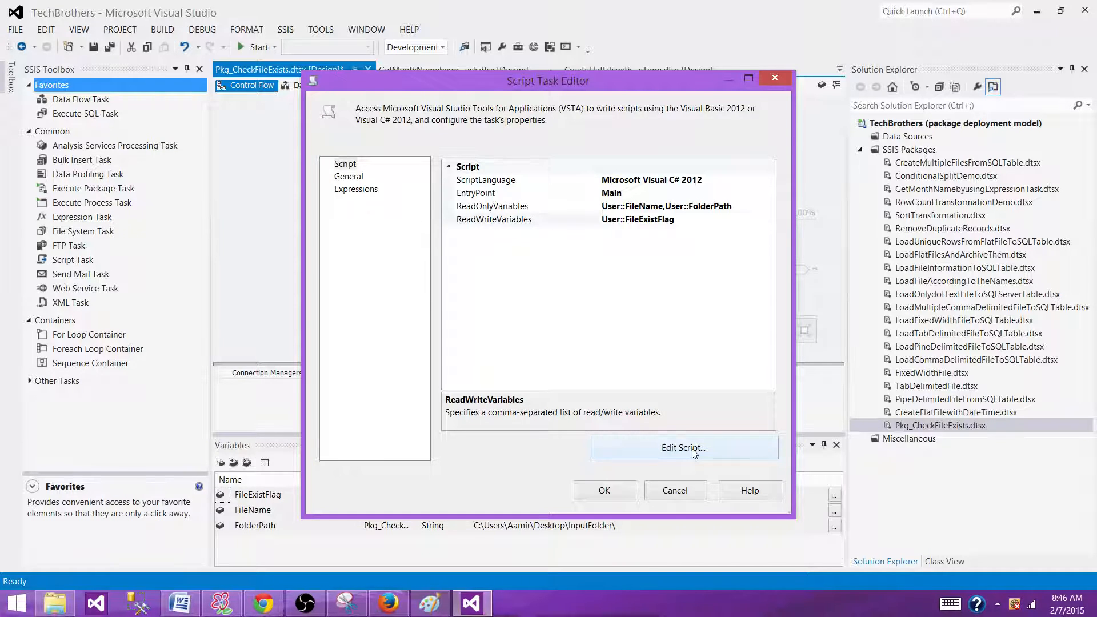
Open the Script Task's ScriptMain.cs in the VSTA code editor.
click(682, 448)
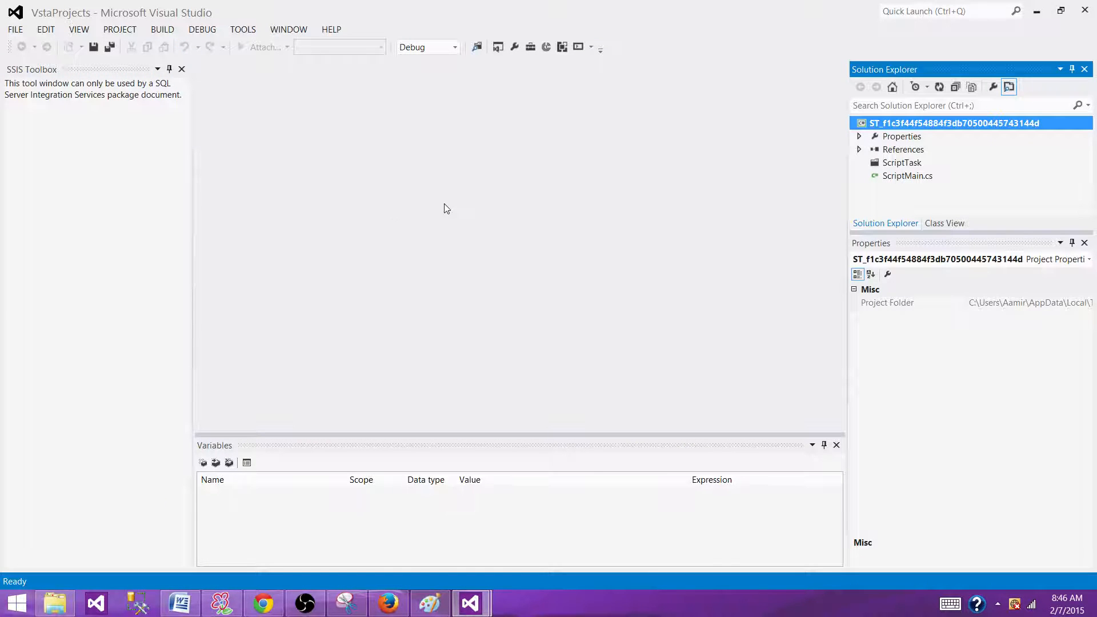
double_click(907, 162)
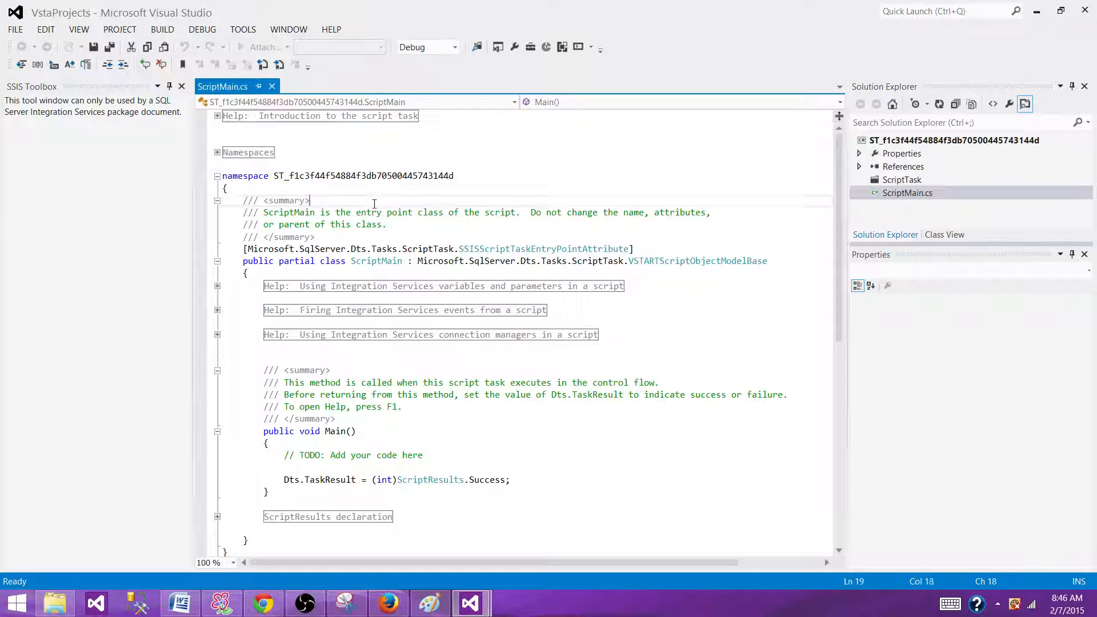
click(217, 152)
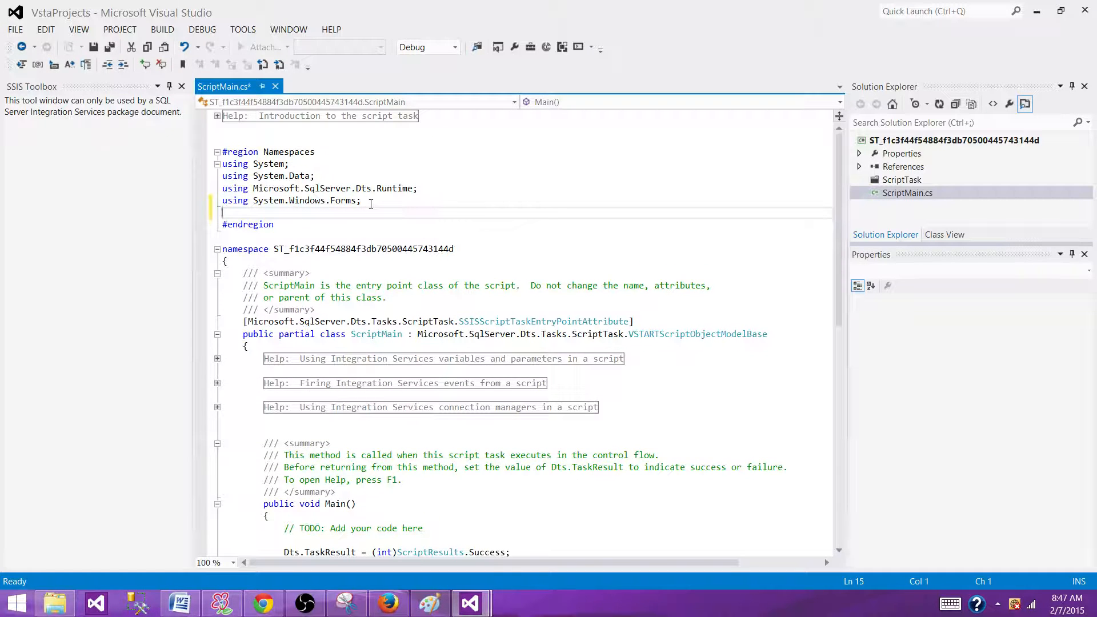
Add a using System.IO; line to the Namespaces section.
text(using System.)
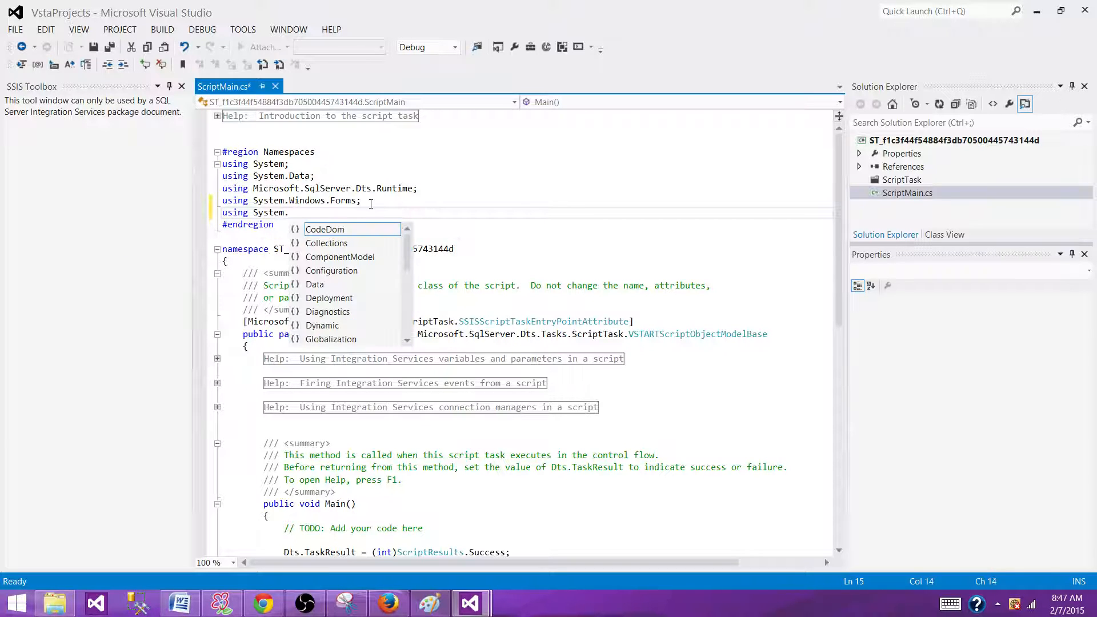
text(I)
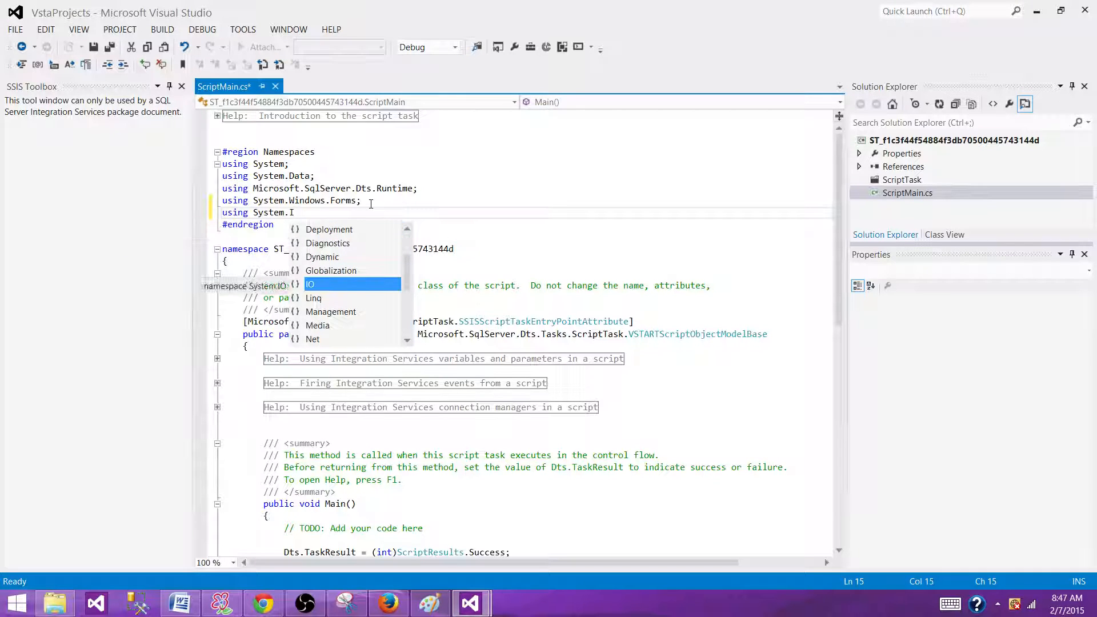
text(O)
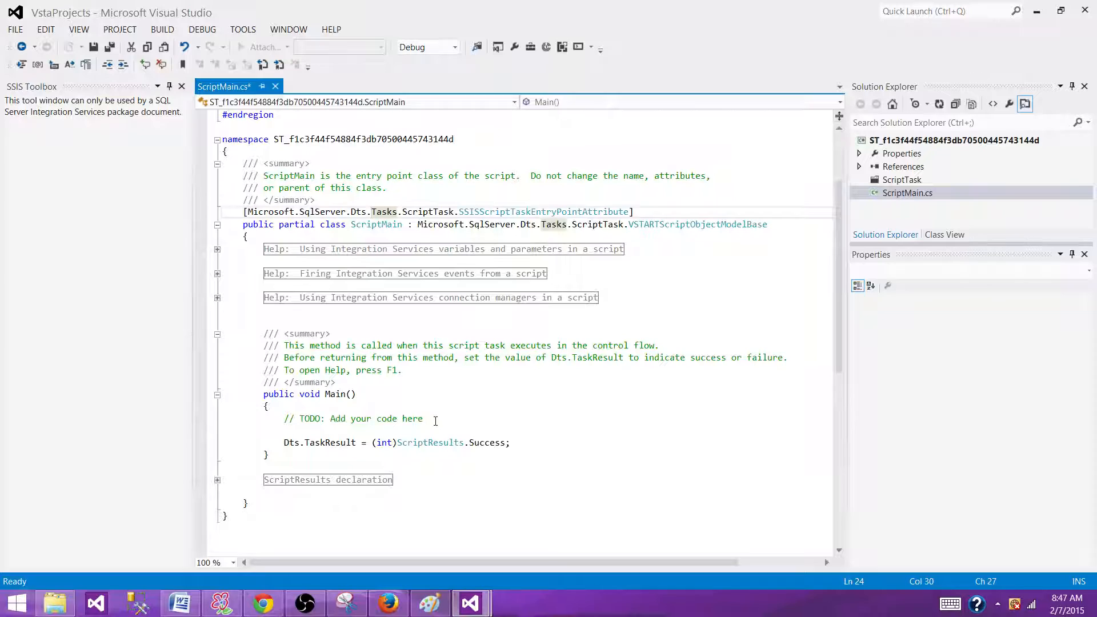
Declare string filefullpath = Dts.Variables["User::FolderPath"].Value on a new line in Main.
key(enter)
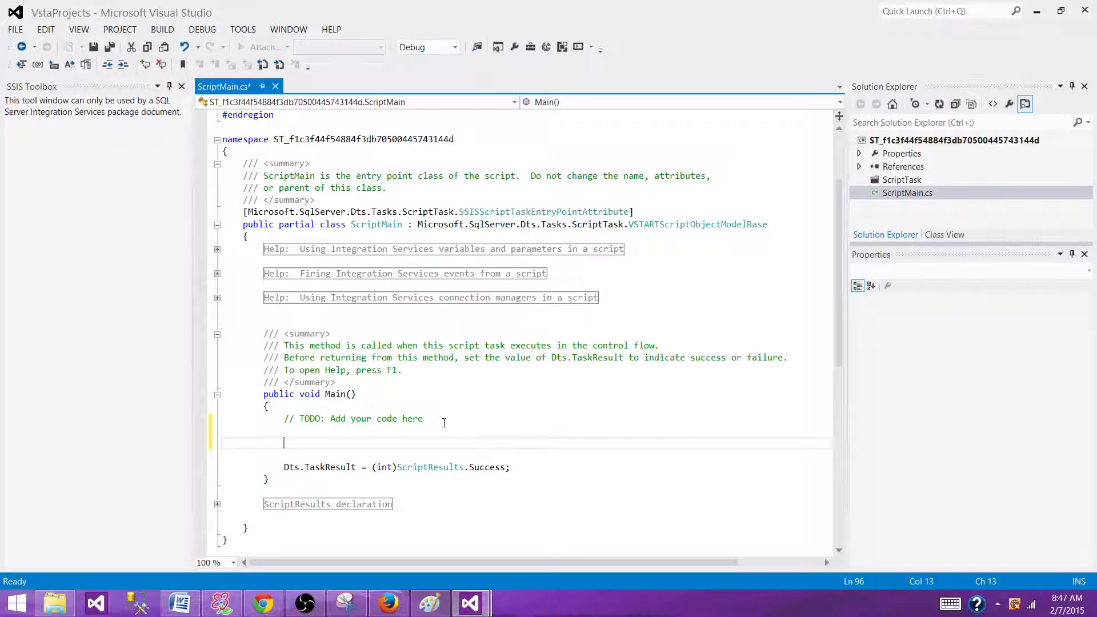
text(s)
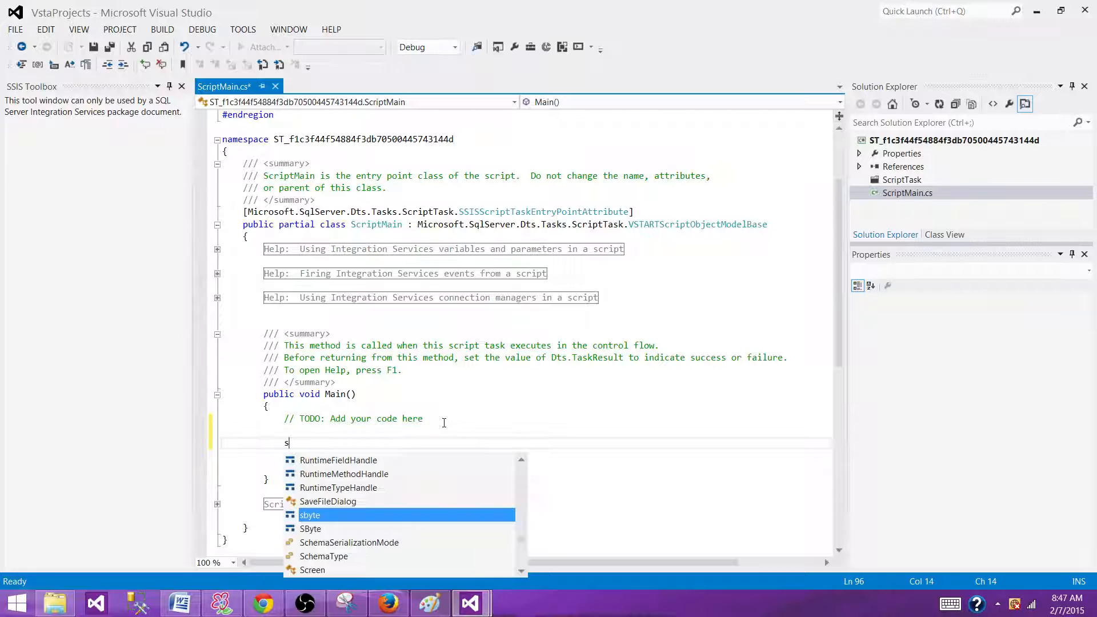
text(tring)
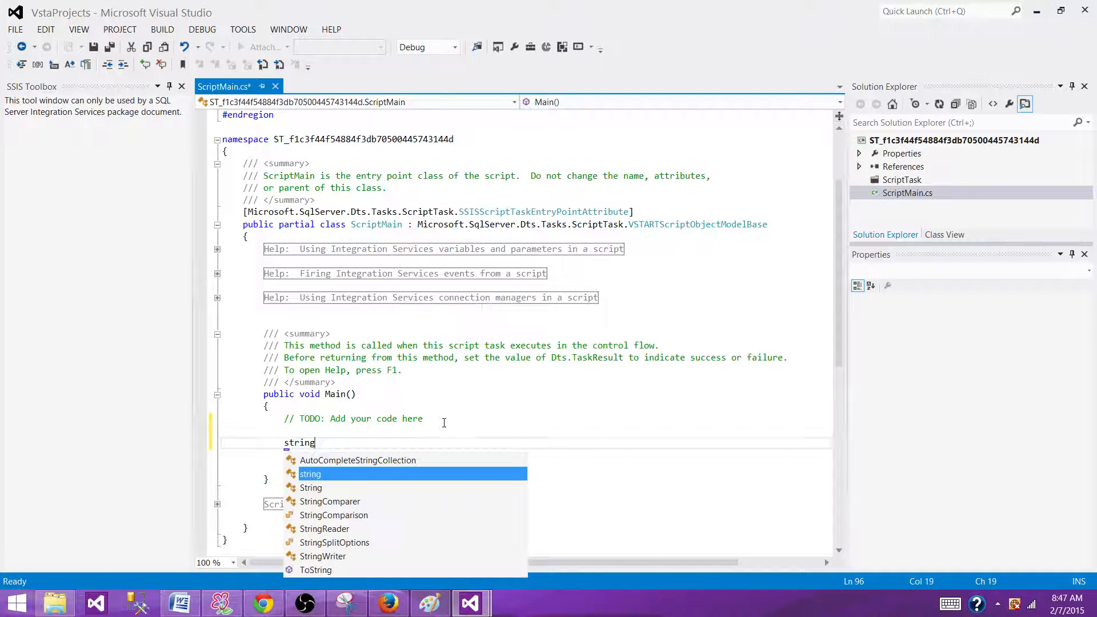
text(fi)
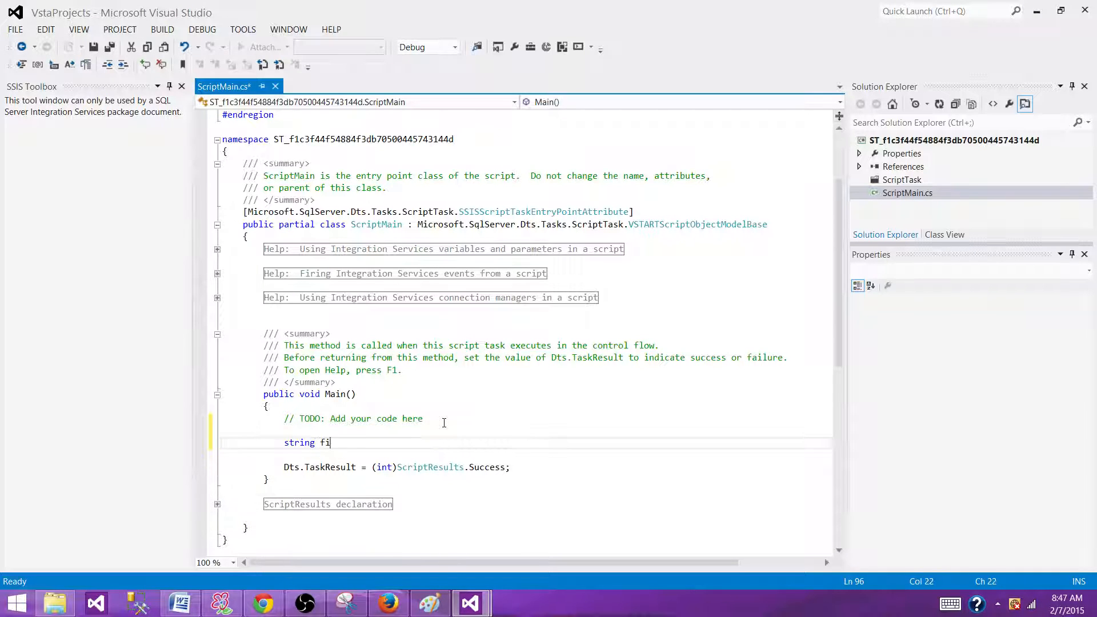
key(Backspace)
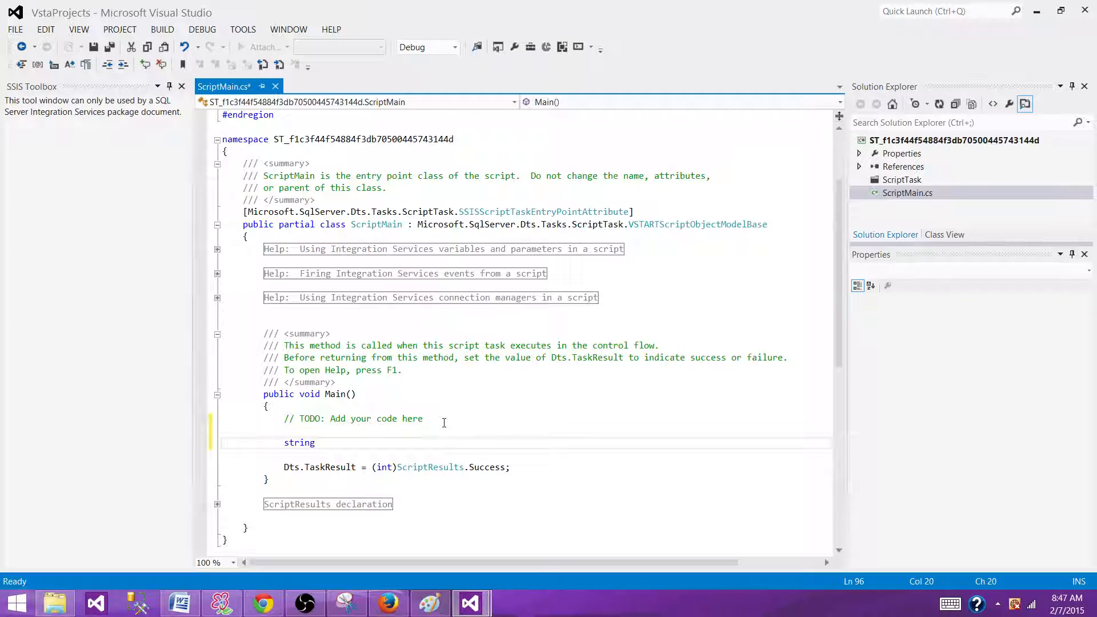
text(fil)
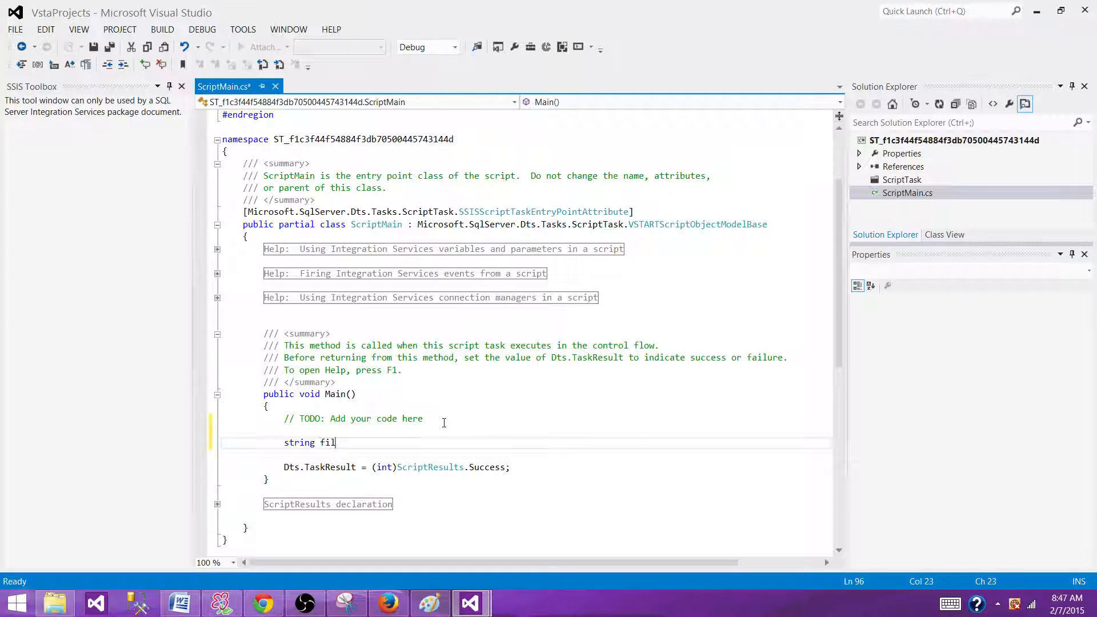
text(ep)
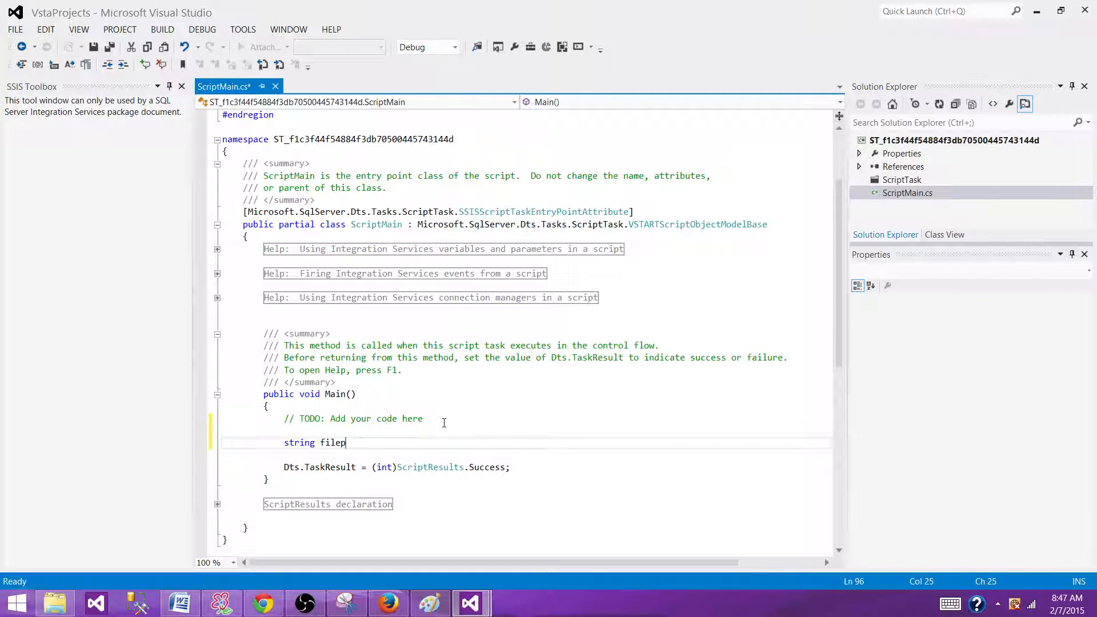
text(ullpath)
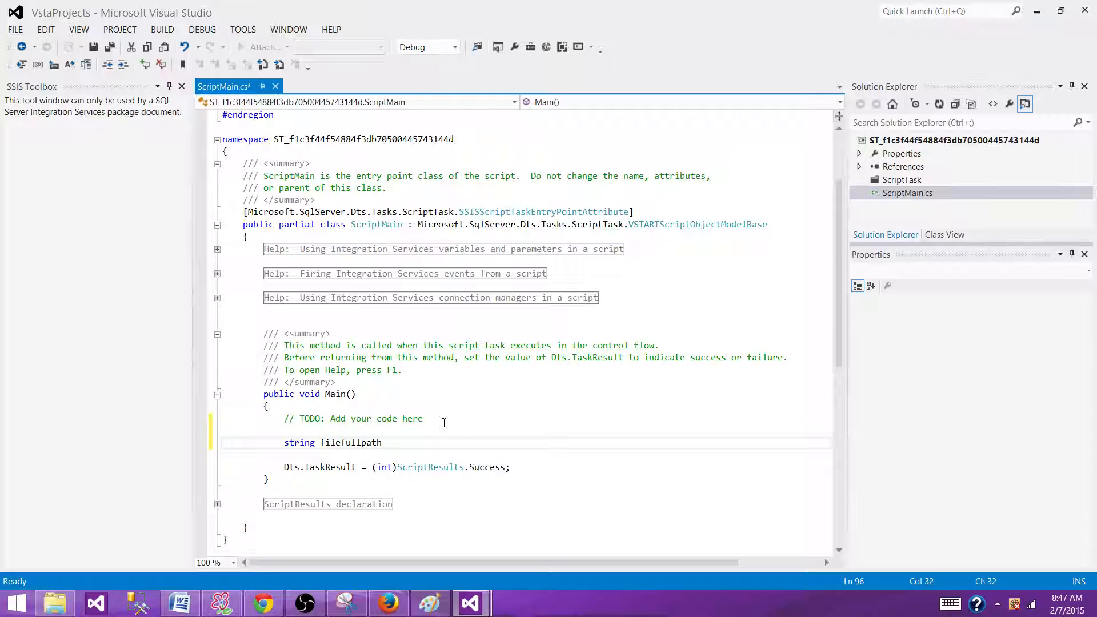
text(= Dts.v)
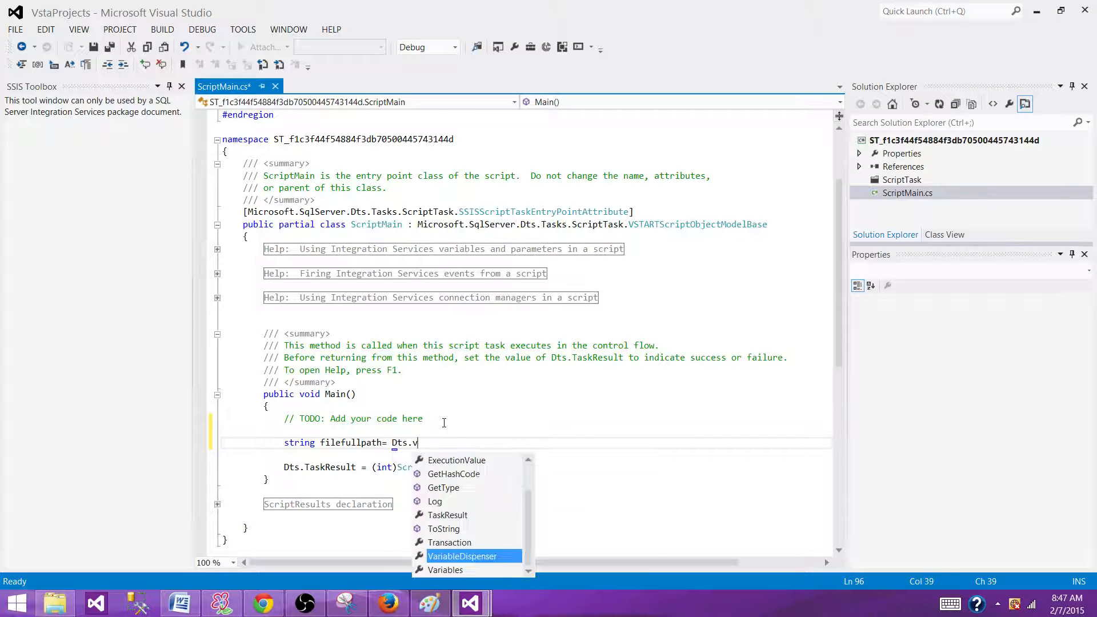
text(Variables)
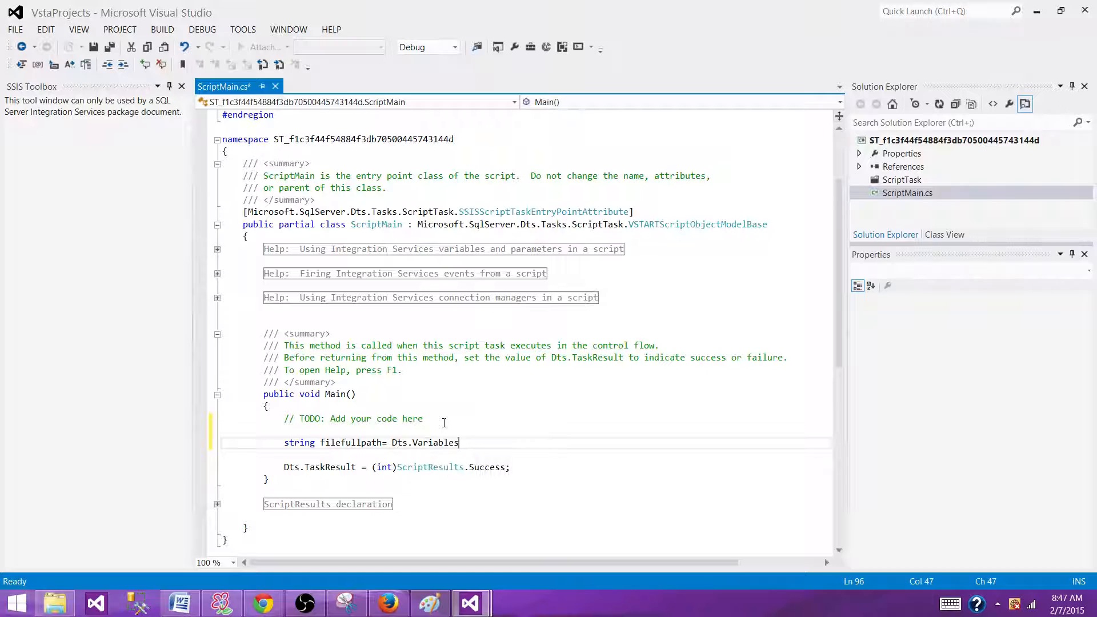
text([)
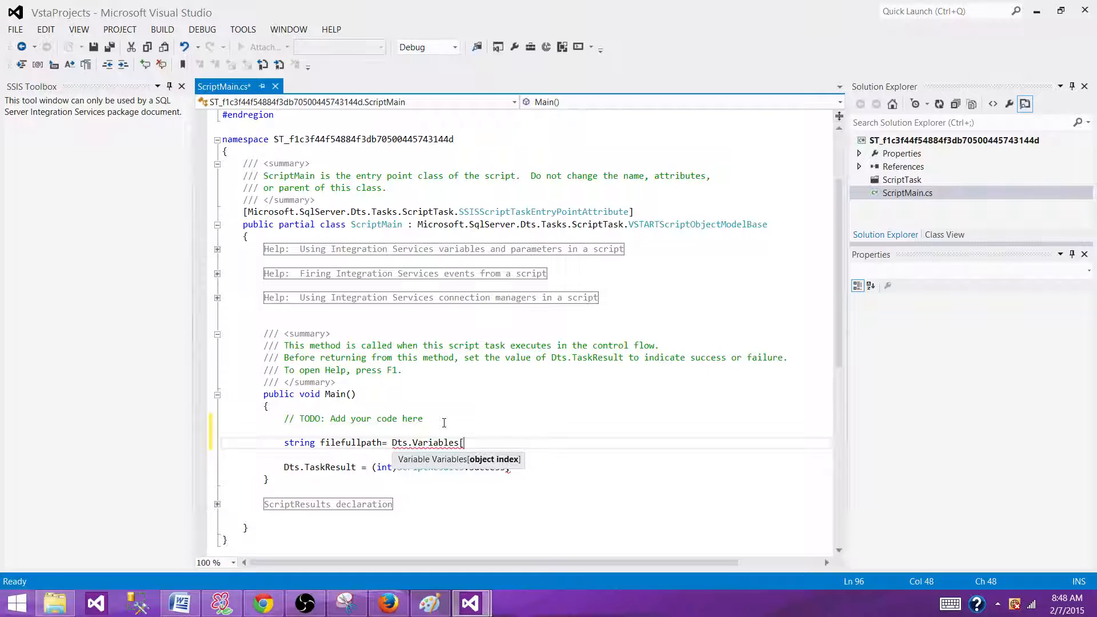
text("Users)
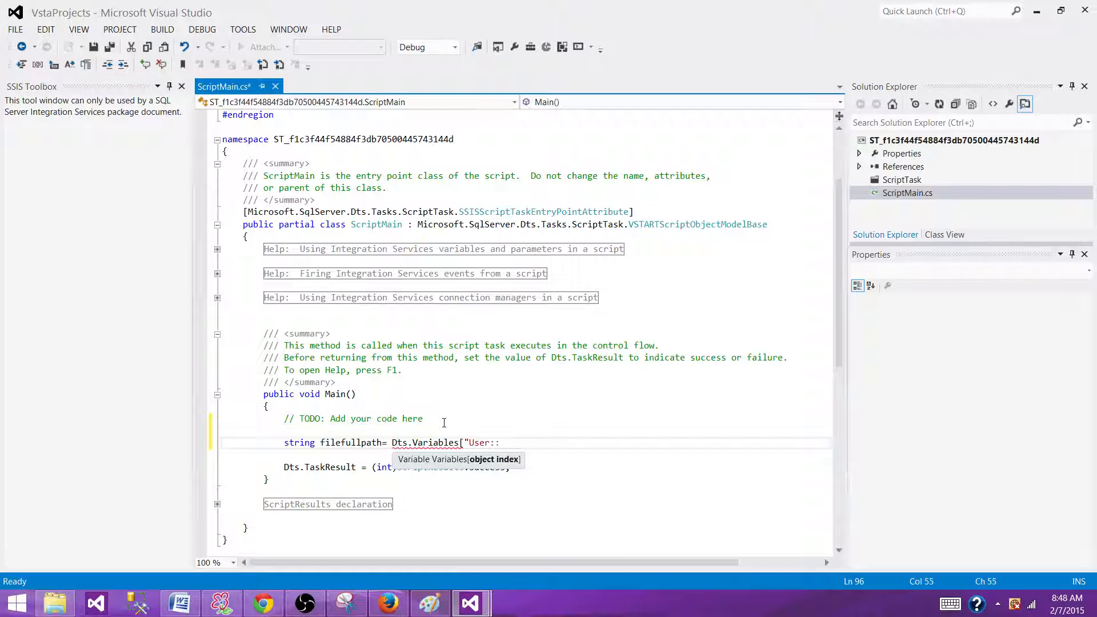
text(Fi)
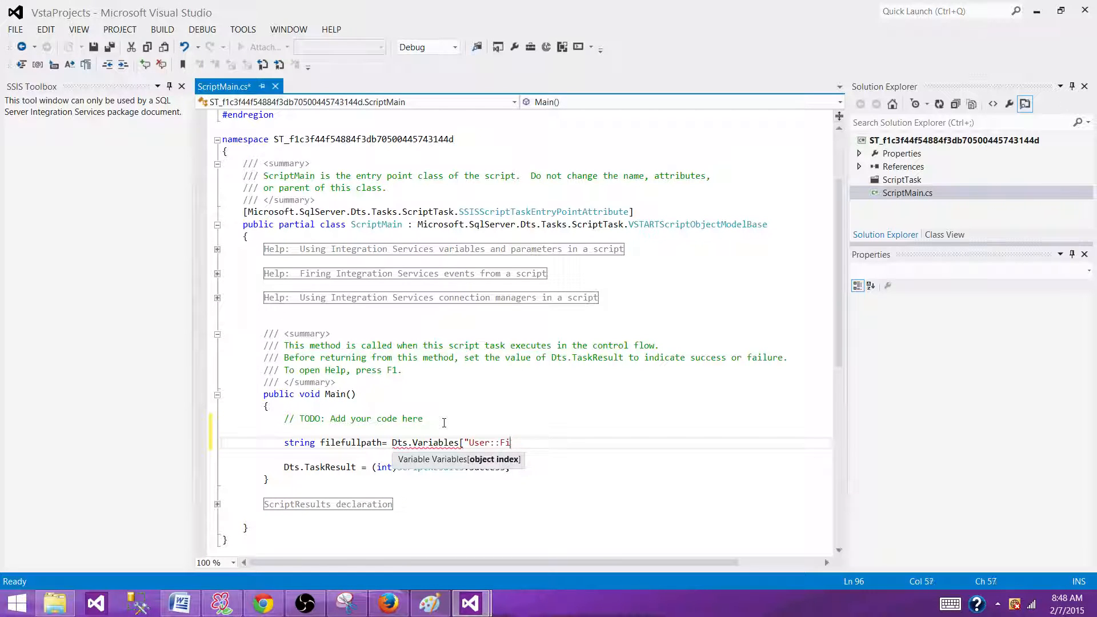
text(olderPath)
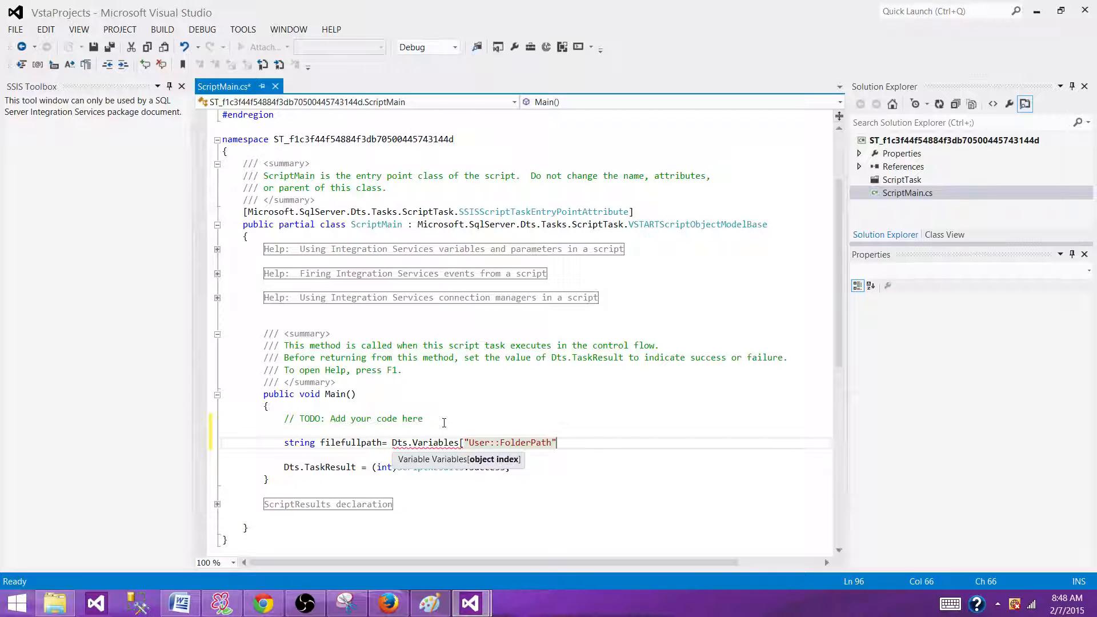
text(].v)
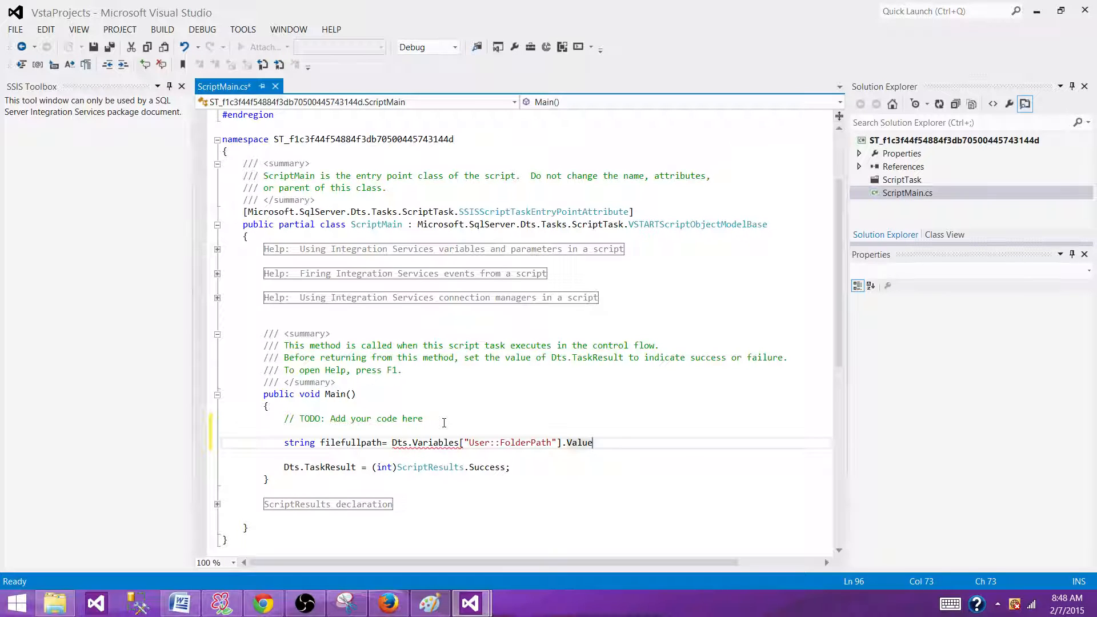
Append .ToString() + a copy of the expression renamed to the FileName variable.
text(.ToString())
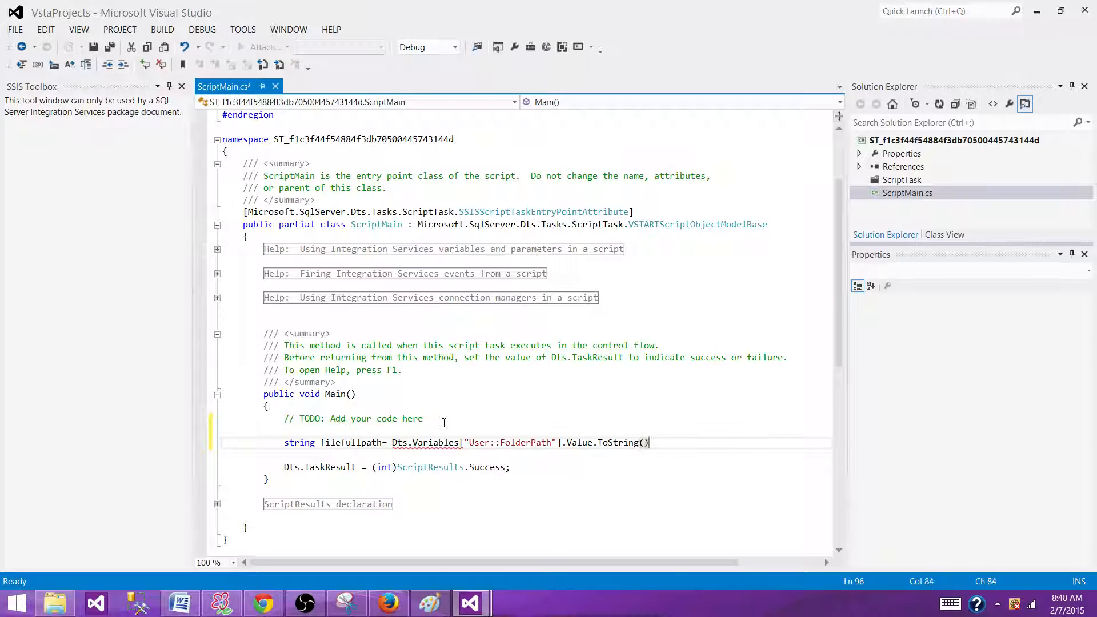
text(+)
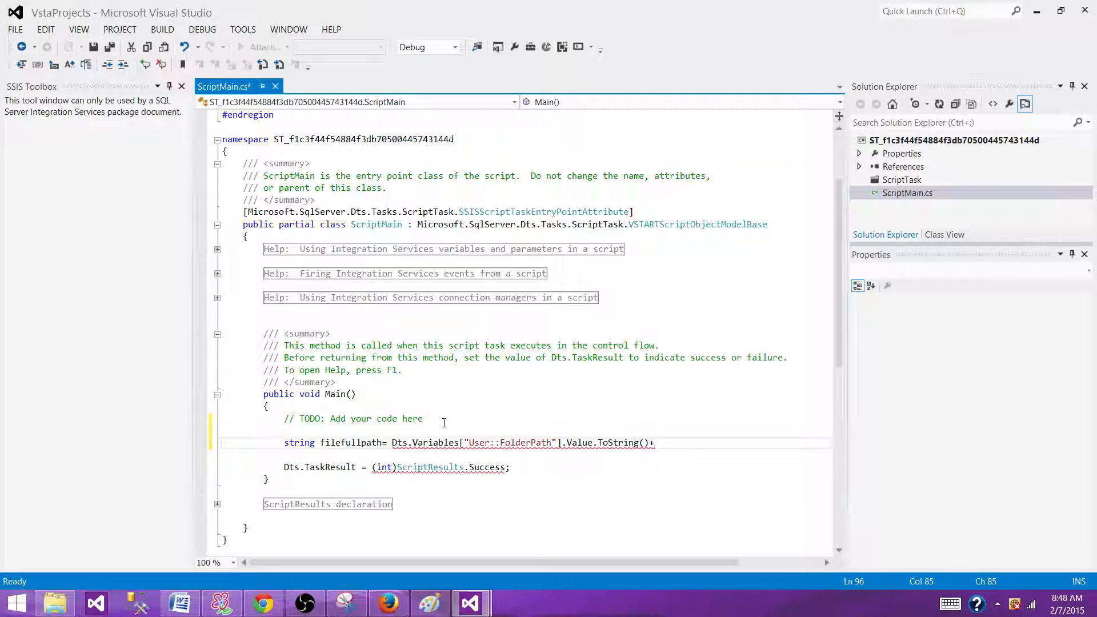
key(Backspace)
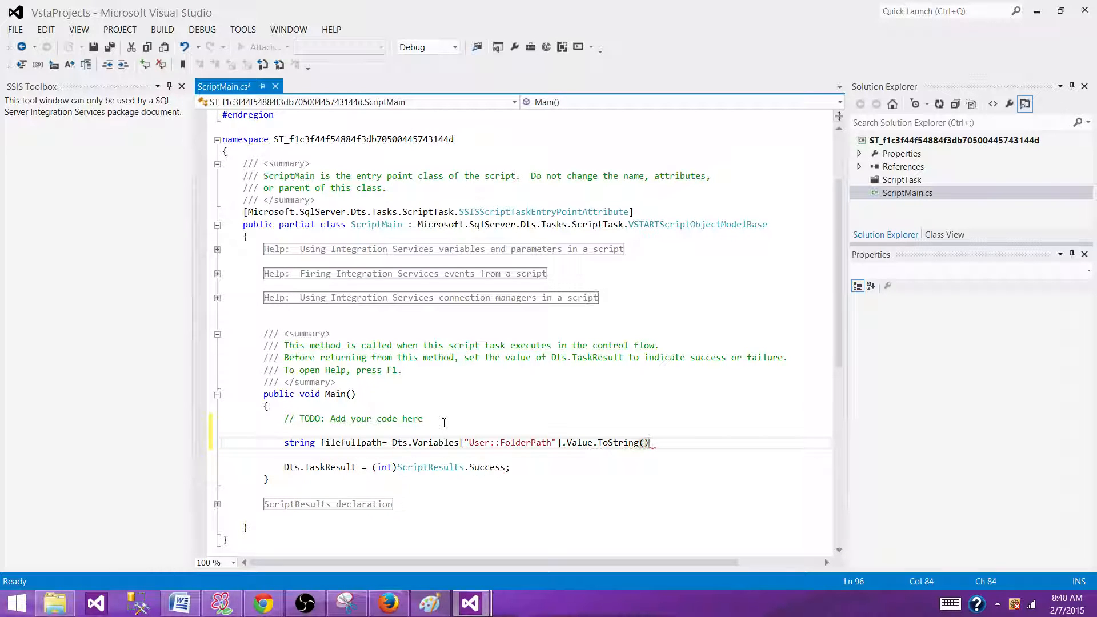
text(;)
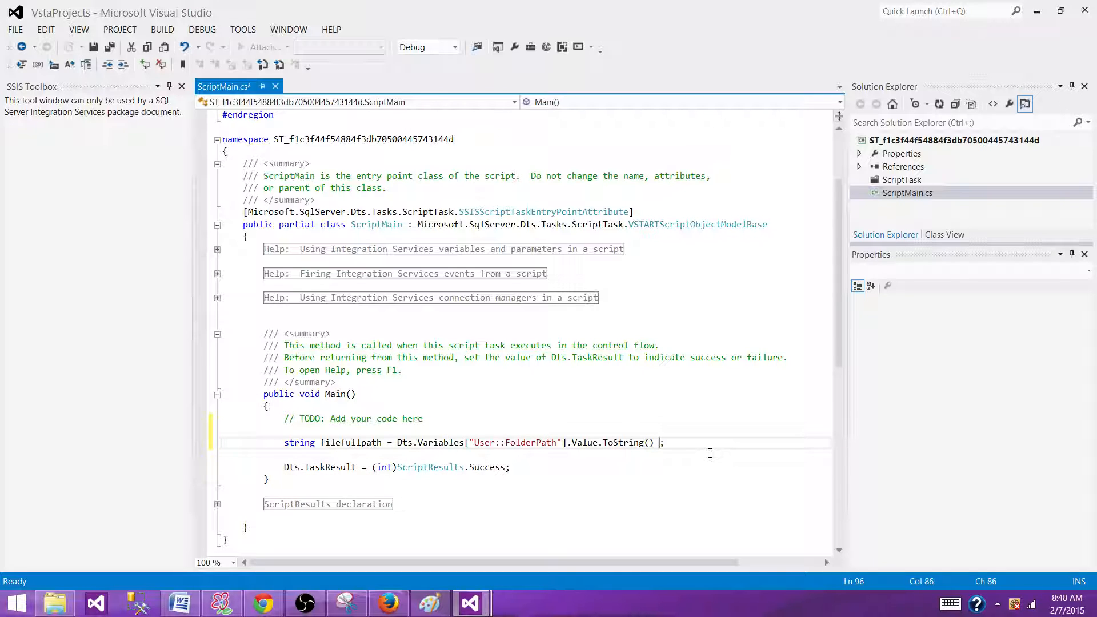
text(+)
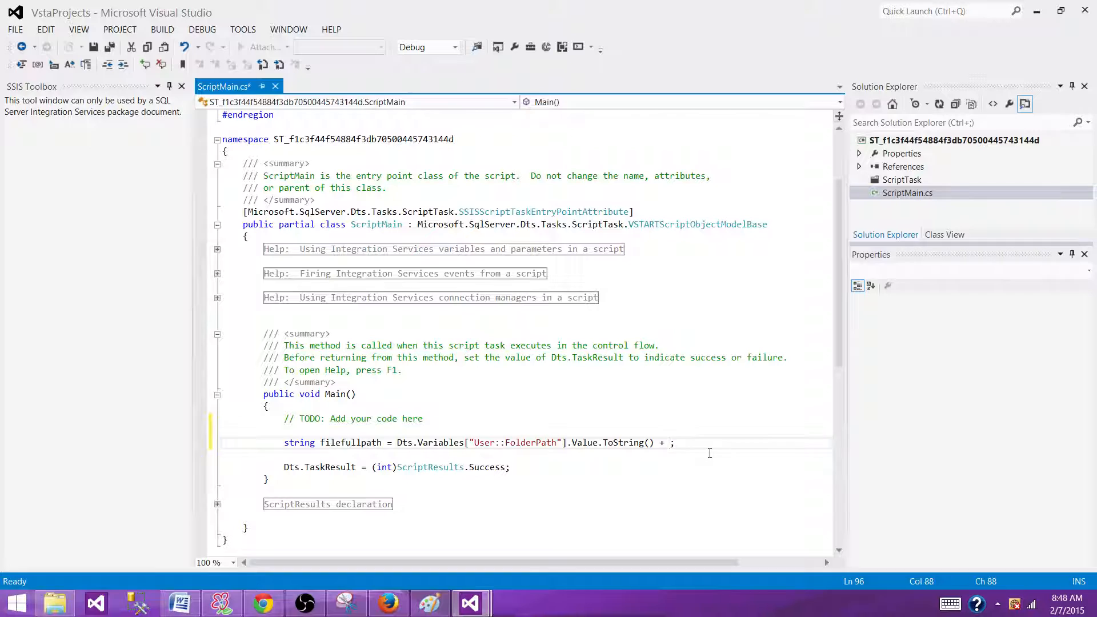
text(;)
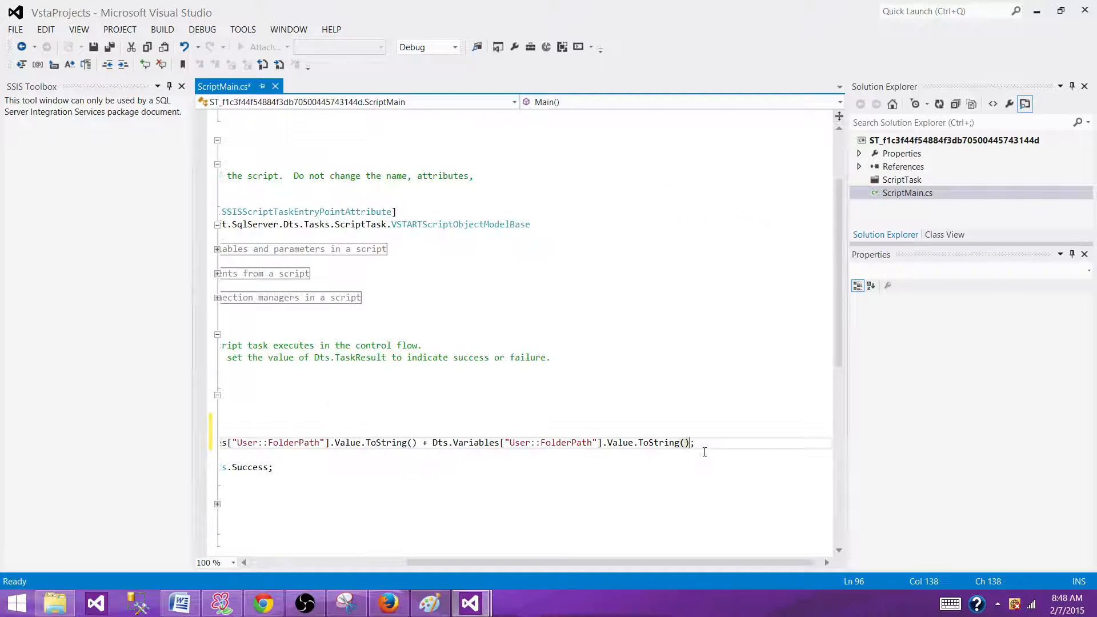
mouse_move(592, 442)
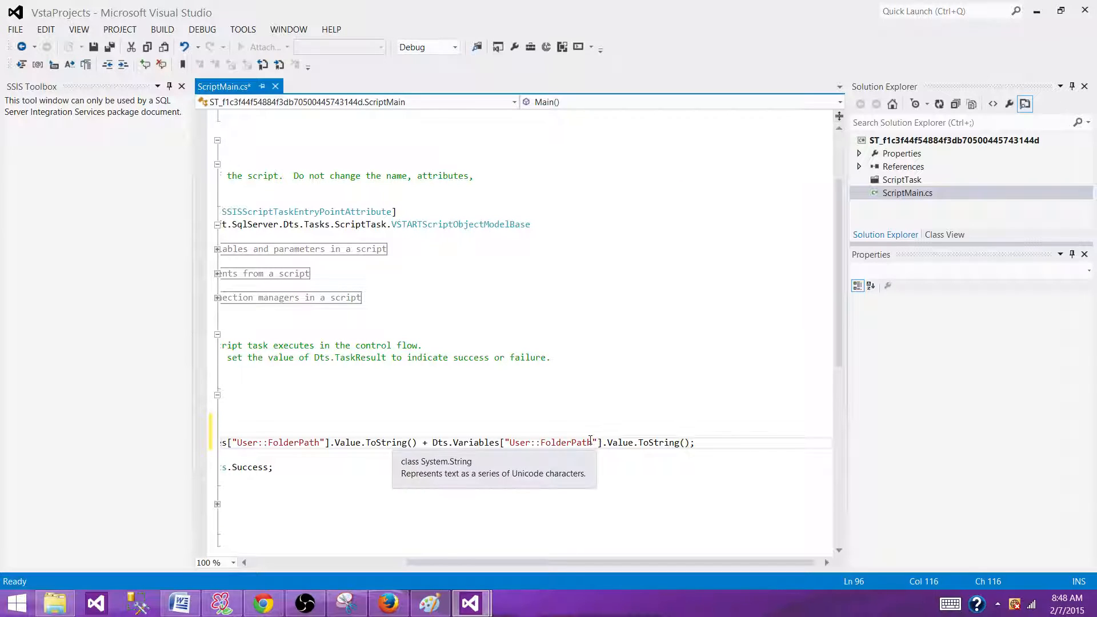
double_click(565, 442)
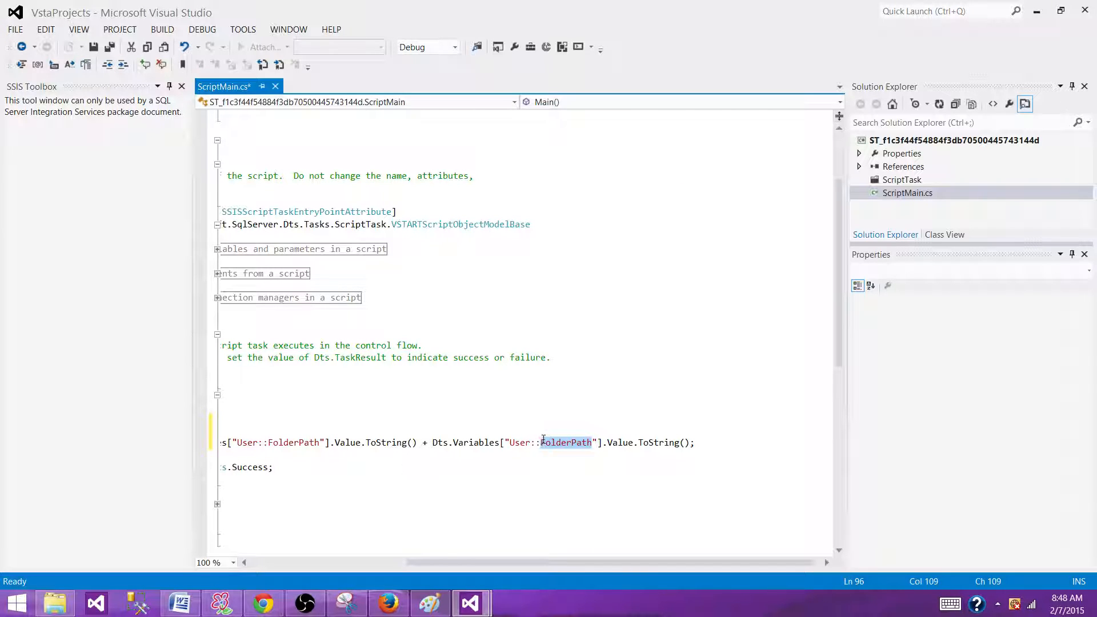
text(FileName)
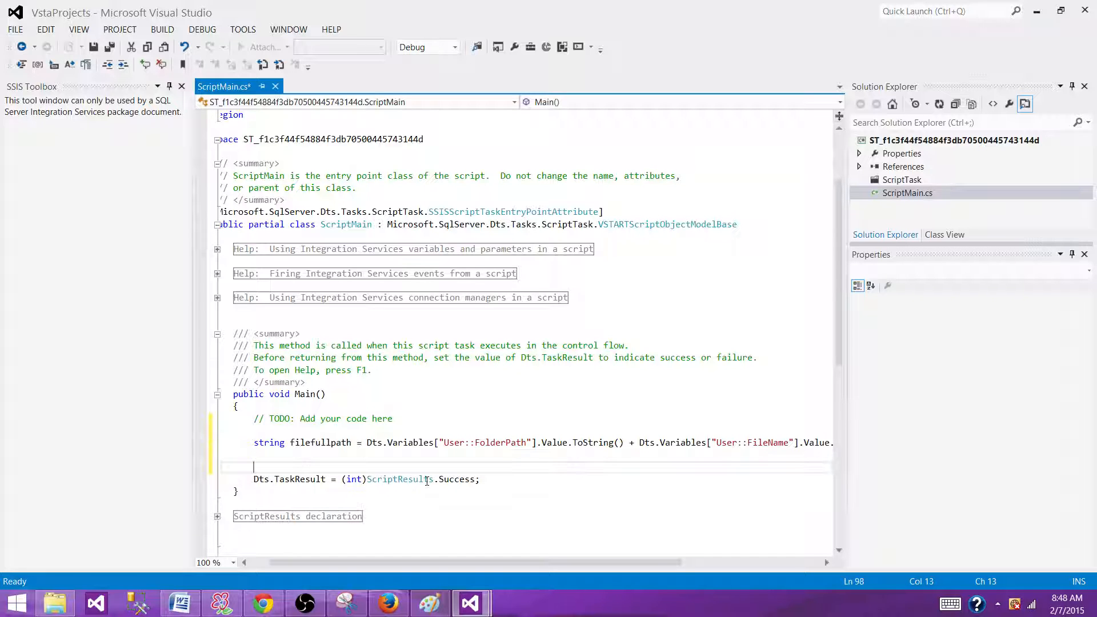
Type the condition if (File.Exists(filefullpath)) below the path line.
text(If)
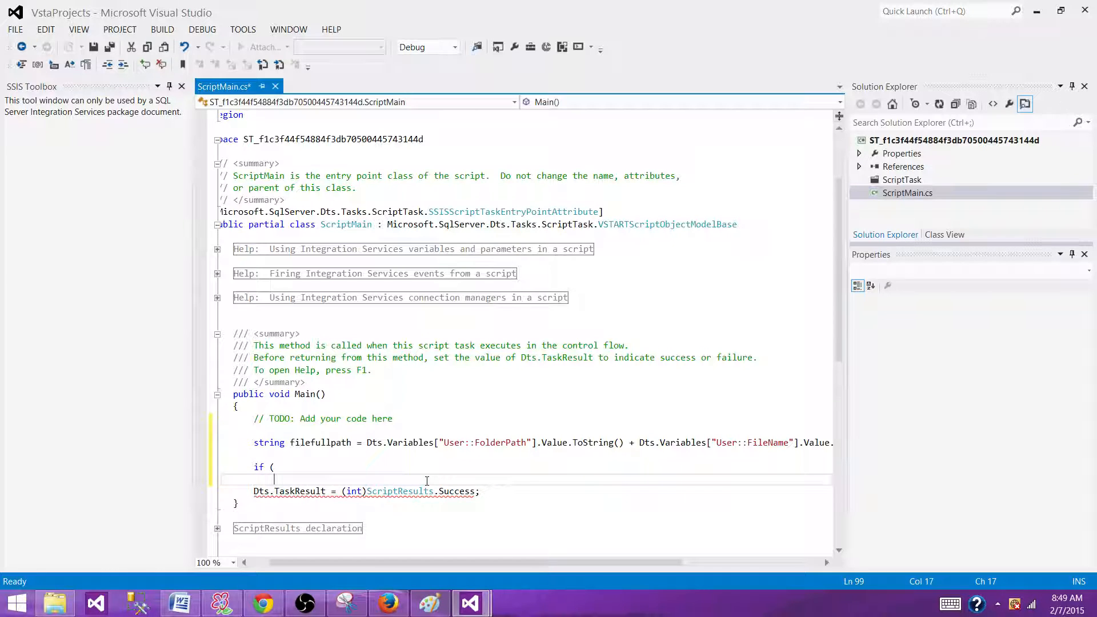
text(File.)
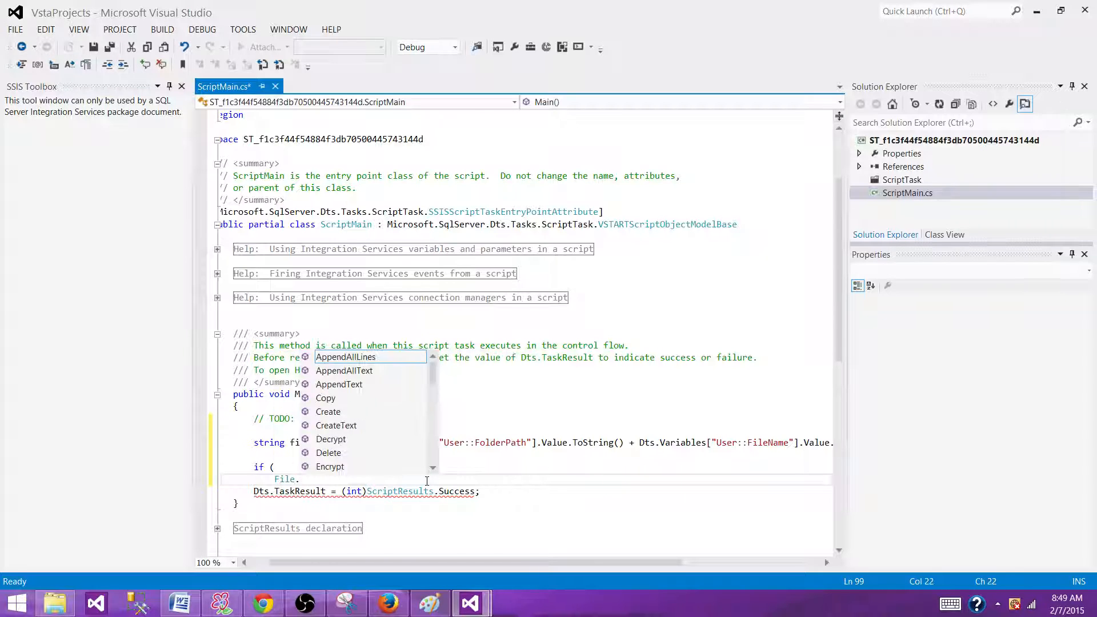
text(Exists)
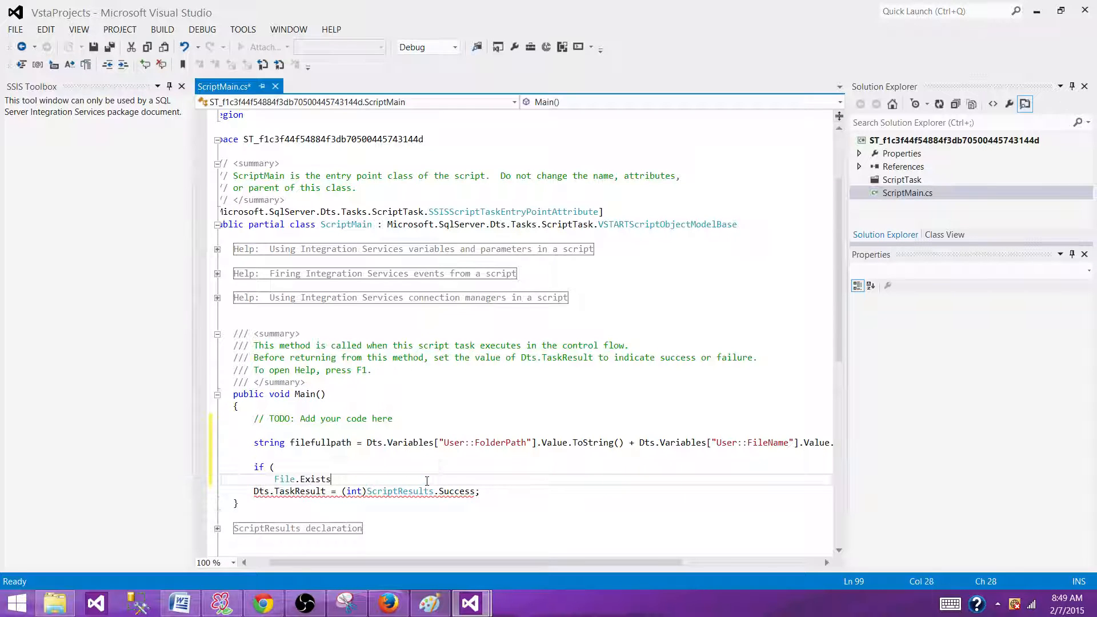
text(()
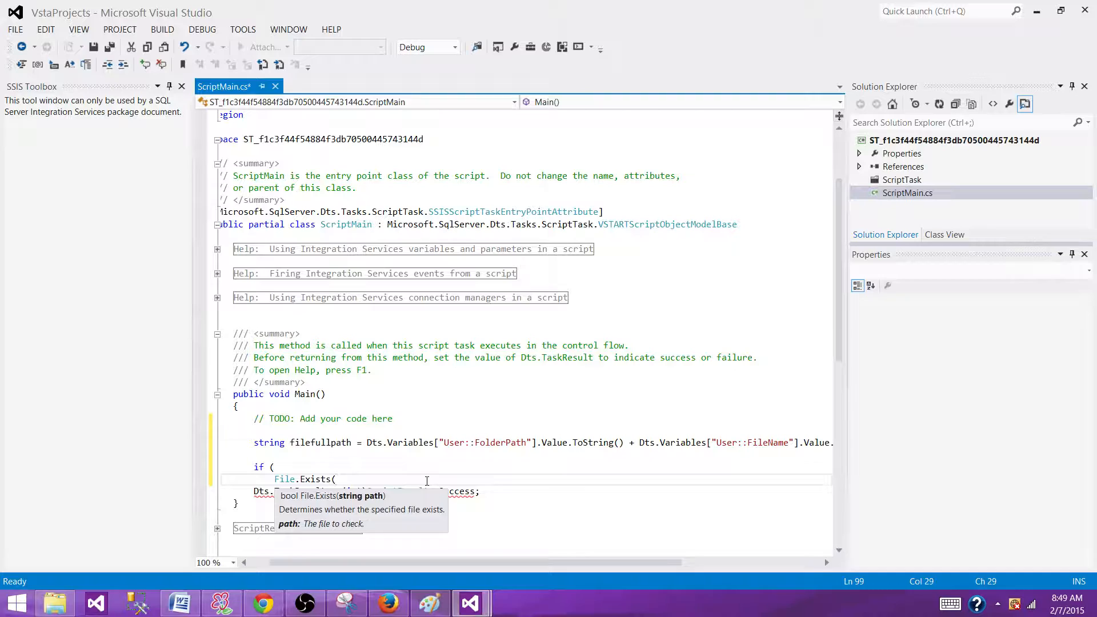
text(filefullpath)
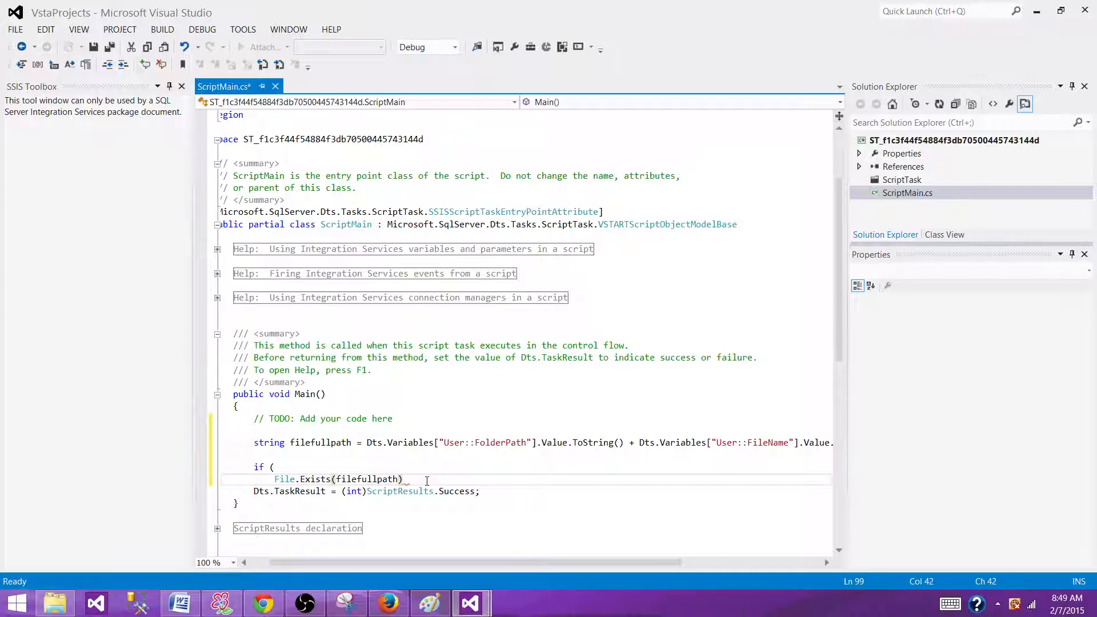
text(;))
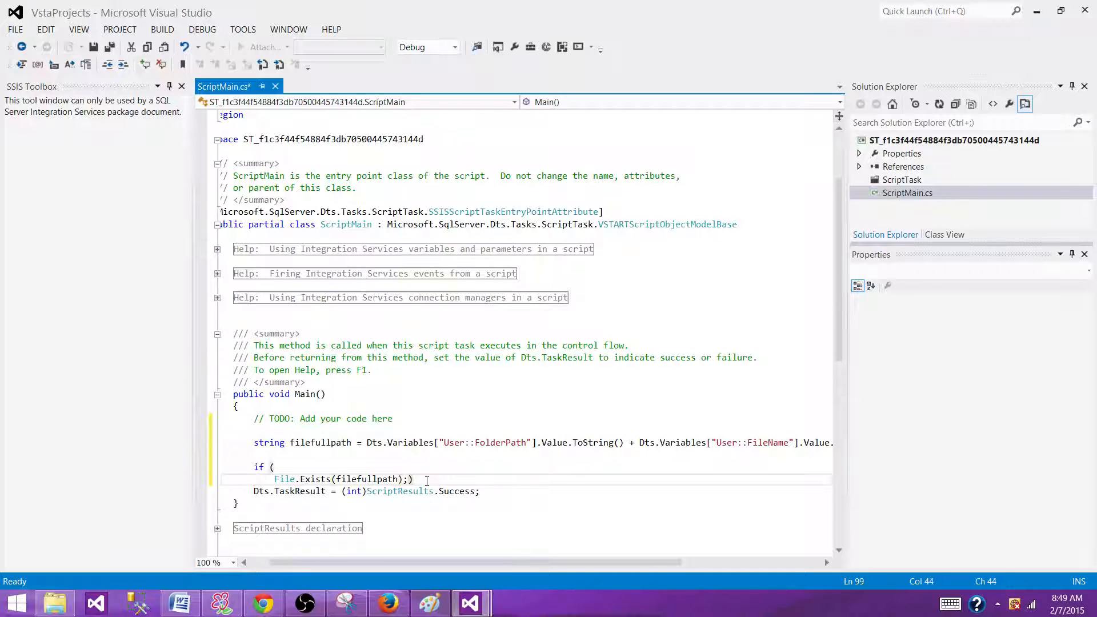
Remove the stray semicolon after the condition and move to a blank body line.
key(enter)
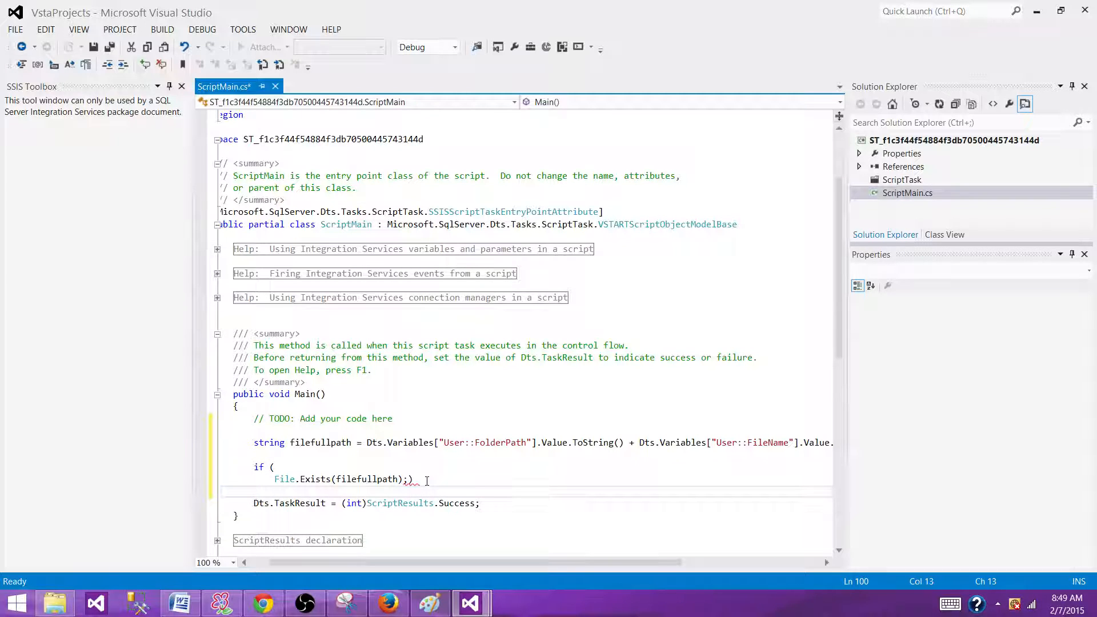
key(enter)
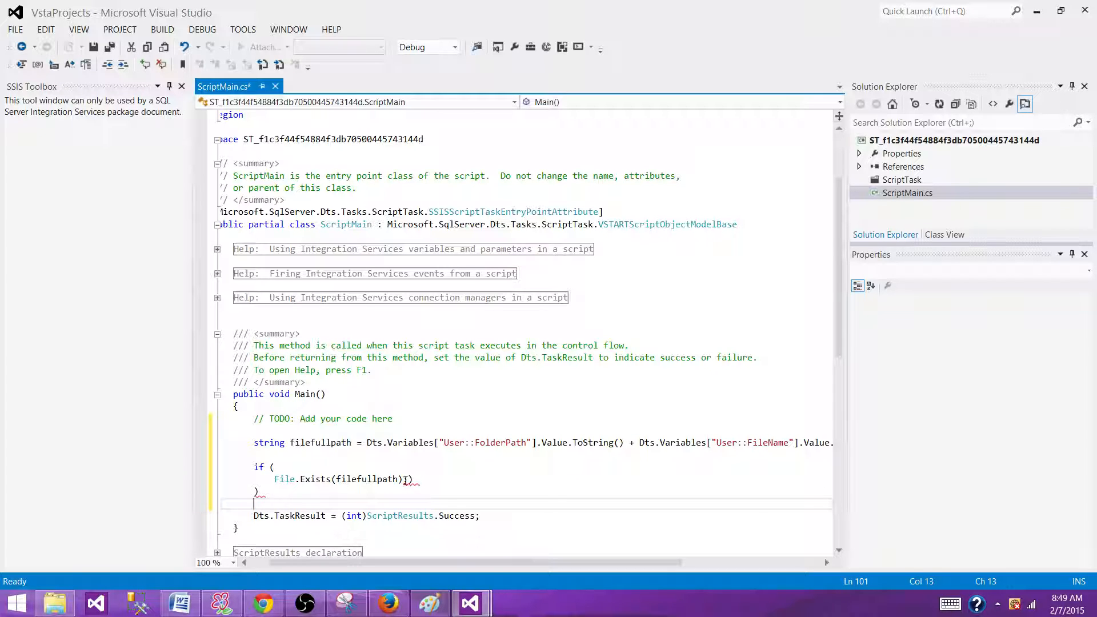
click(409, 479)
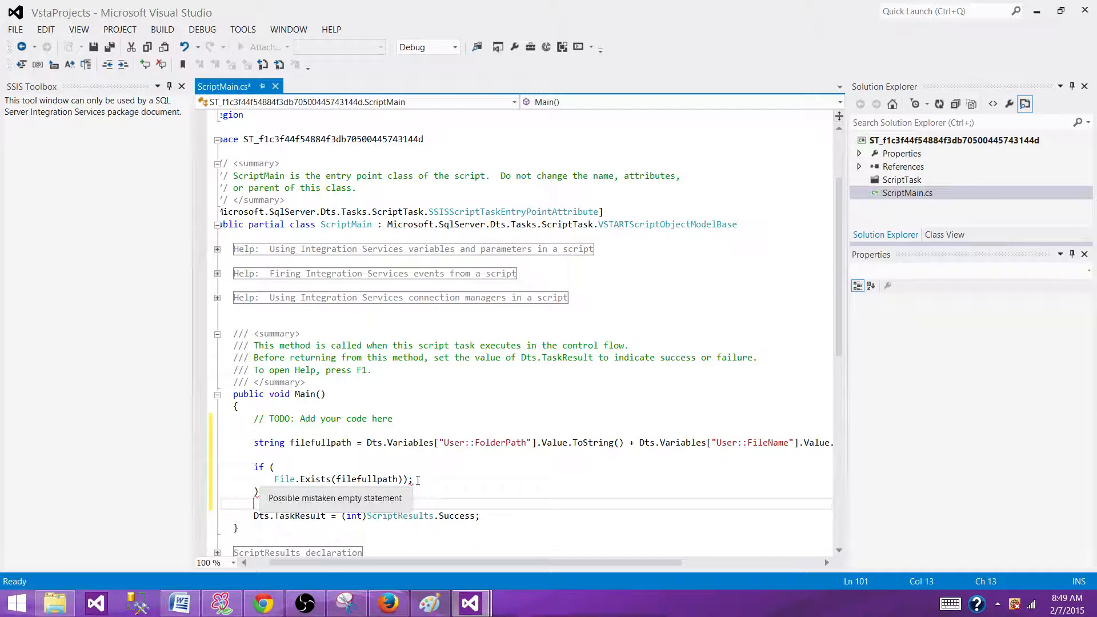
key(Backspace)
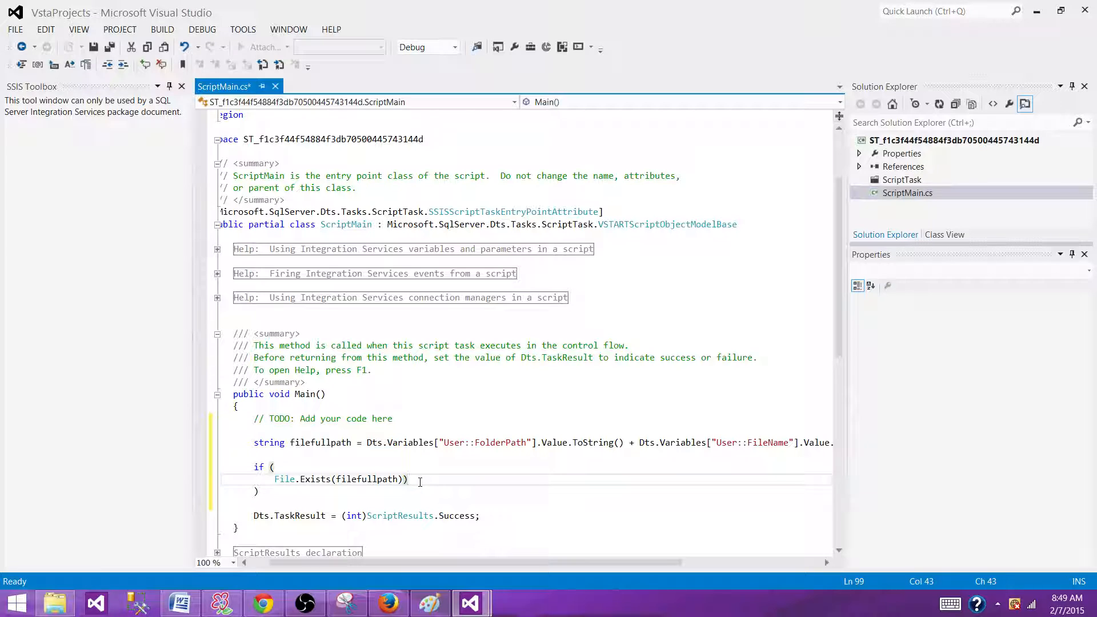
click(262, 495)
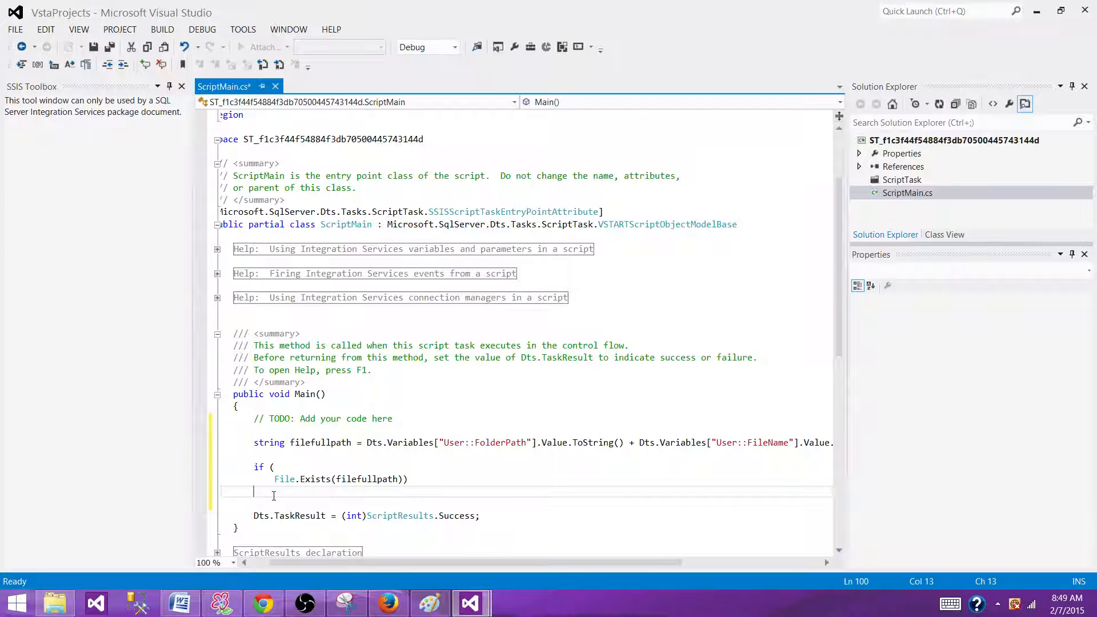
Set Dts.Variables["User::FileExistFlag"].Value = 1 inside the if block, then save and close the script.
text(ds)
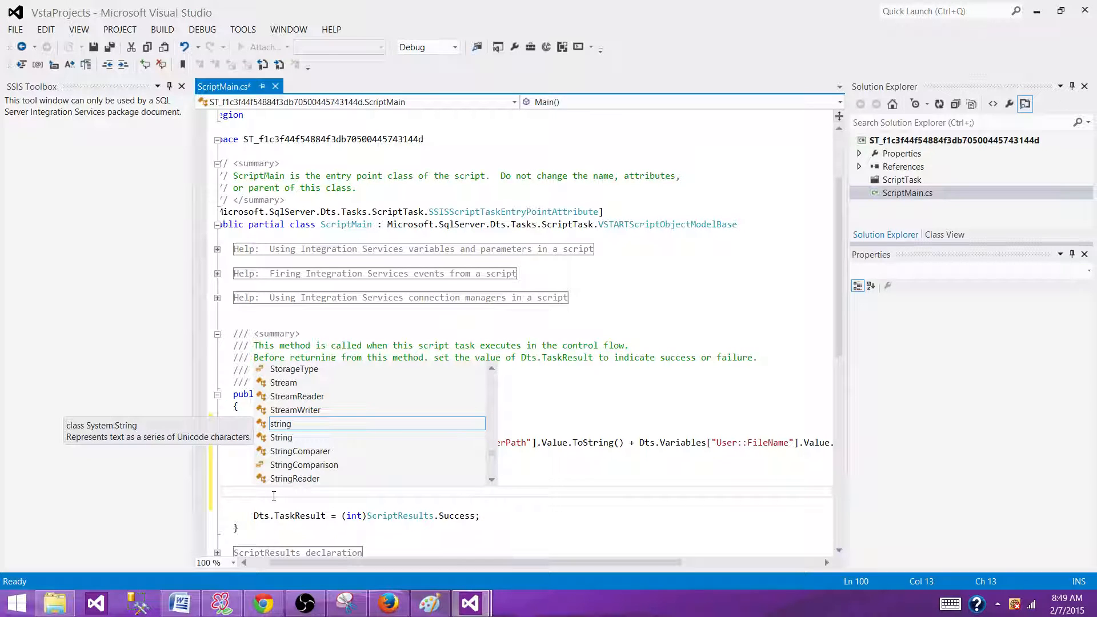
text(Dts.variables{)
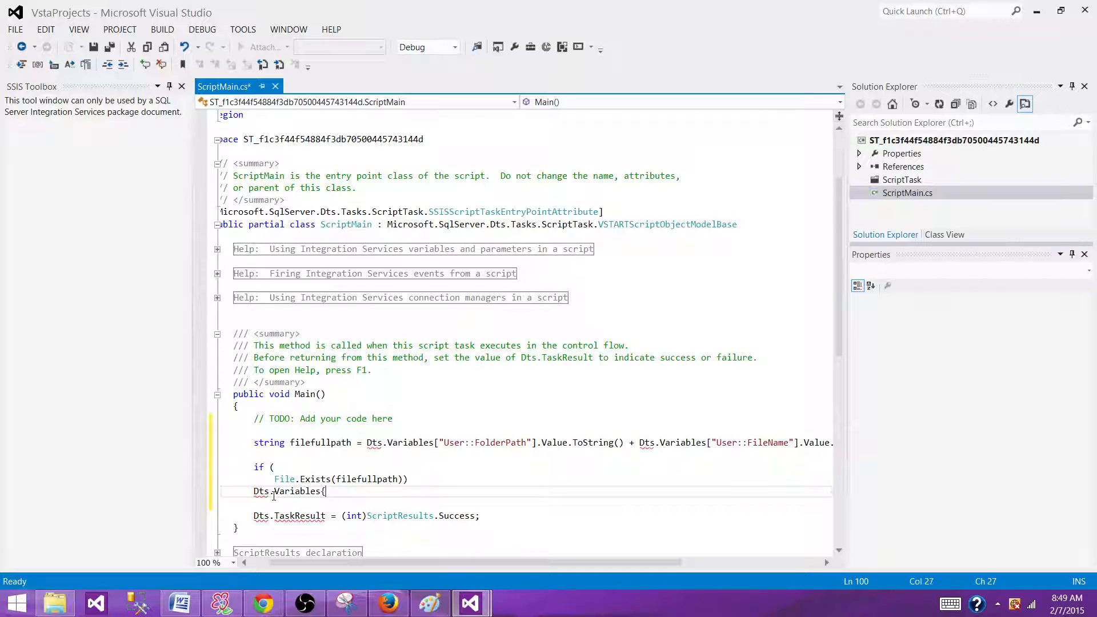
text([)
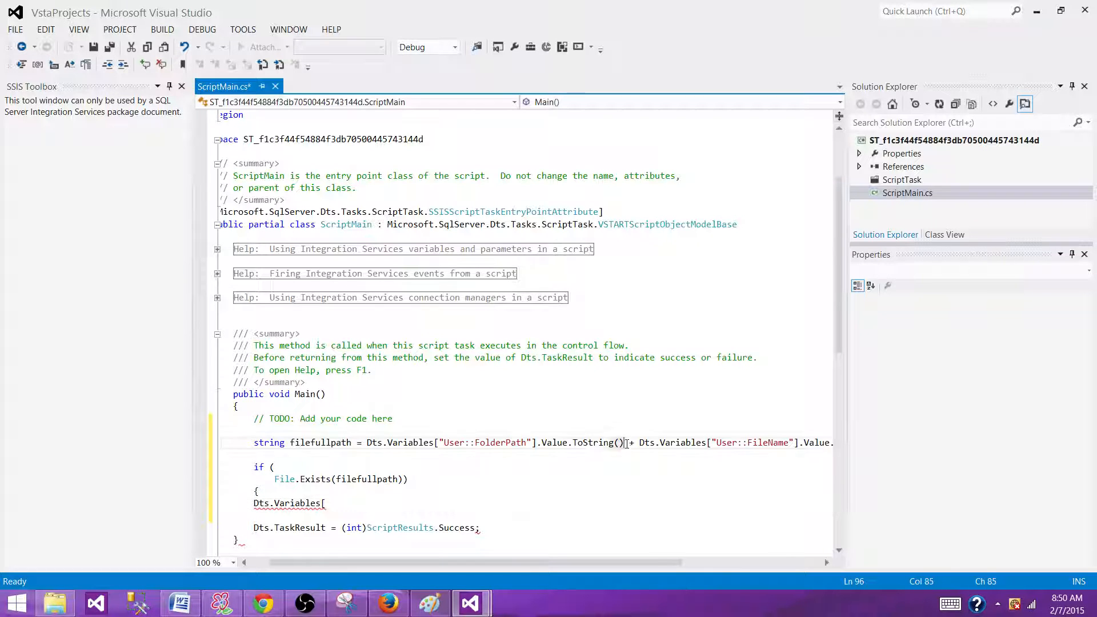
right_click(378, 442)
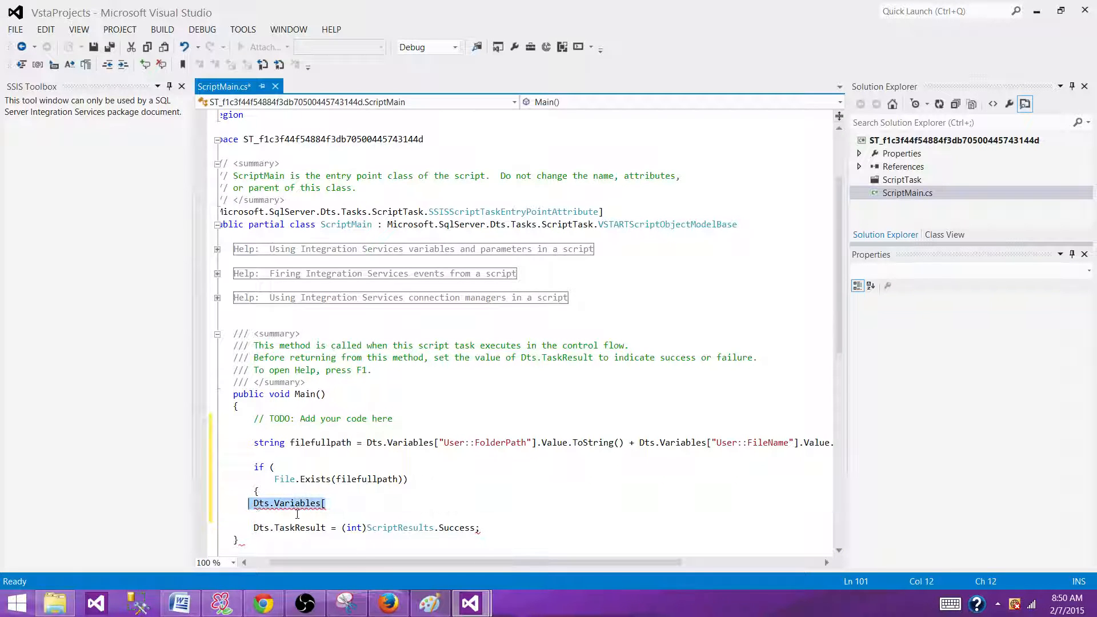
text("User::FolderPath"].Value.ToString())
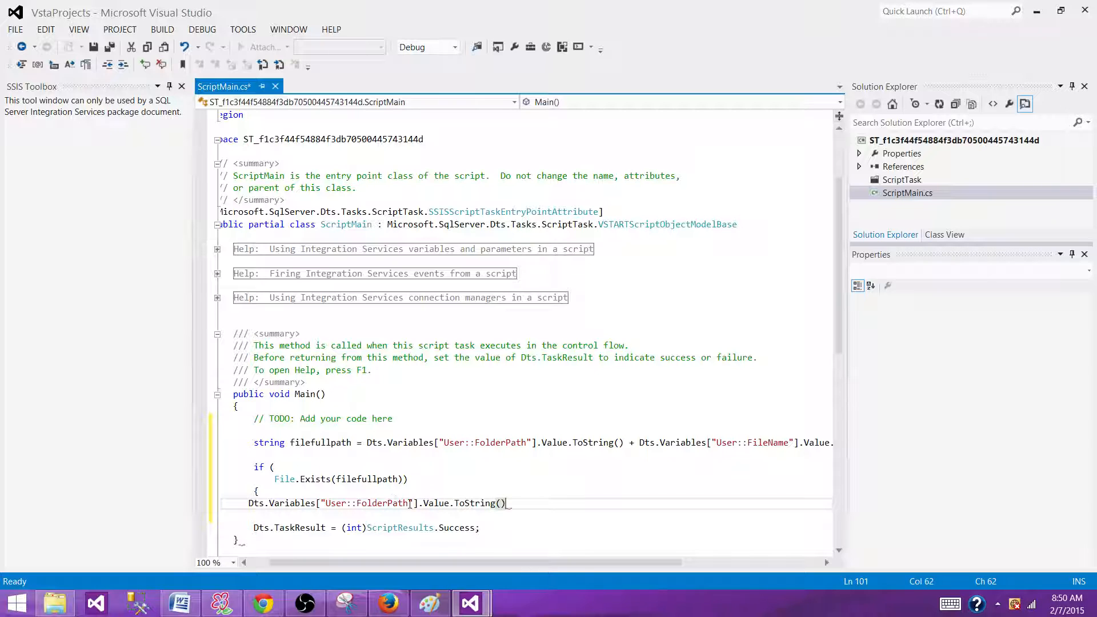
double_click(381, 503)
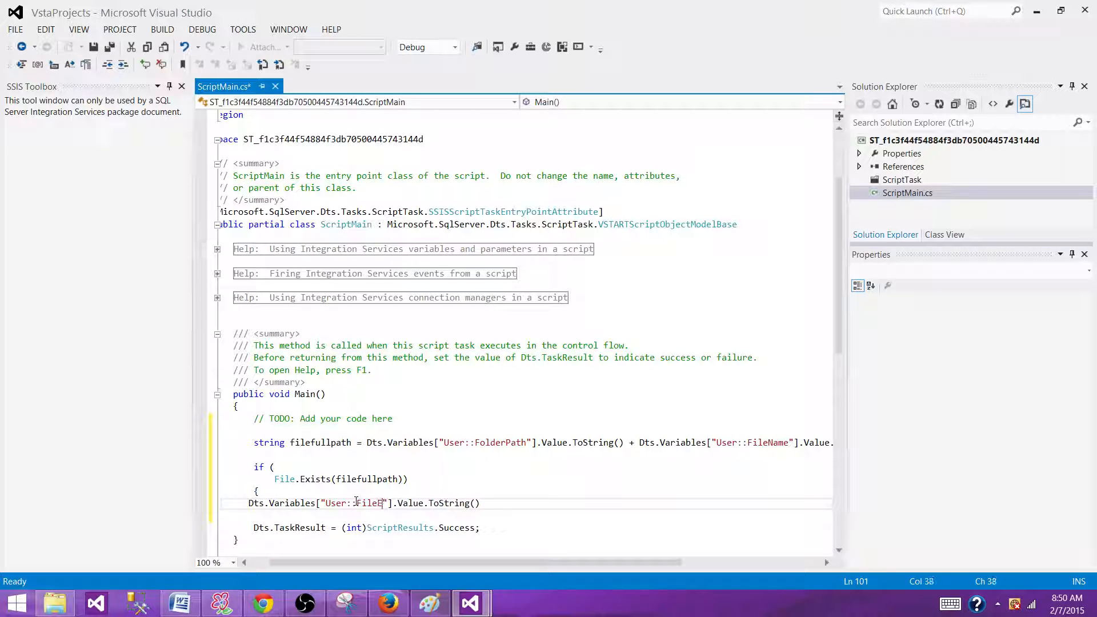
text(xistFlag)
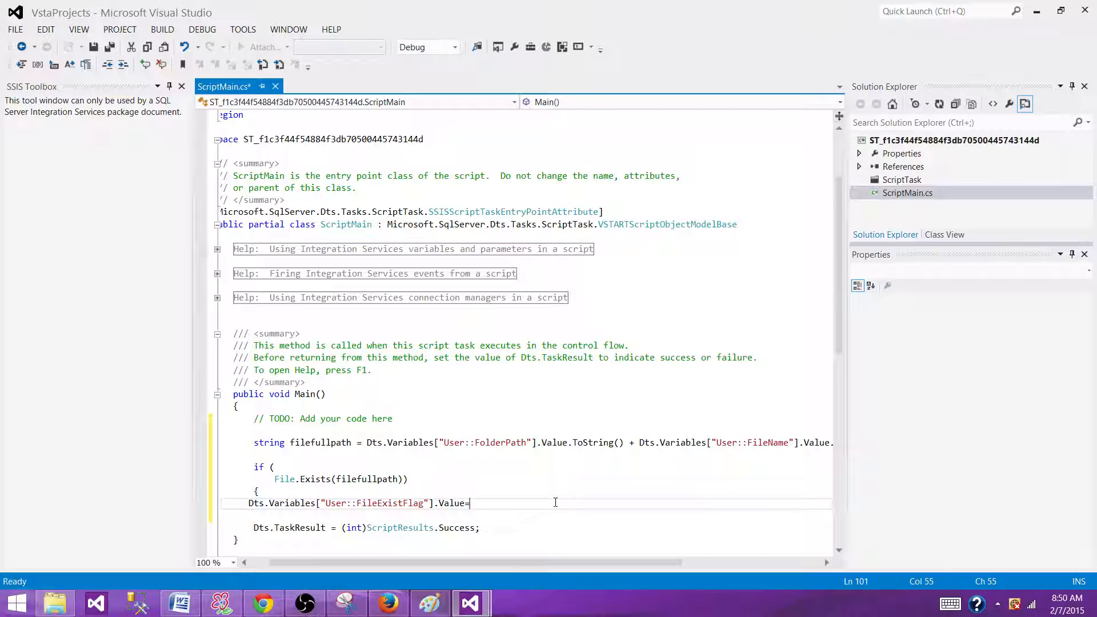
text(1;)
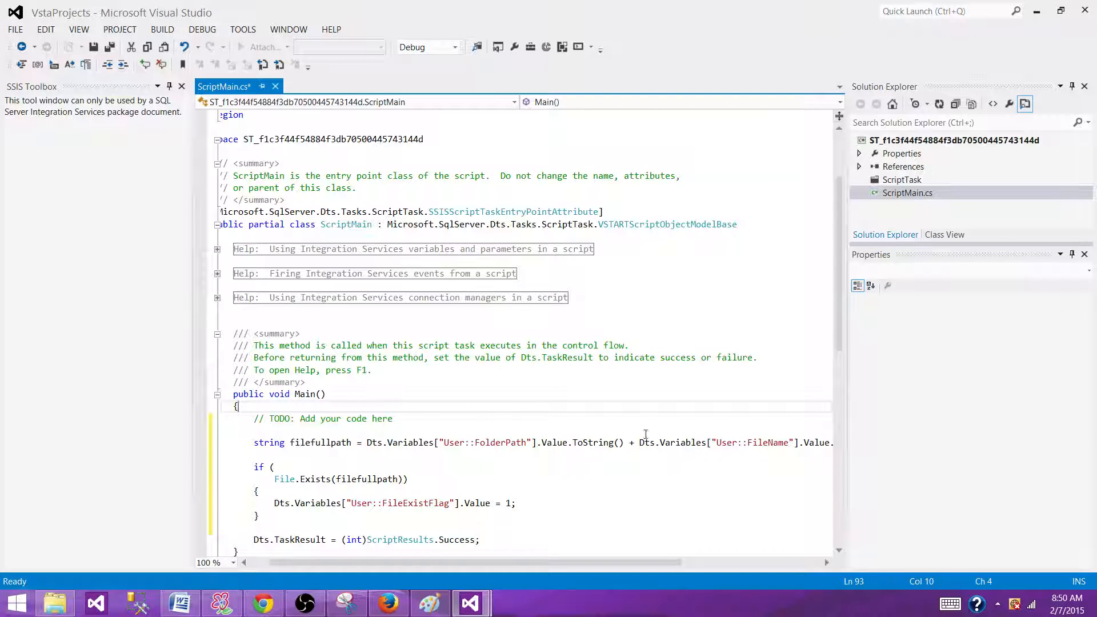
mouse_move(711, 456)
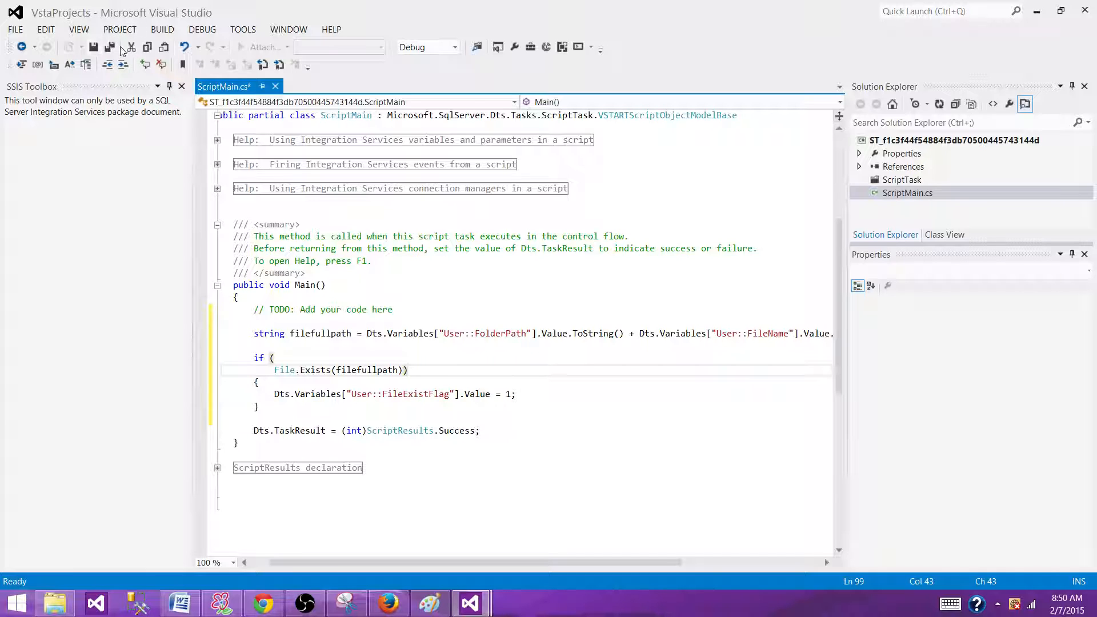
click(93, 47)
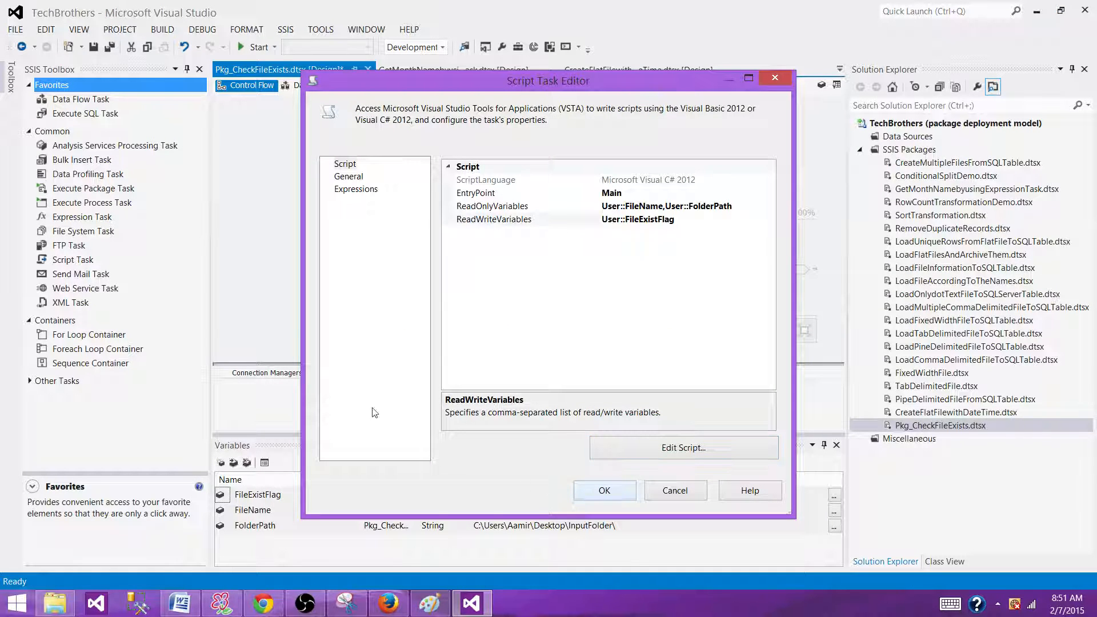
Confirm the Script Task Editor with OK and start debugging the package.
click(603, 490)
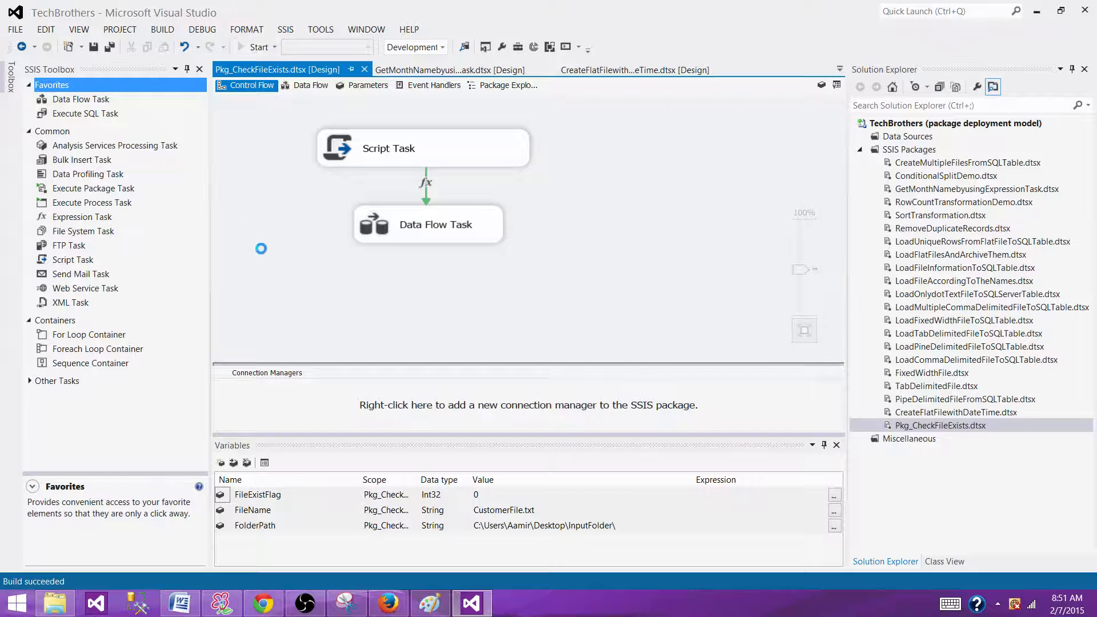
click(256, 47)
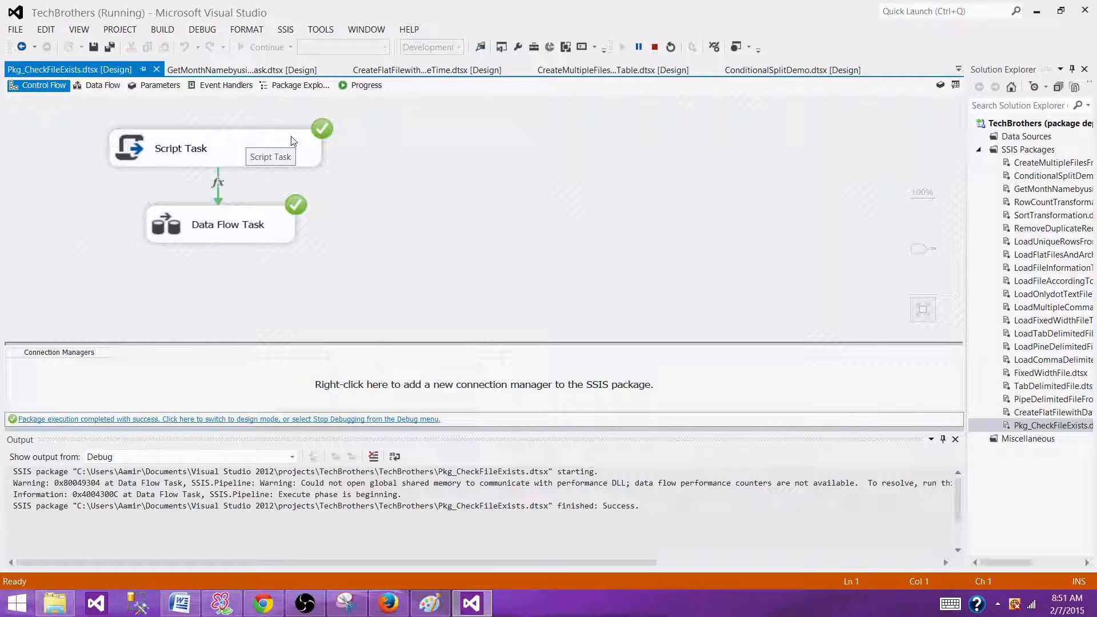
mouse_move(221, 182)
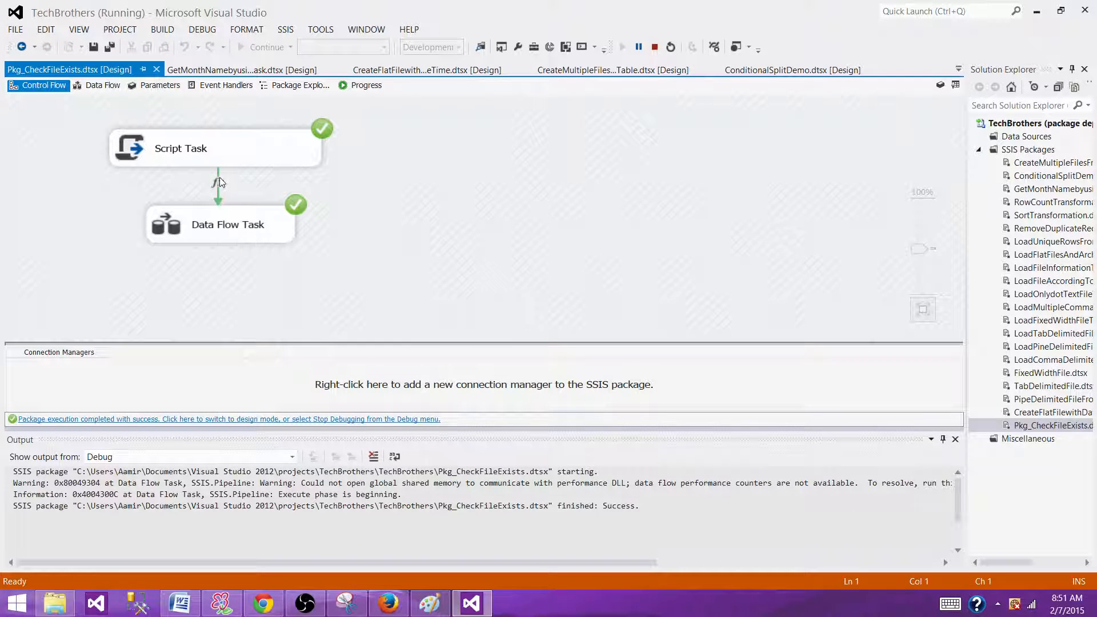
mouse_move(227, 191)
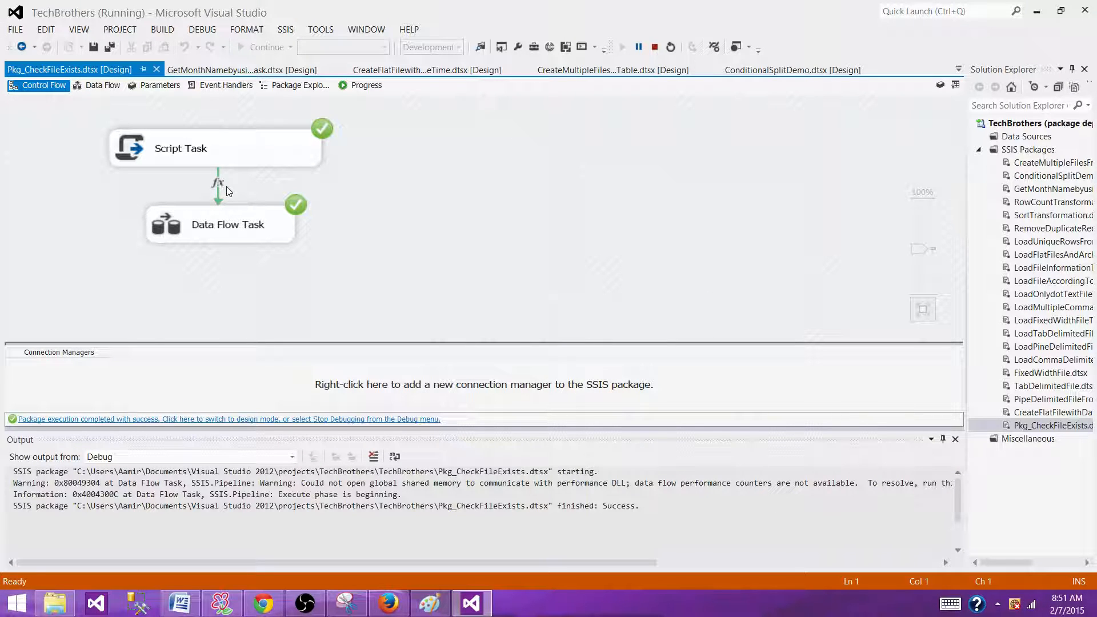
mouse_move(234, 231)
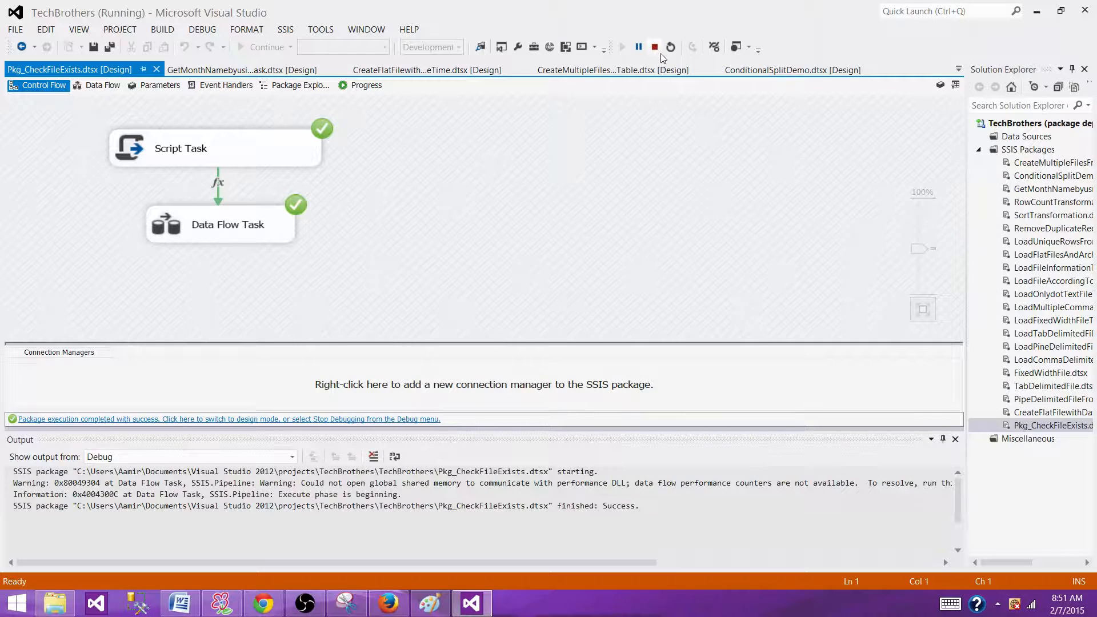
Stop debugging, inspect CustomerFile_1.txt in InputFolder, and return to Visual Studio.
click(655, 47)
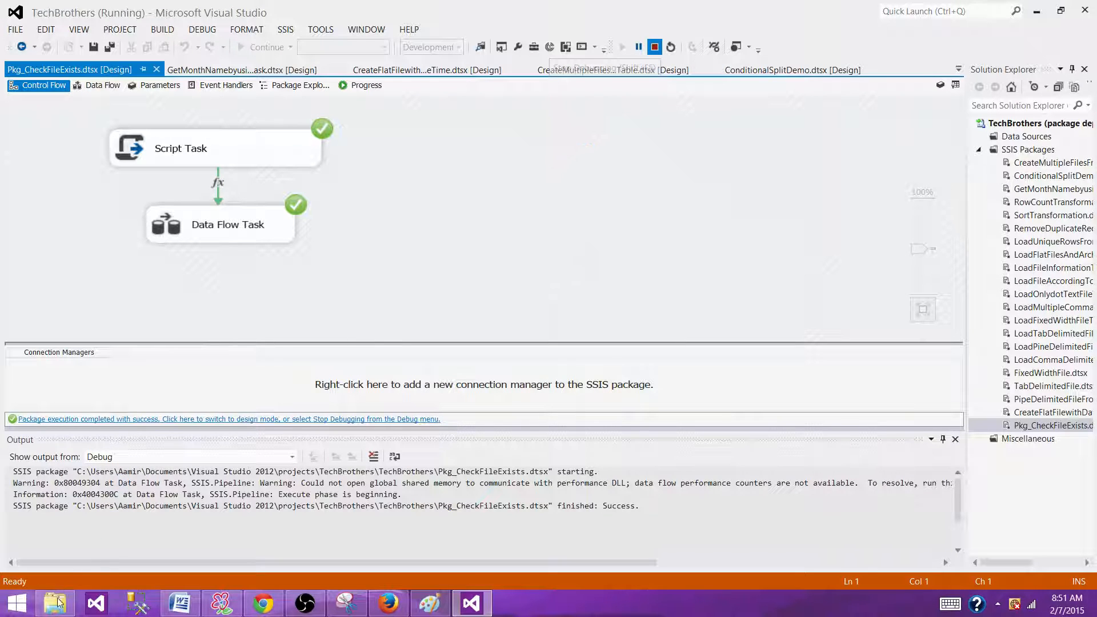
click(54, 602)
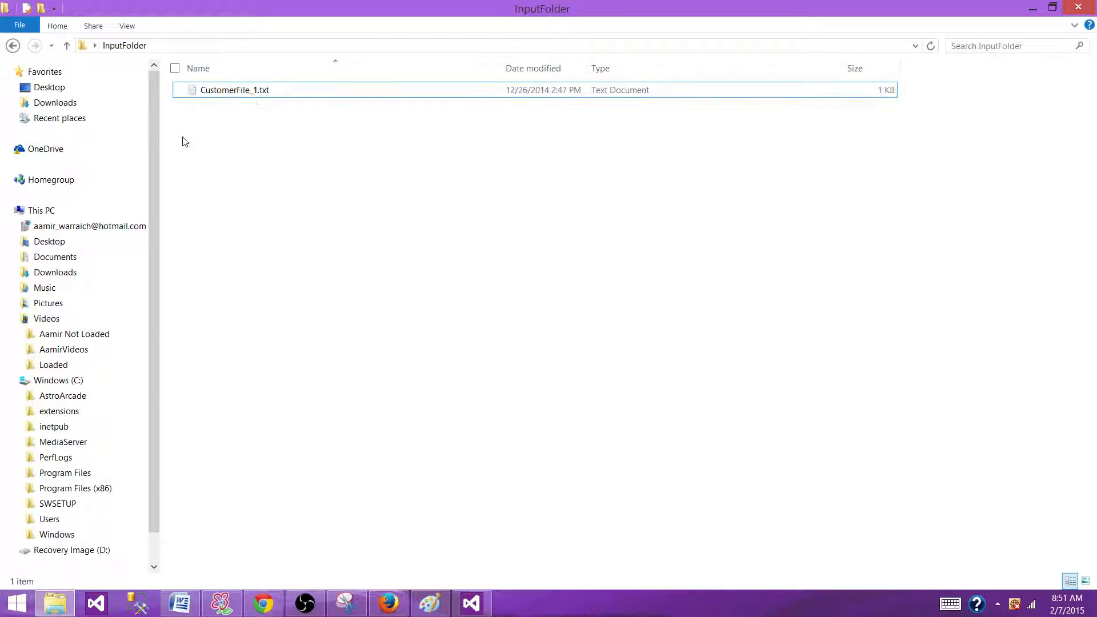
click(234, 90)
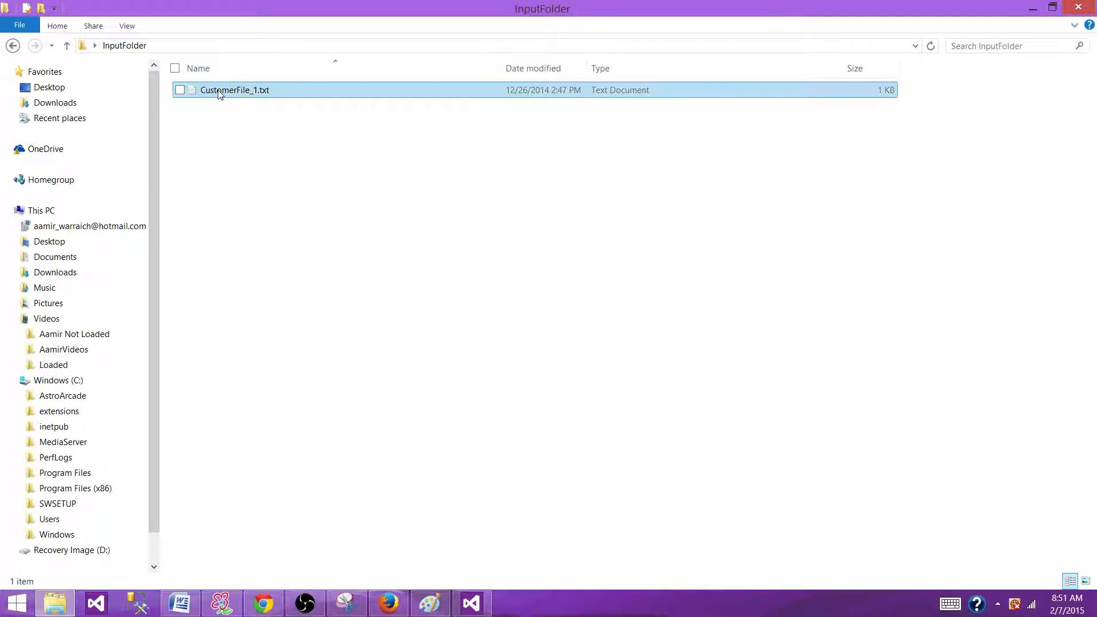
click(255, 116)
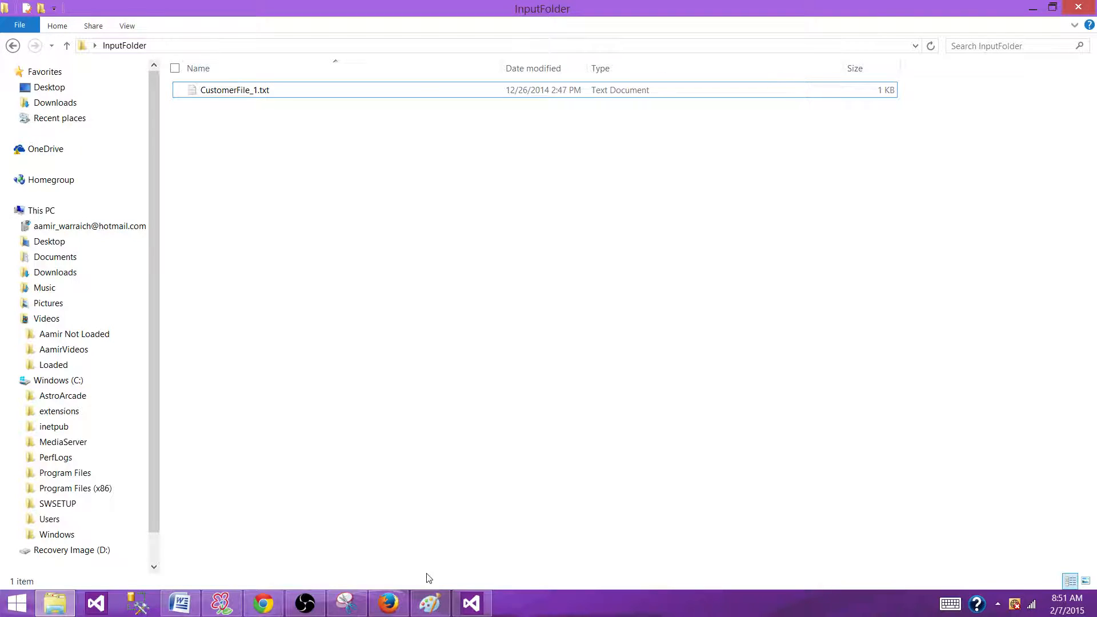
click(96, 603)
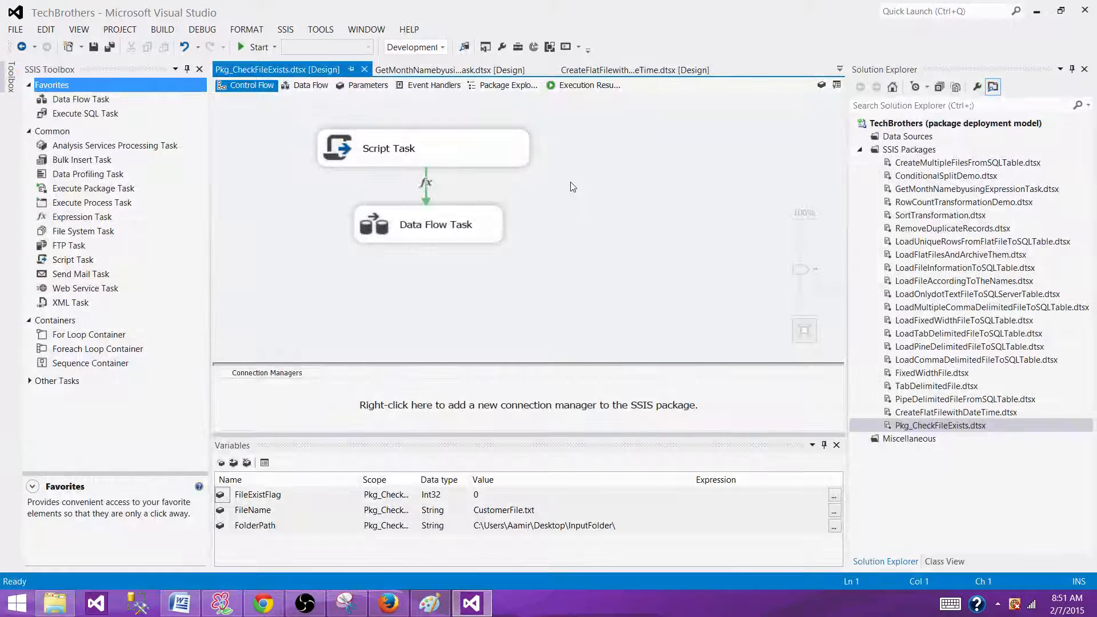
click(256, 46)
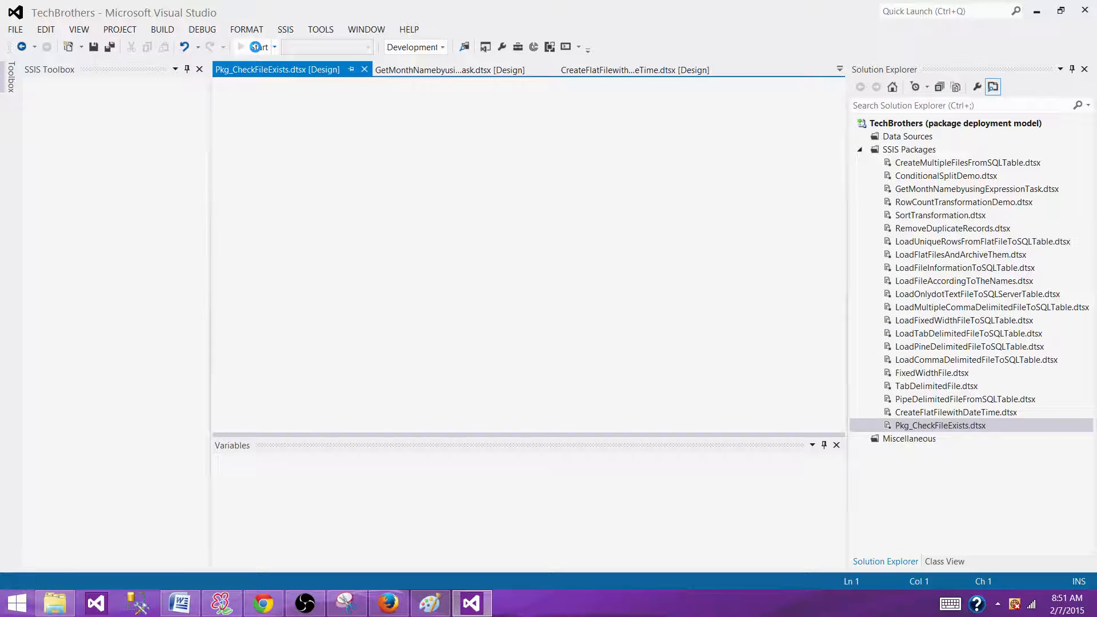
click(259, 46)
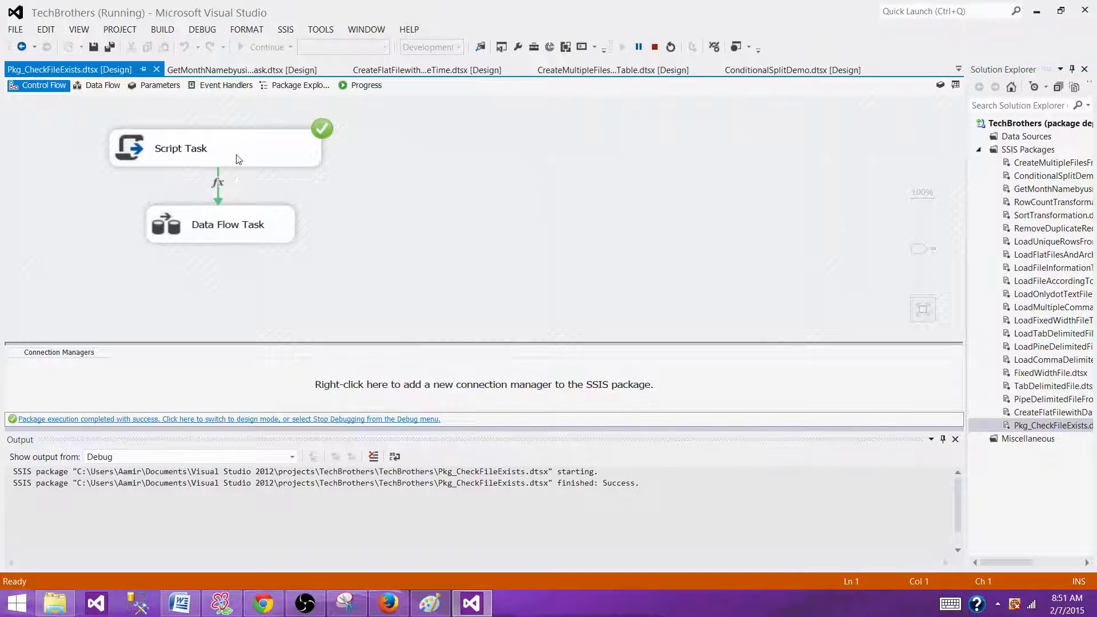
click(219, 224)
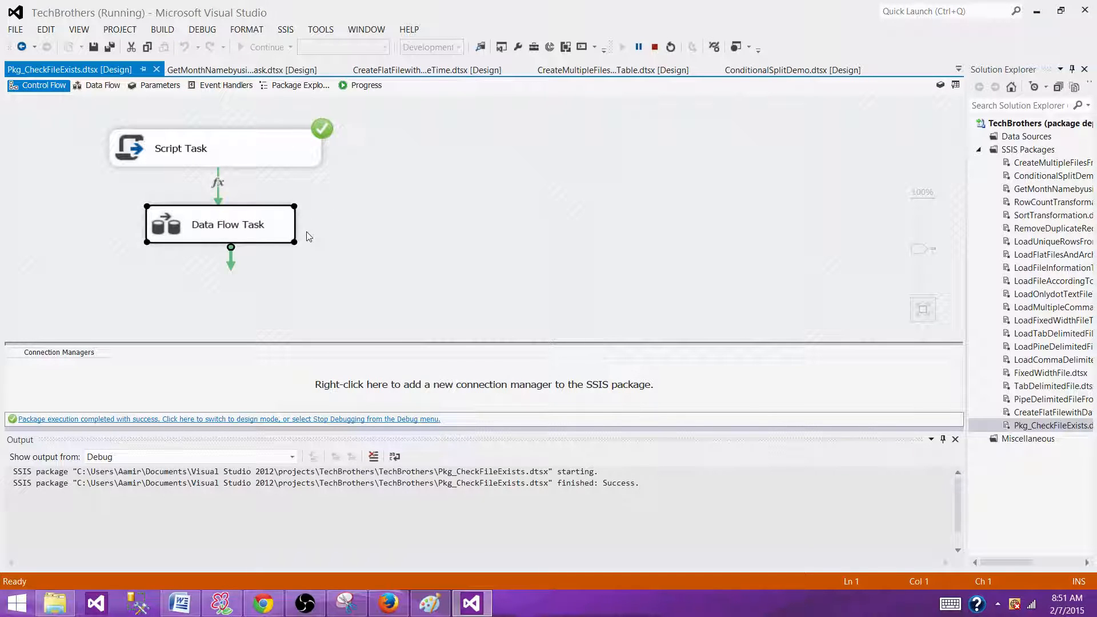
click(209, 147)
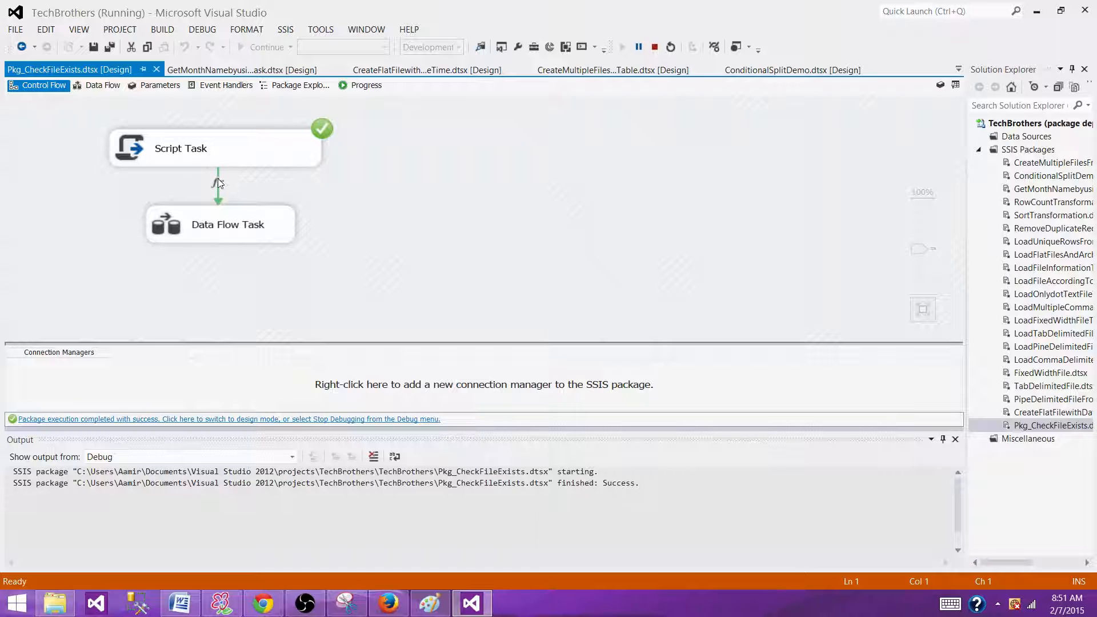
double_click(217, 182)
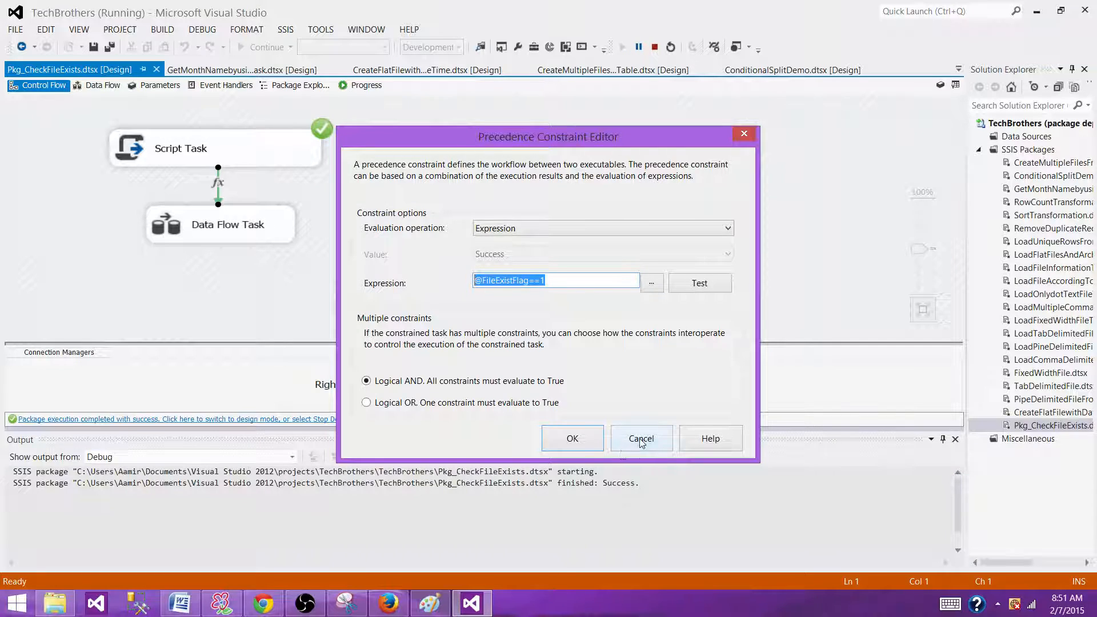
click(640, 438)
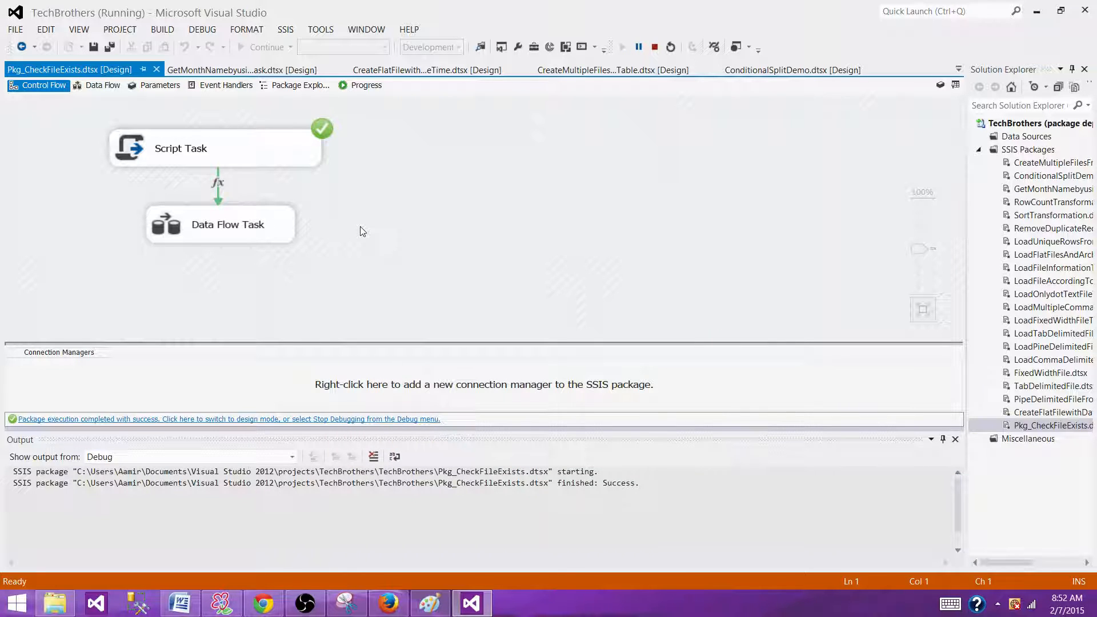
mouse_move(449, 164)
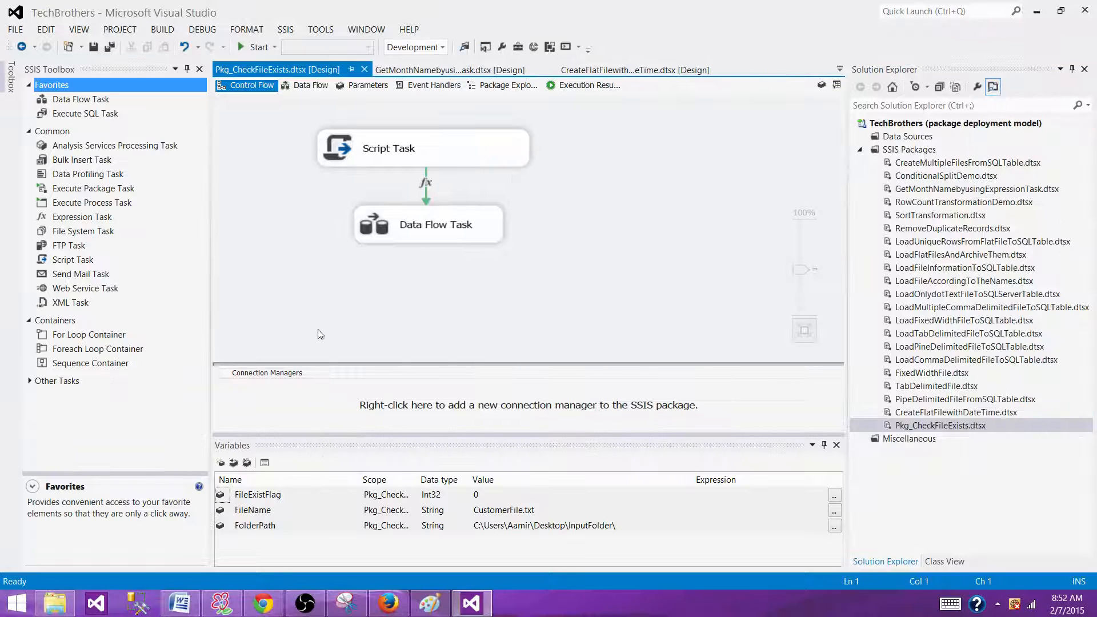
Copy CustomerFile_1.txt from File Explorer into the FileName variable's Value.
click(525, 509)
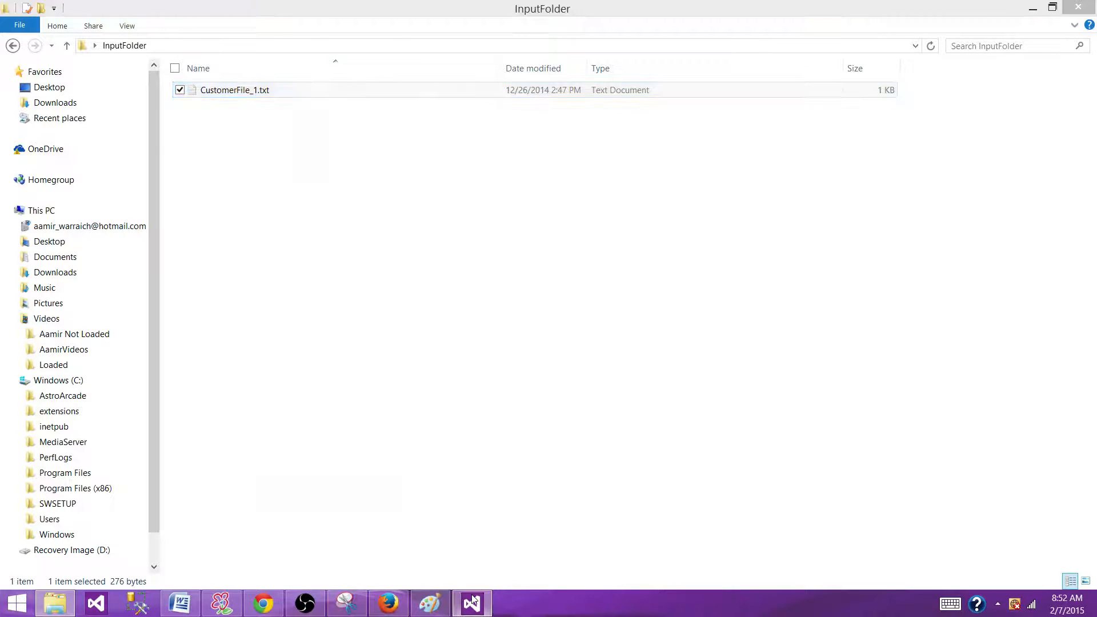
click(471, 603)
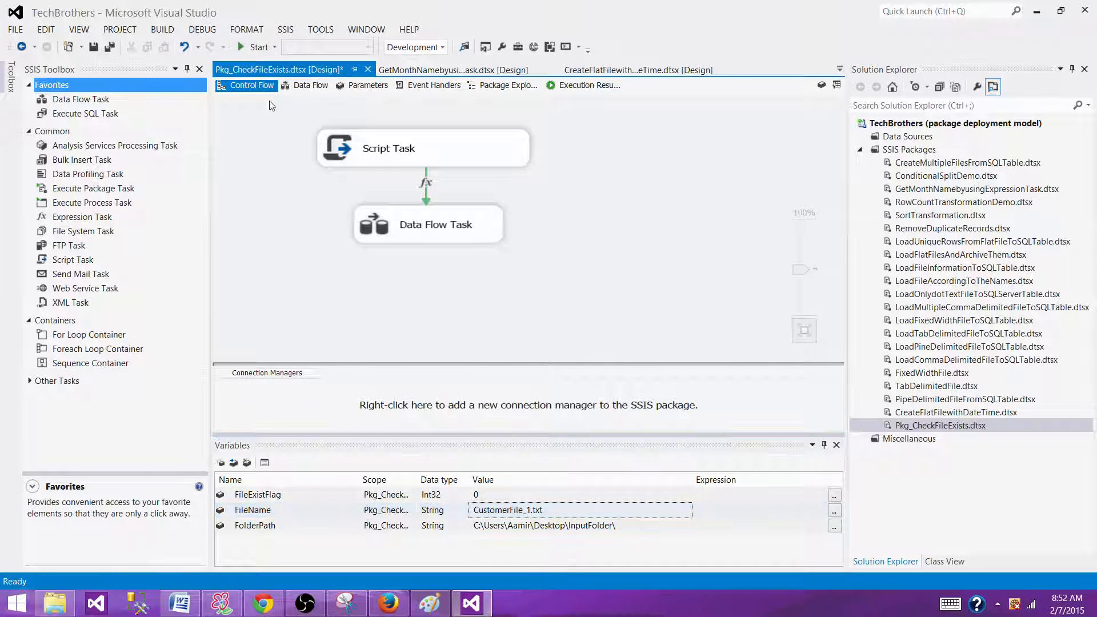
Start debugging with the corrected FileName so both tasks show green check marks.
click(255, 46)
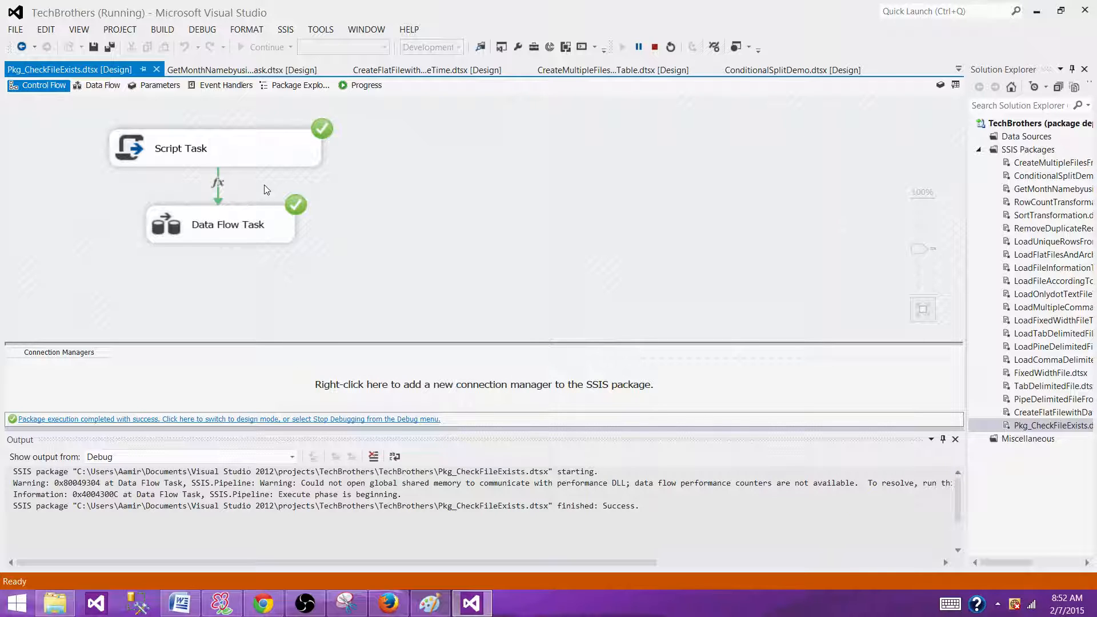
mouse_move(225, 172)
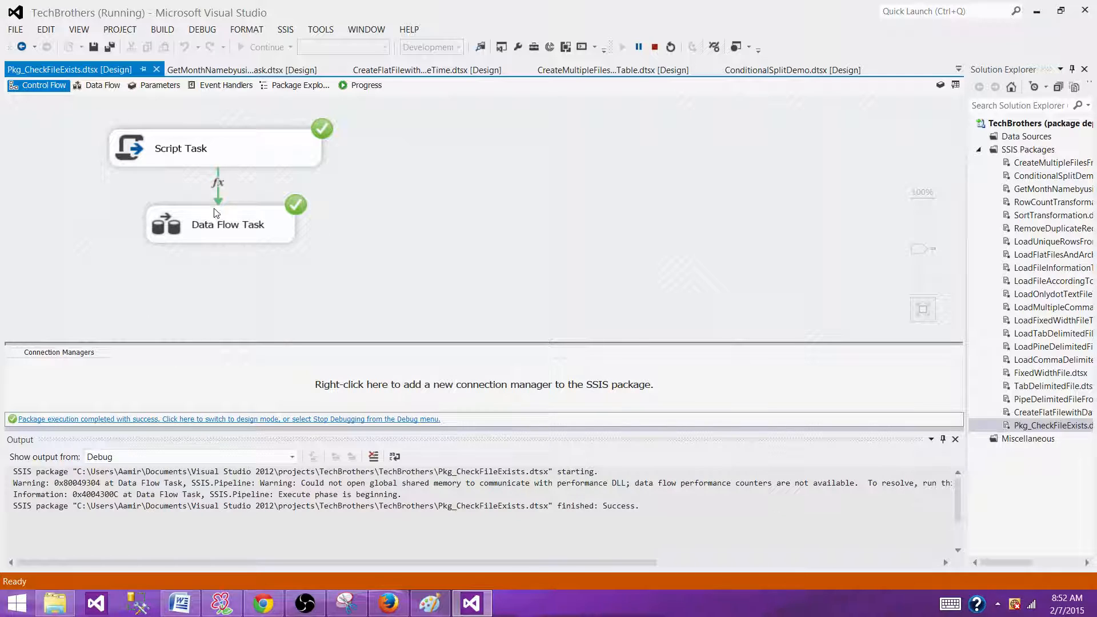
mouse_move(540, 155)
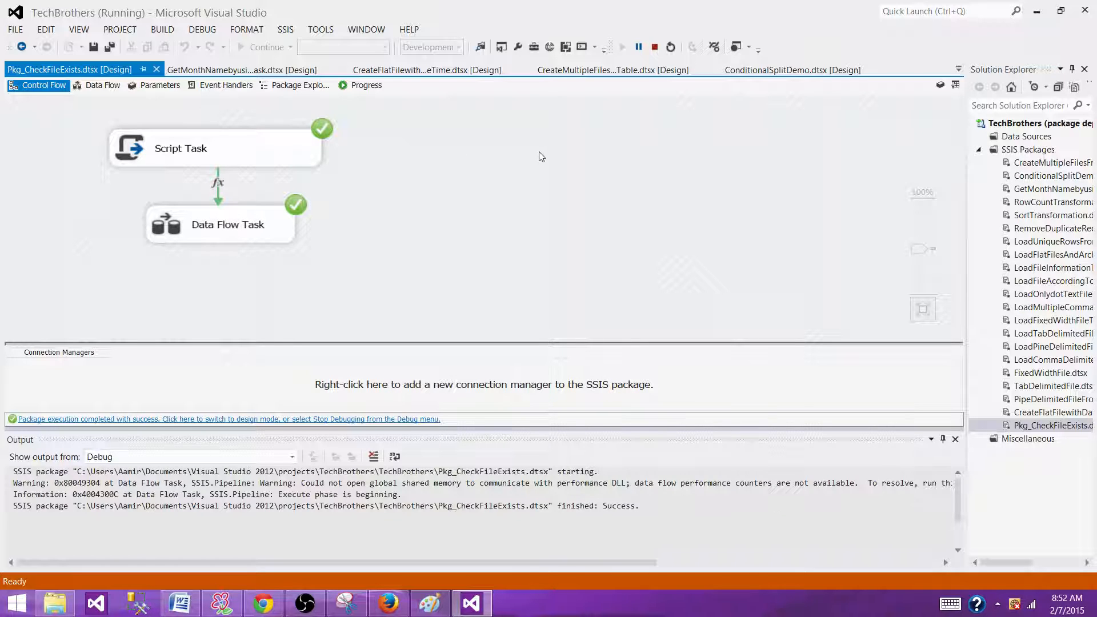